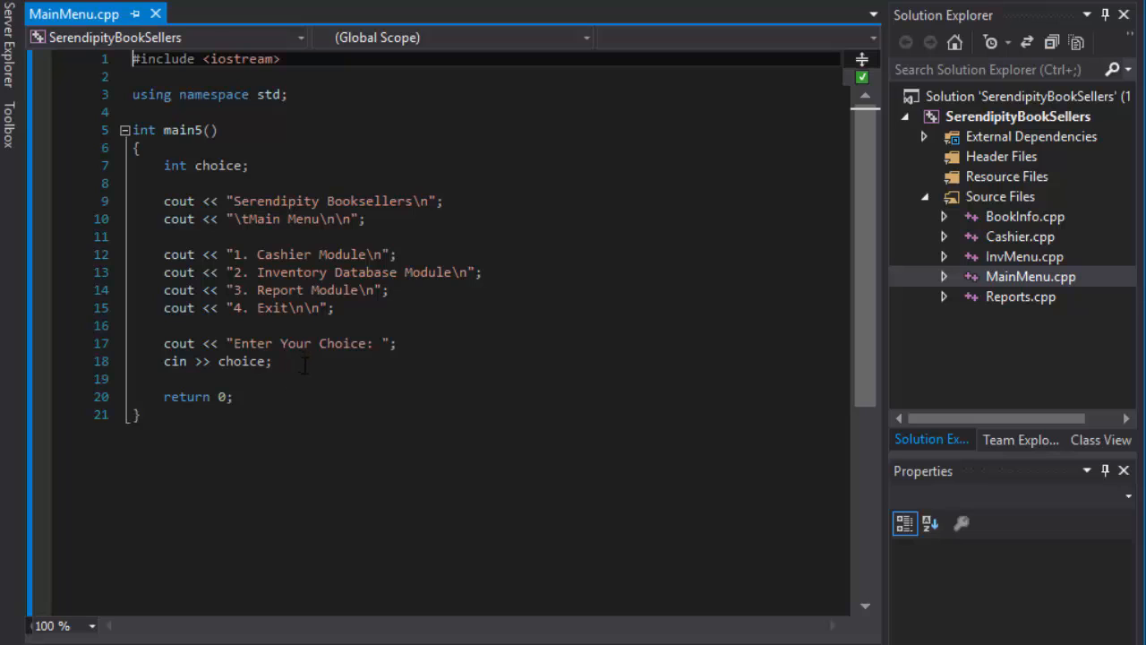
Add a '//validate input' comment on a new line after cin >> choice; in MainMenu.cpp
{"action": "triple_click", "coordinate": [215, 361]}
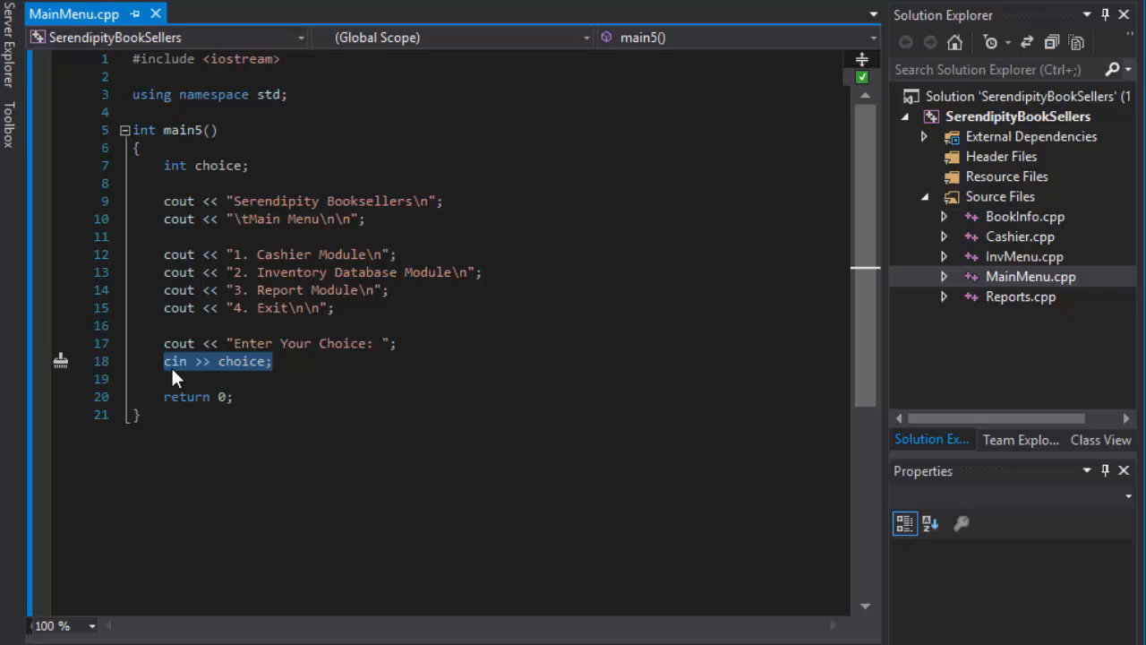
{"action": "left_click", "coordinate": [300, 362]}
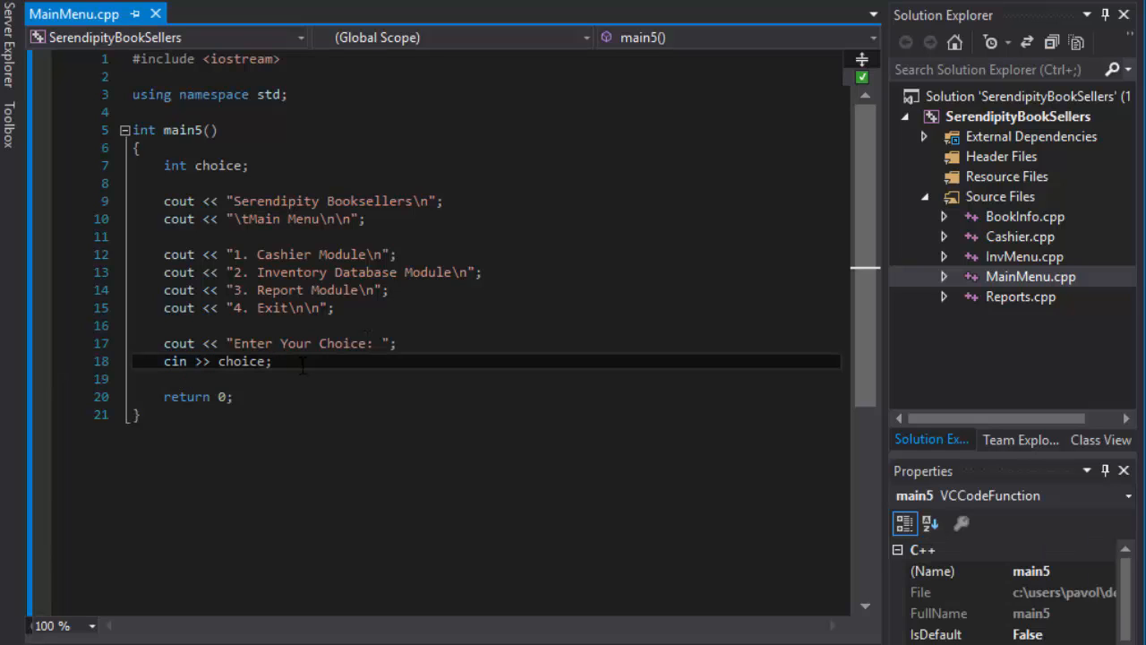
{"action": "key", "text": "Enter"}
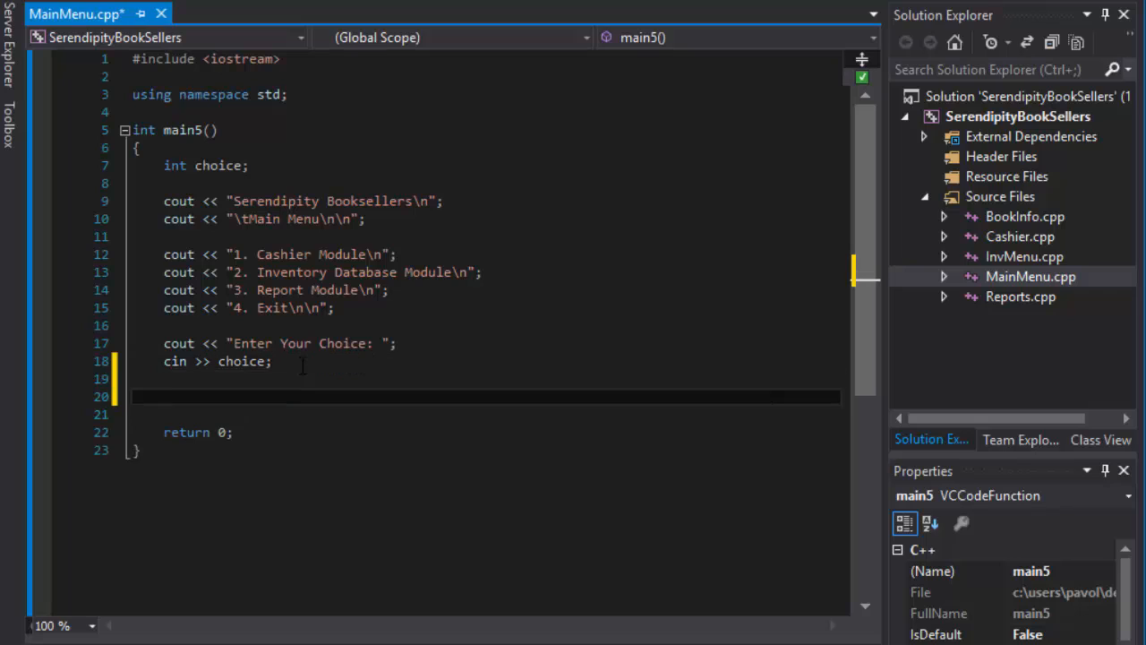
{"action": "type", "text": "//validate i"}
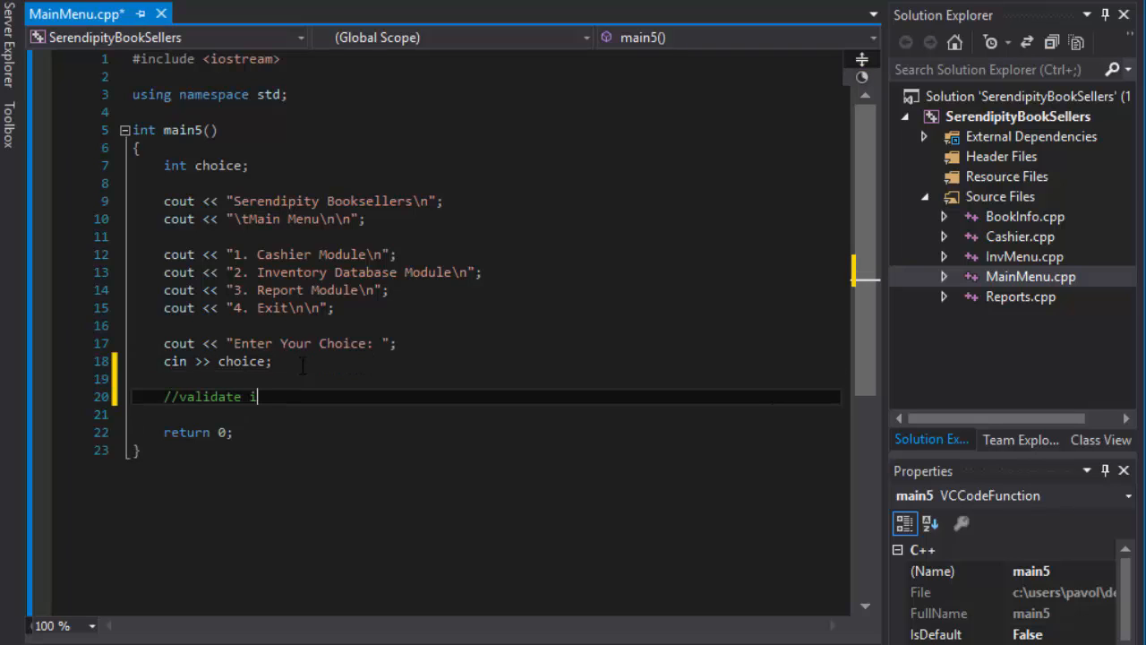
{"action": "type", "text": "nput"}
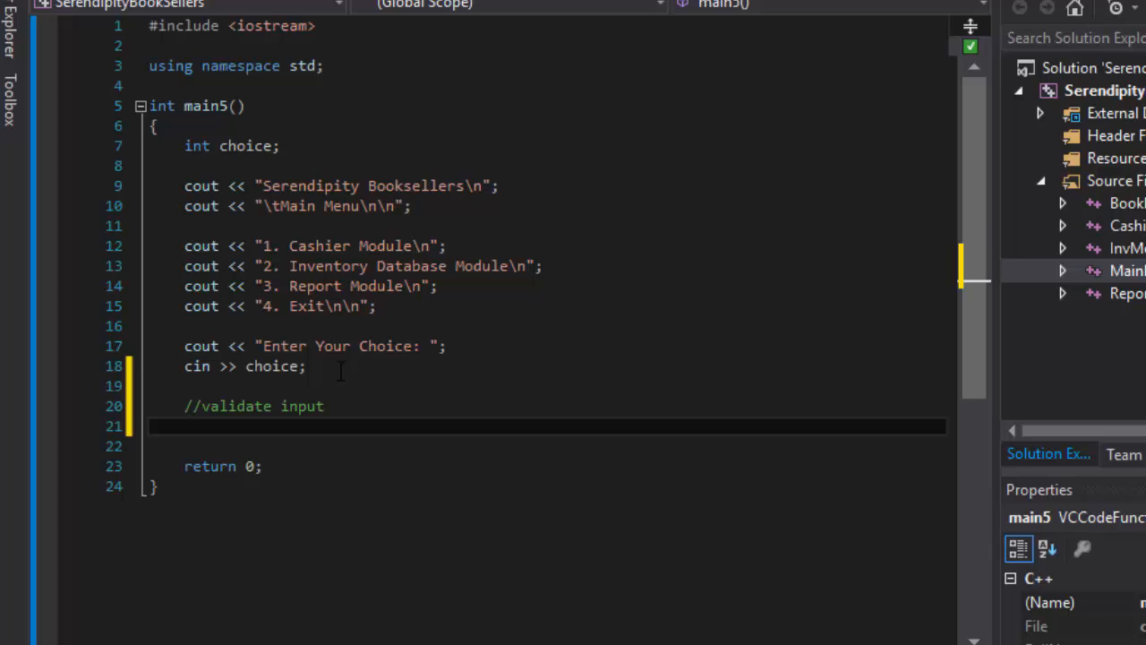
Write the condition if (choice < 1 || choice > 4) below the comment
{"action": "left_click", "coordinate": [185, 427]}
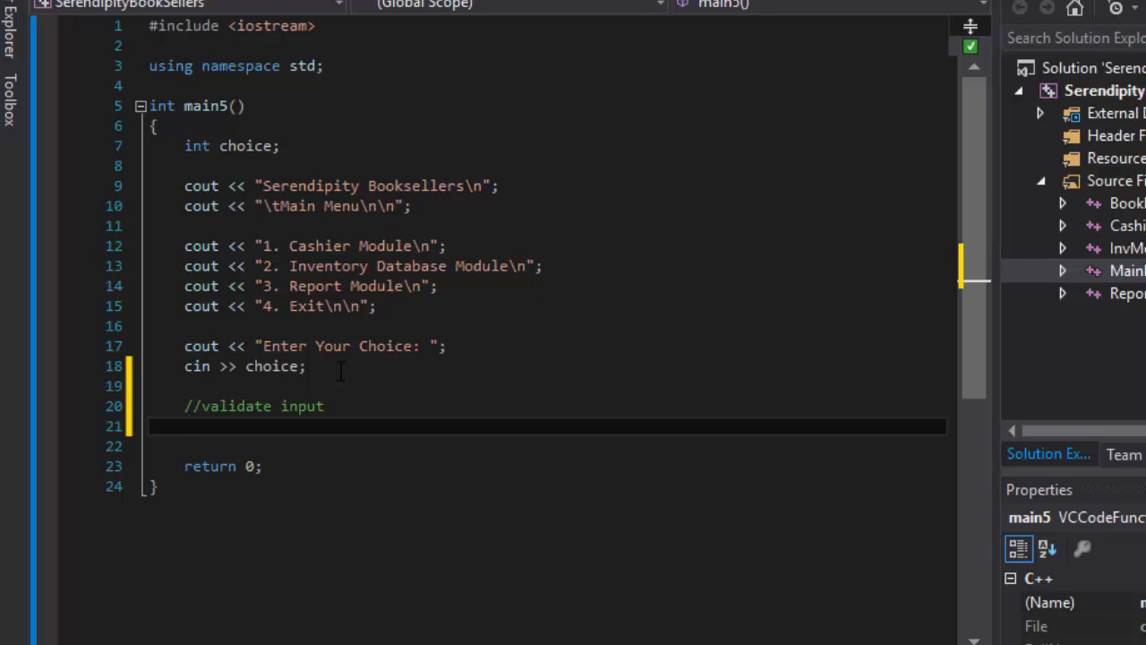
{"action": "type", "text": "if"}
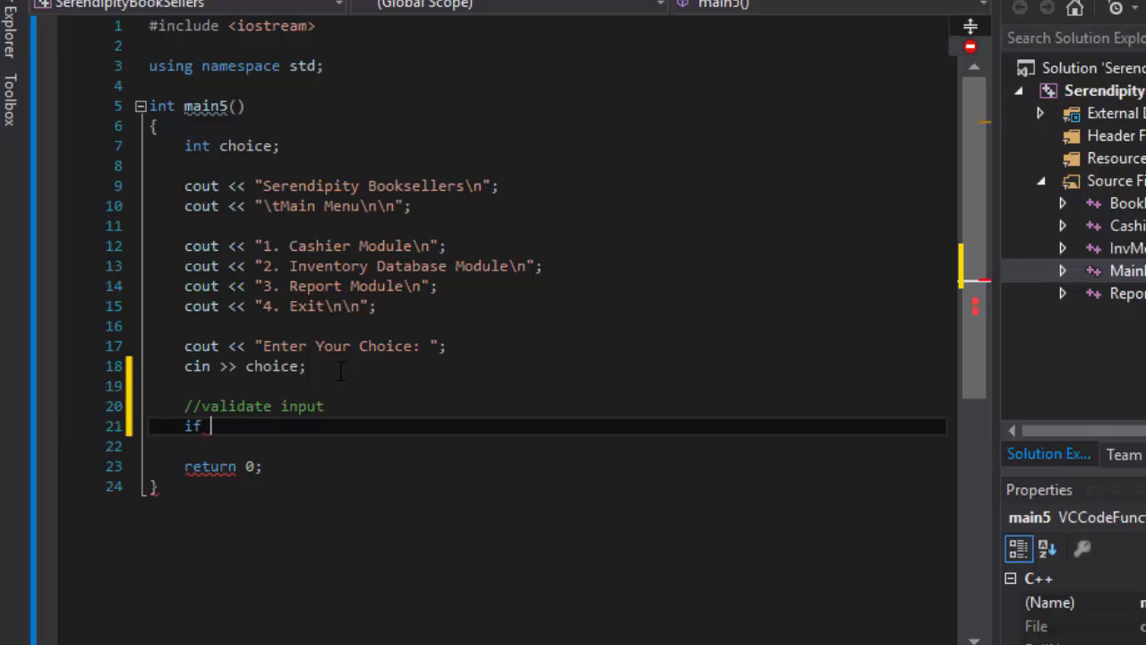
{"action": "type", "text": "(chpice)"}
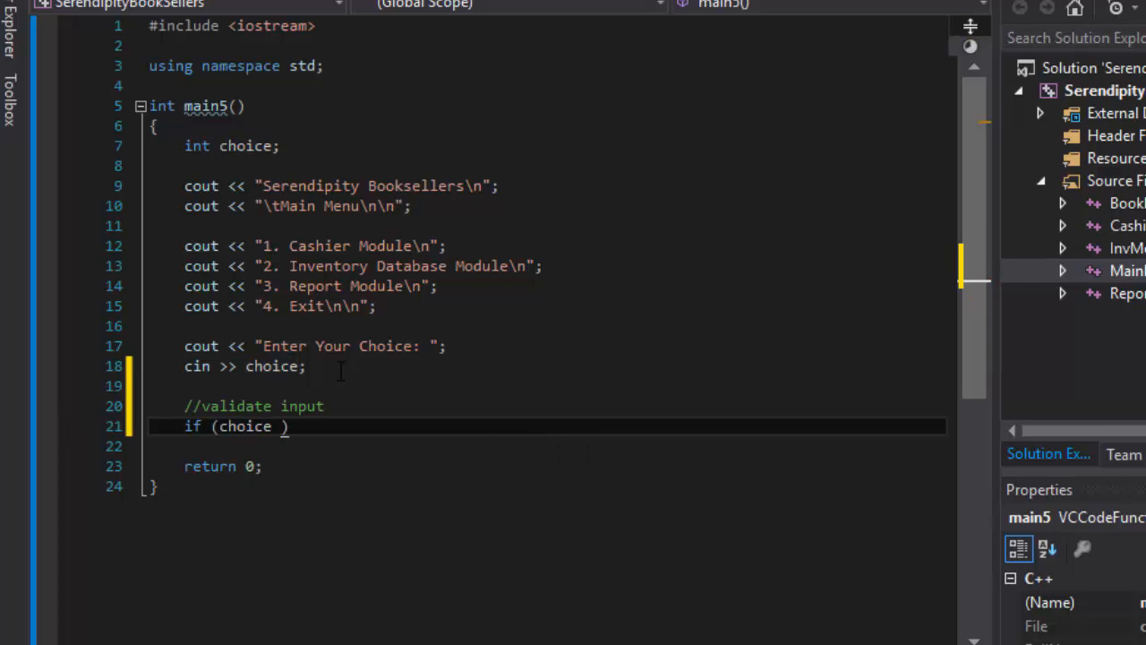
{"action": "type", "text": "< 1"}
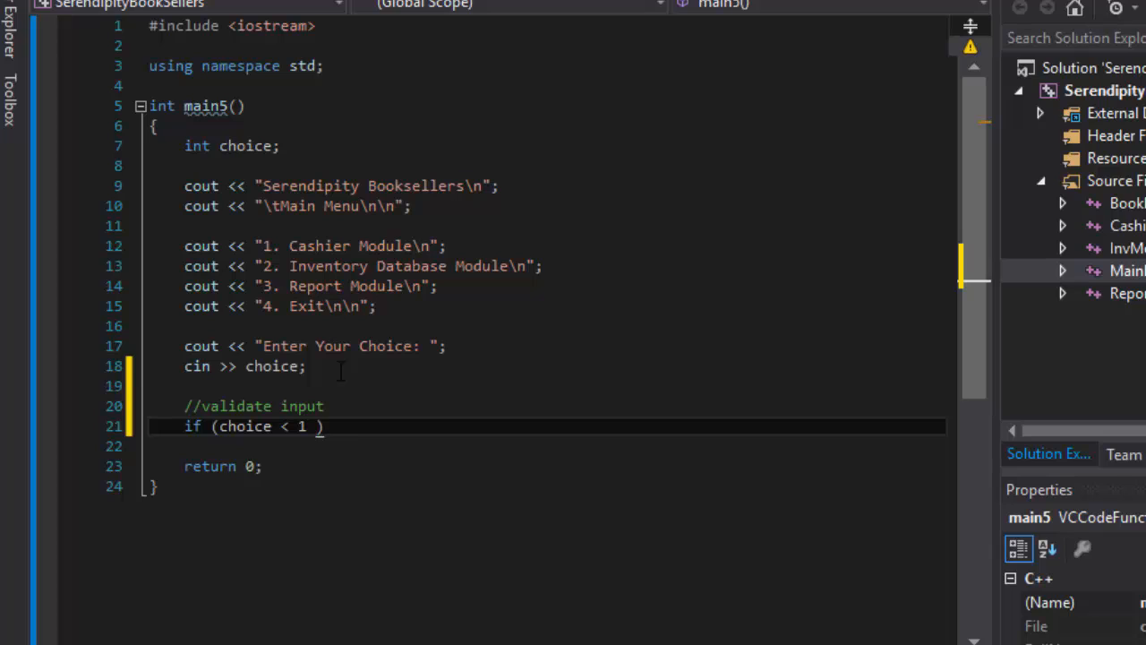
{"action": "type", "text": "|| choice is"}
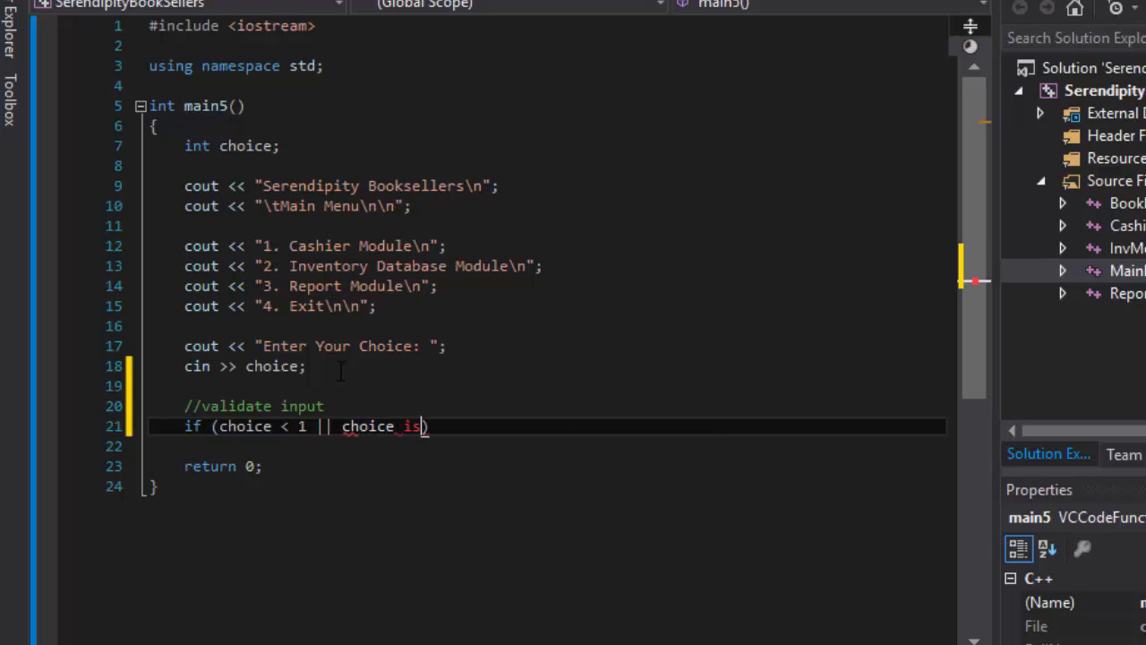
{"action": "type", "text": "> 4"}
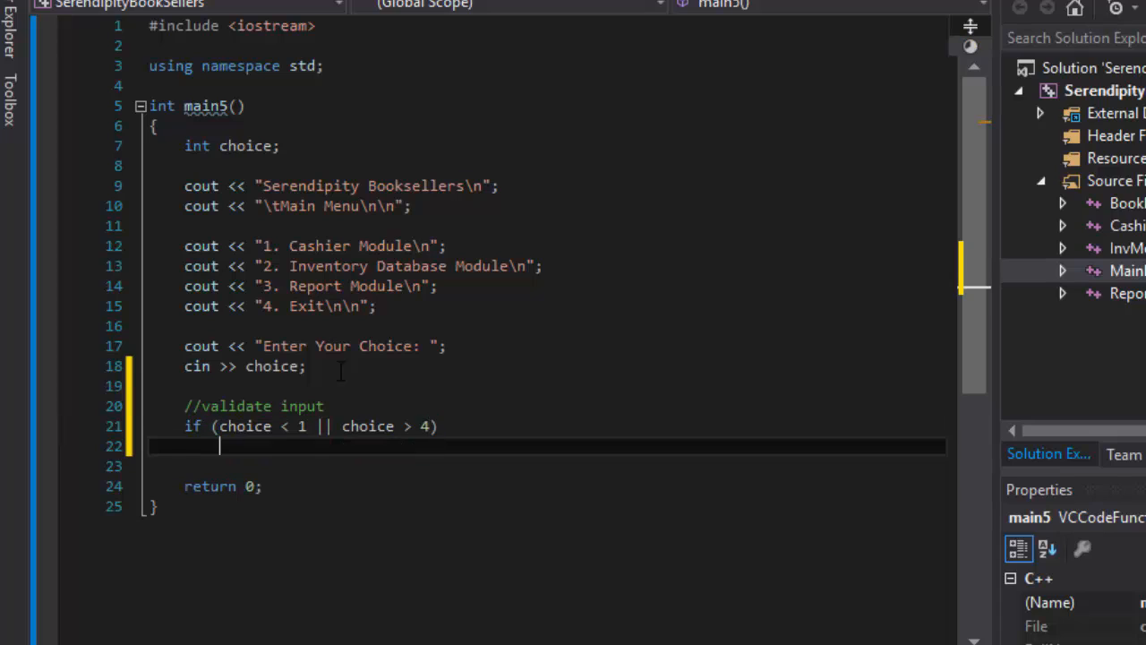
Output "\nPlease enter a number in the range 1 - 5" when the check fails
{"action": "type", "text": "cout"}
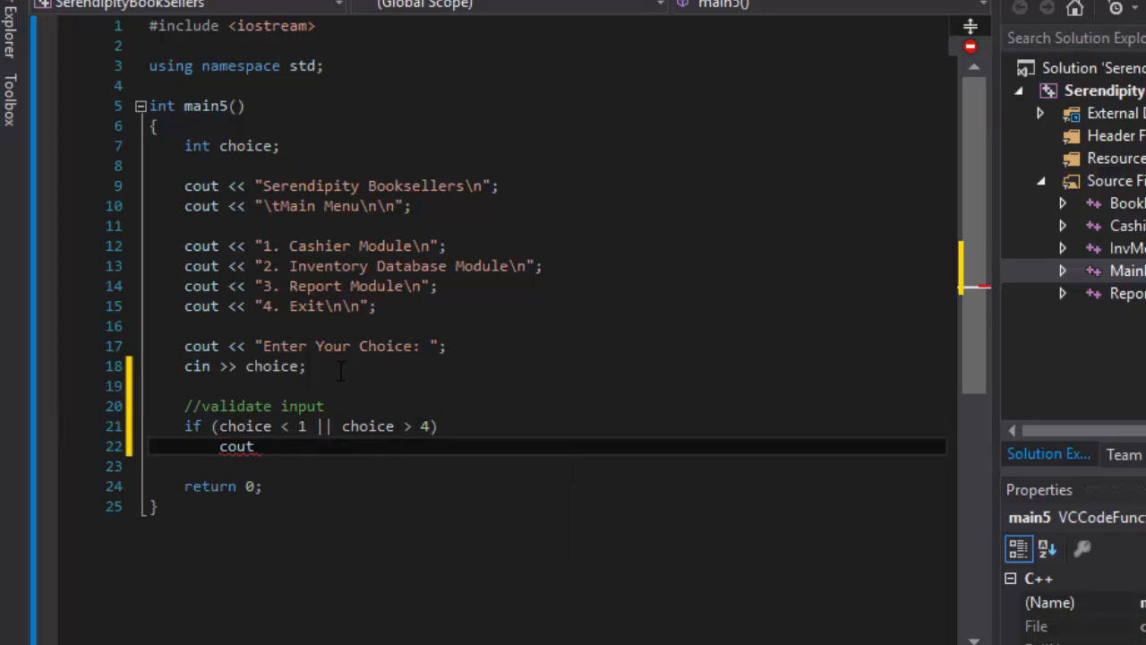
{"action": "type", "text": "<< \"\""}
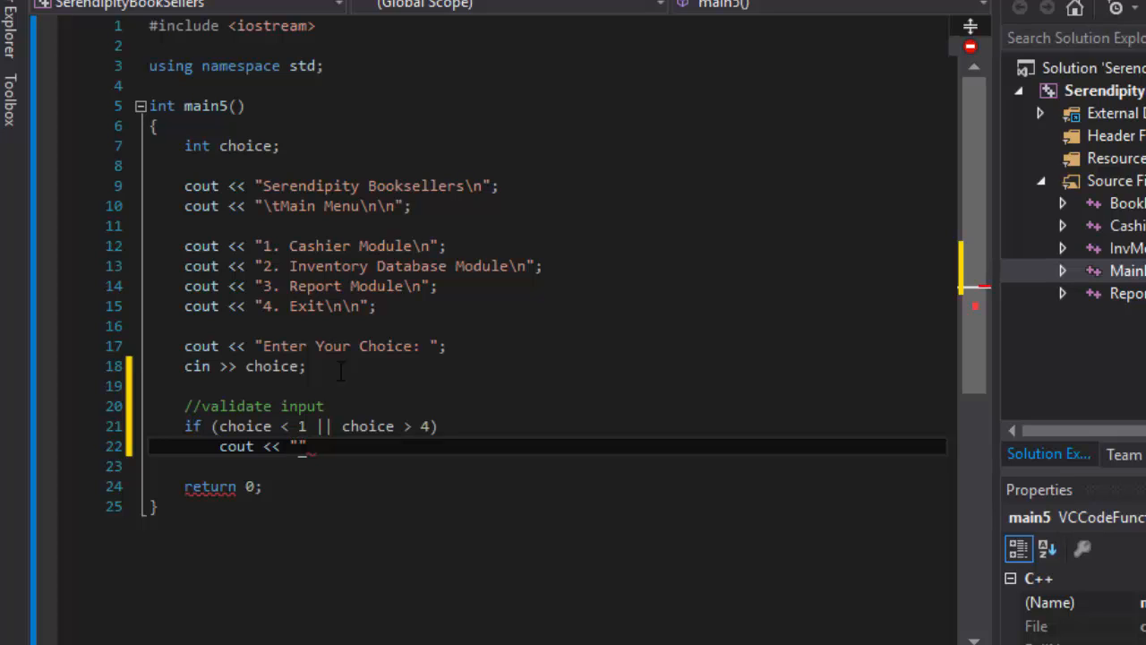
{"action": "type", "text": "\\n"}
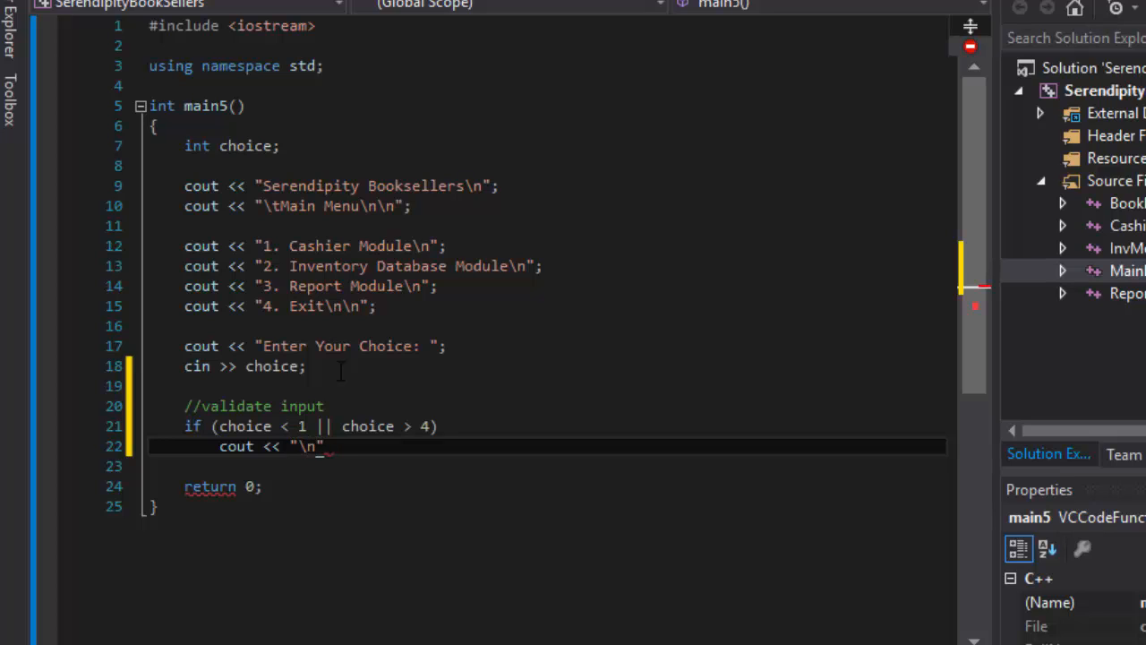
{"action": "type", "text": "Please enter a"}
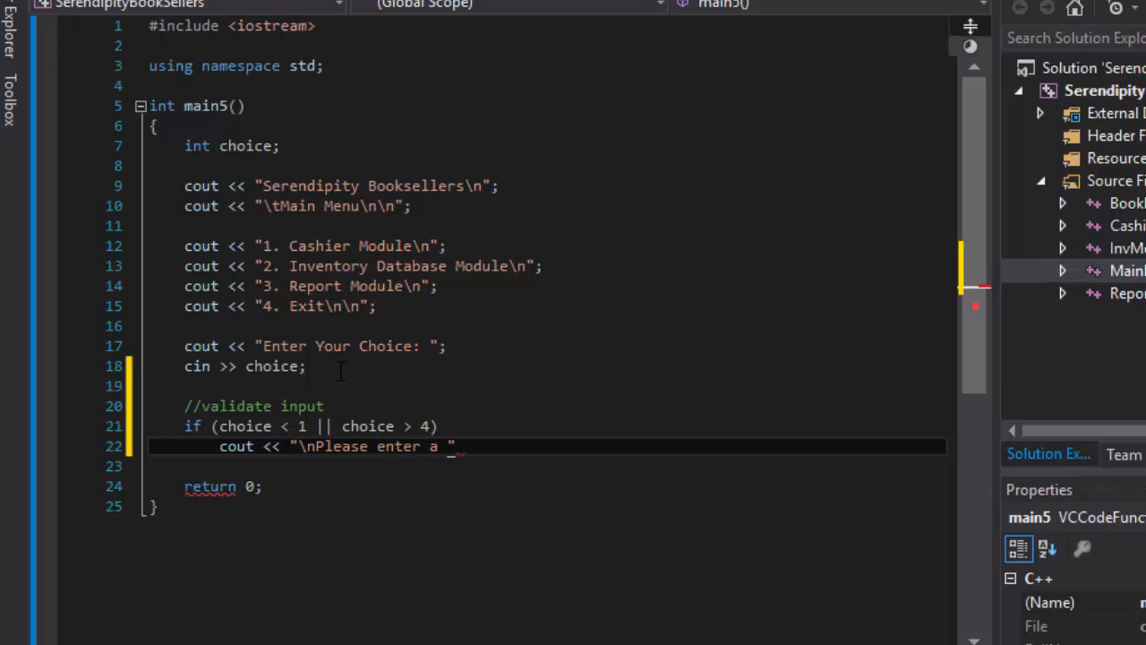
{"action": "type", "text": "number in the range"}
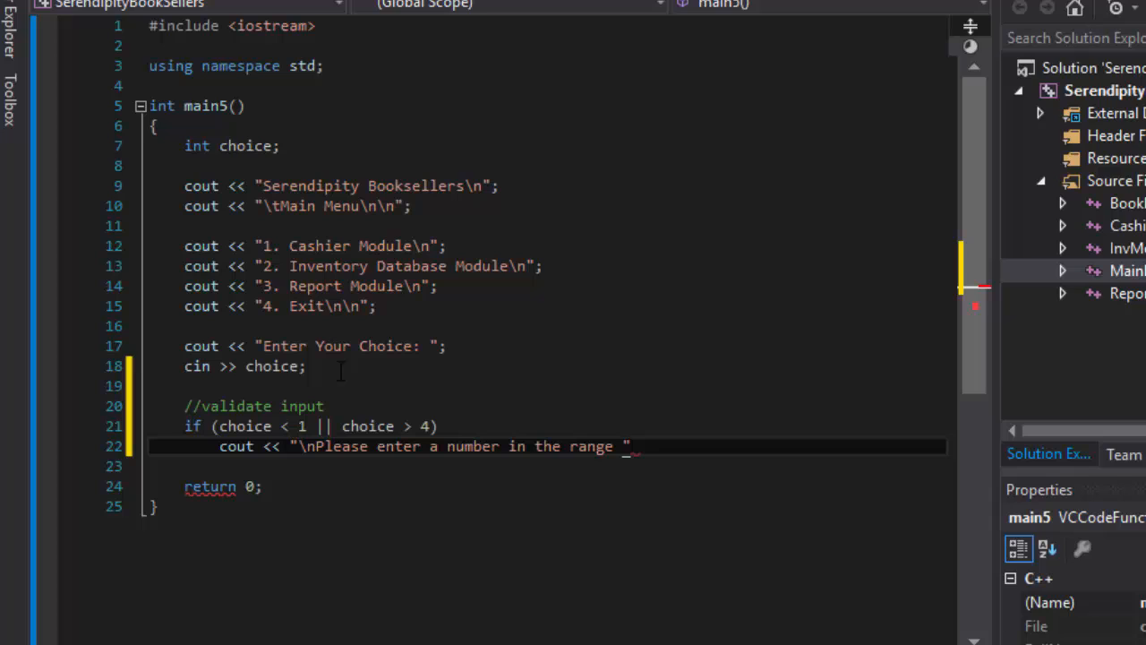
{"action": "type", "text": "1 - 5"}
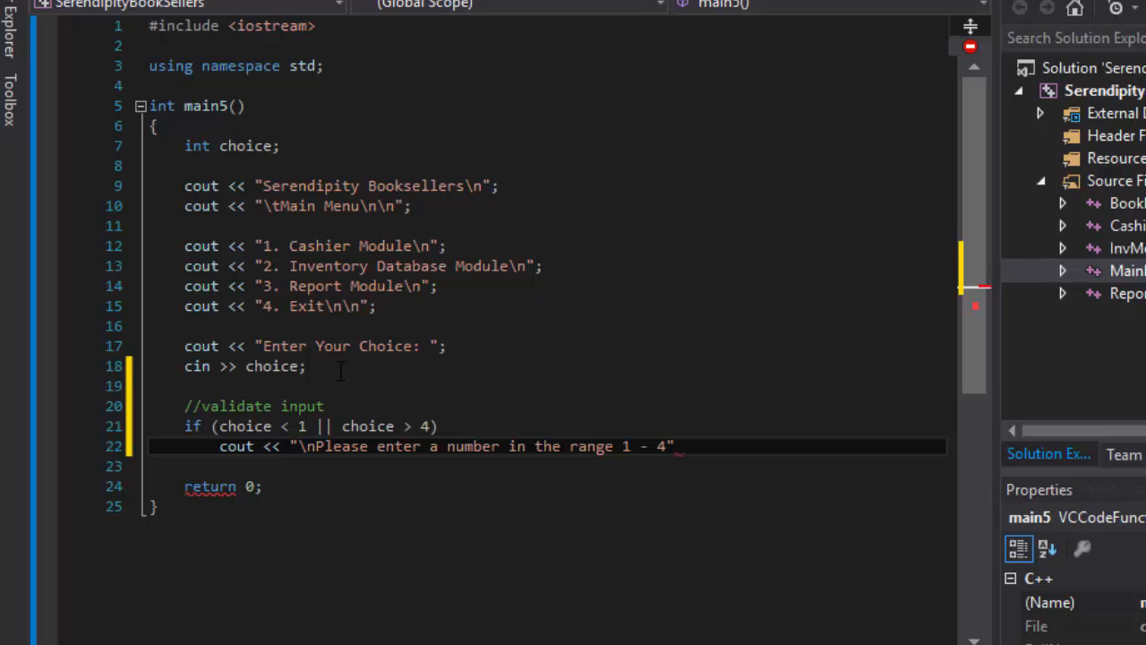
{"action": "type", "text": ";"}
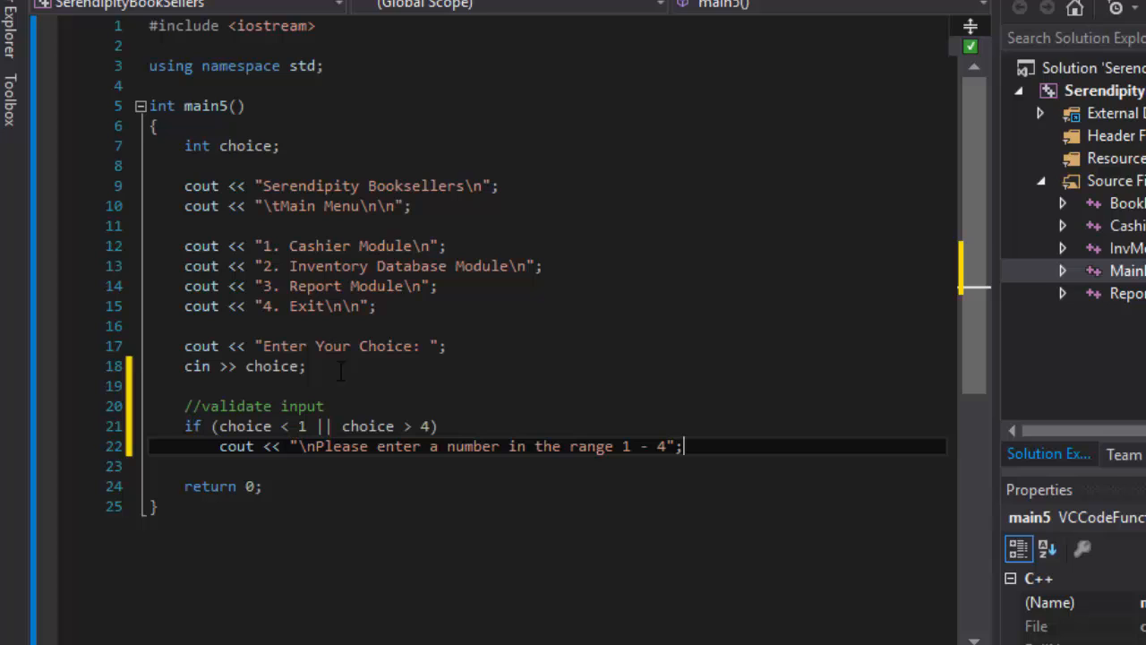
{"action": "key", "text": "enter"}
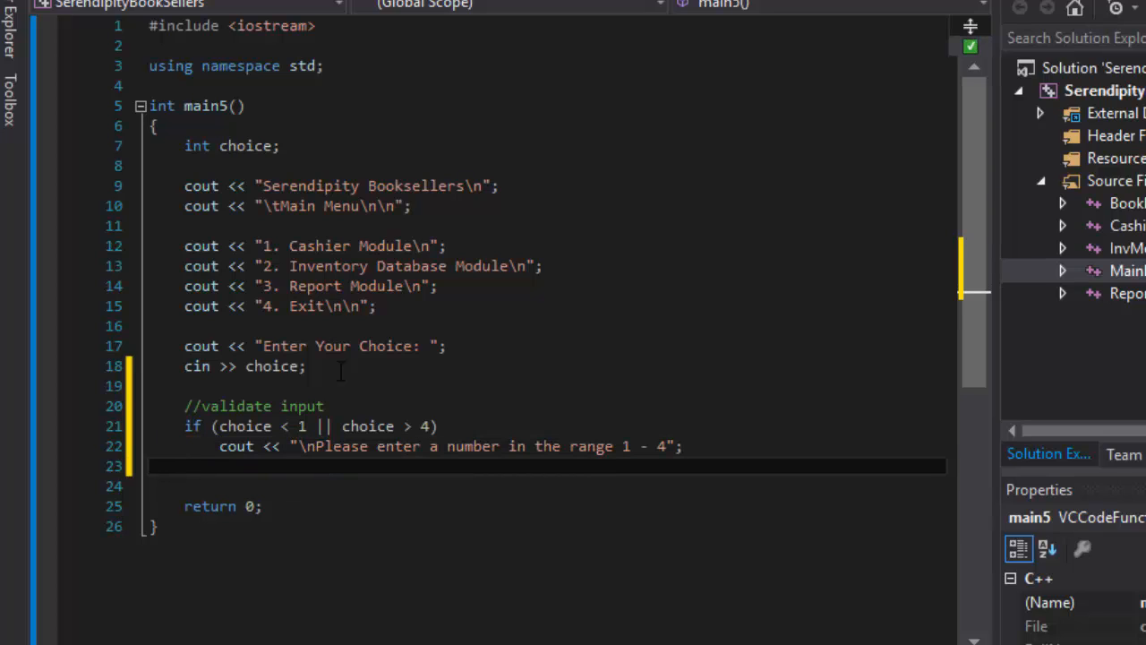
Add an else branch with braces after the range check
{"action": "type", "text": "else"}
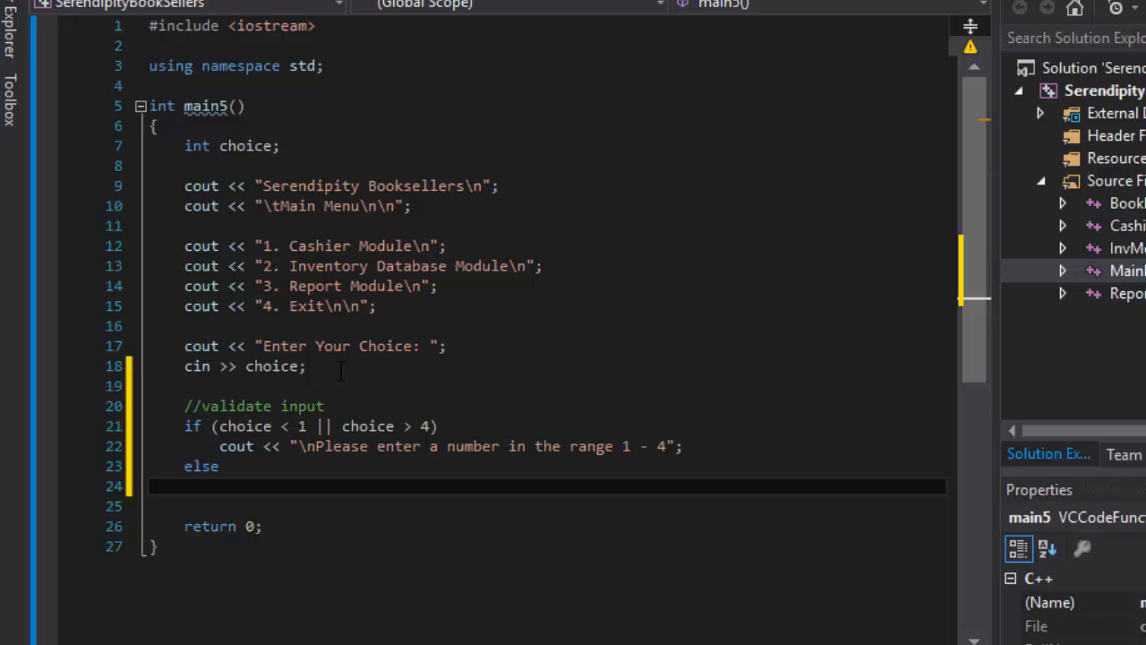
{"action": "left_click", "coordinate": [219, 487]}
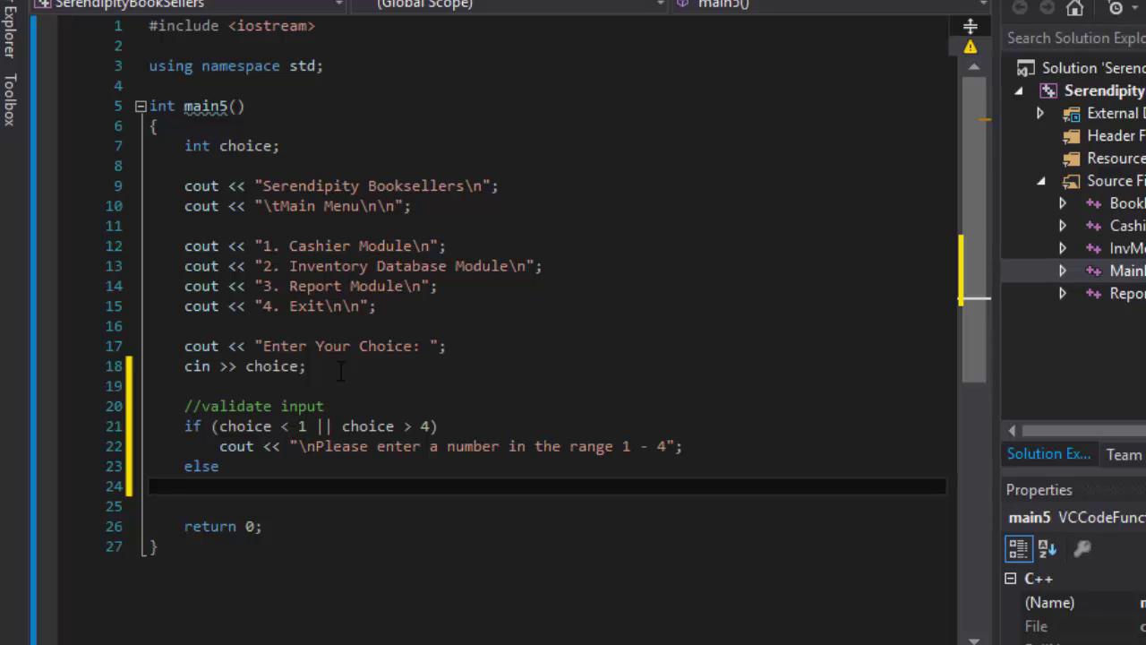
{"action": "type", "text": "{"}
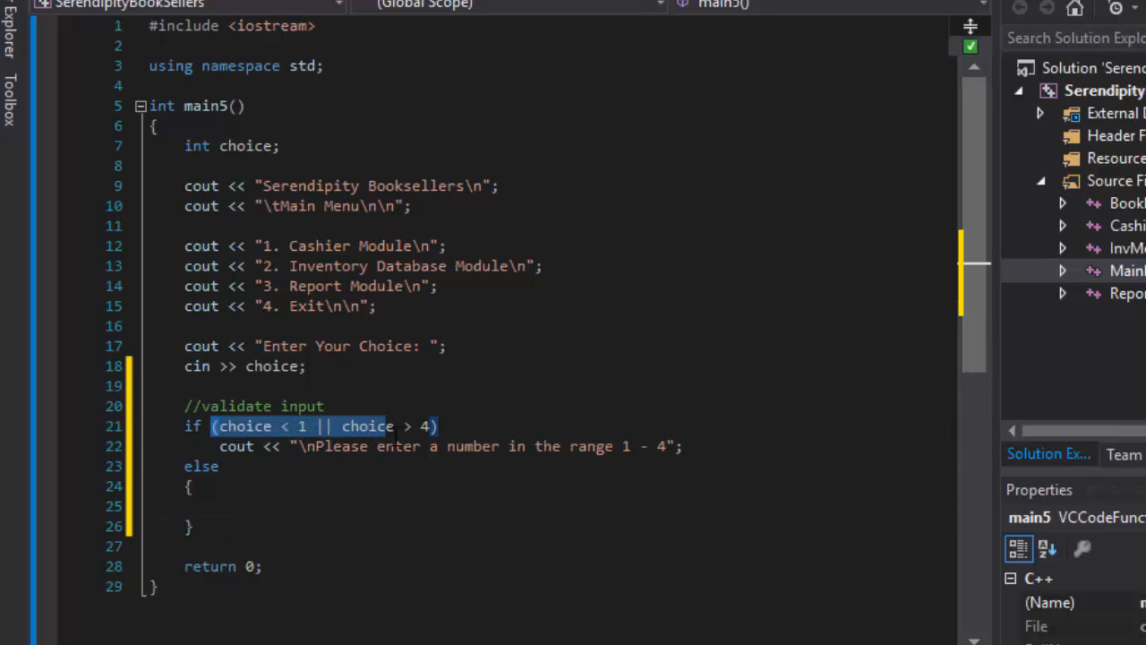
{"action": "left_click", "coordinate": [300, 445]}
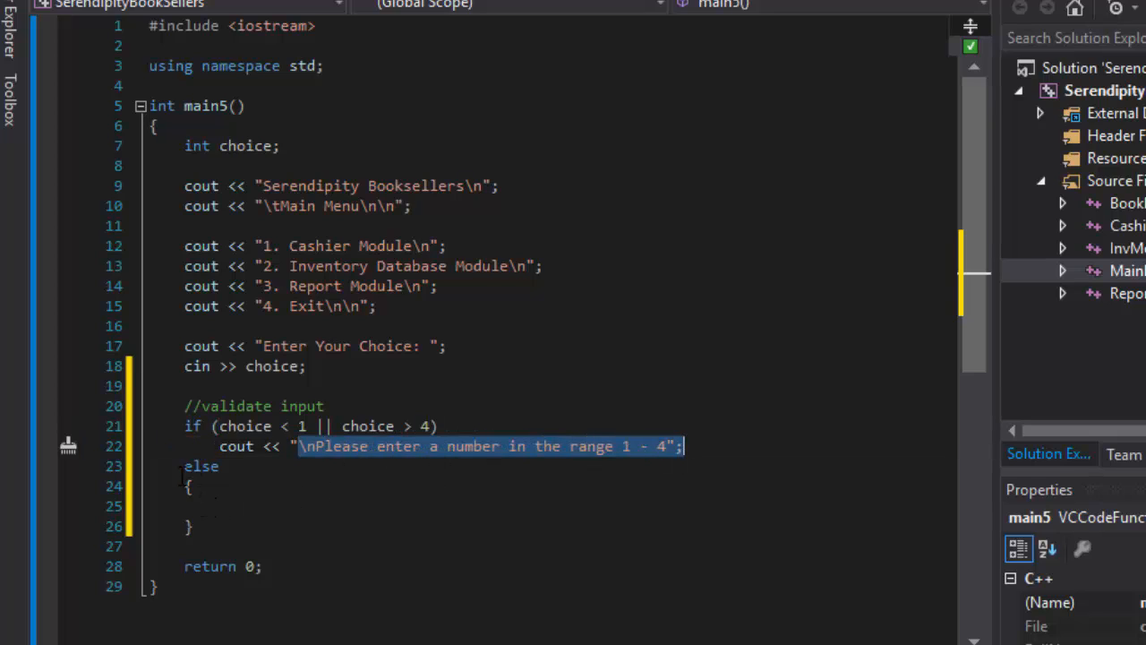
{"action": "left_click", "coordinate": [218, 505]}
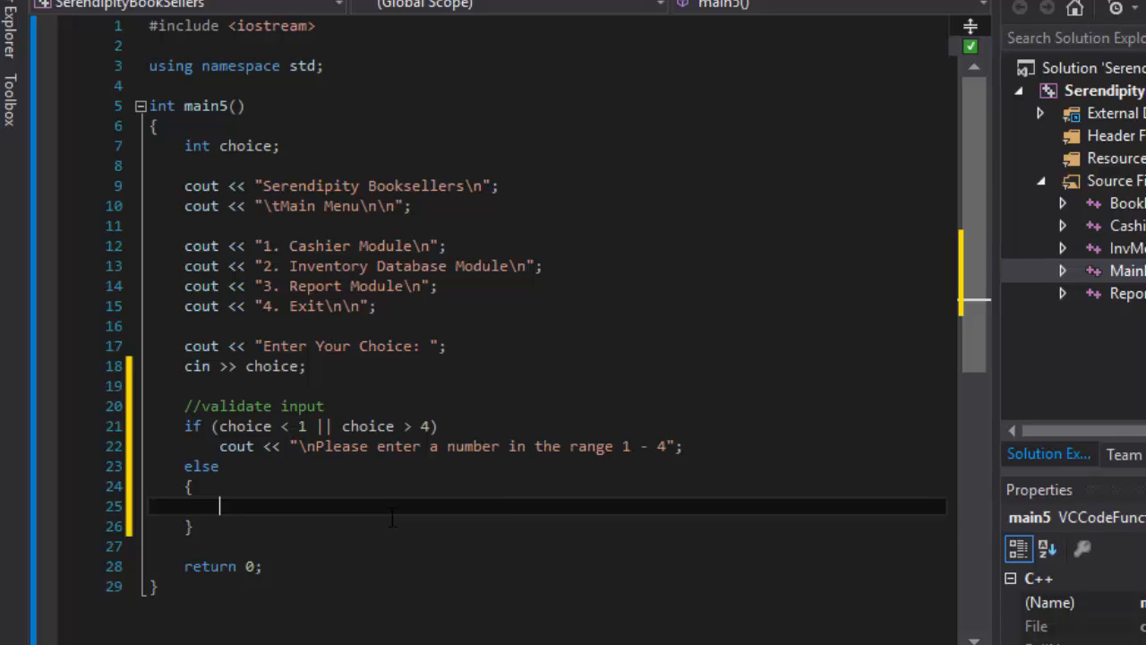
Start a switch (choice) statement inside the else block
{"action": "type", "text": "sw"}
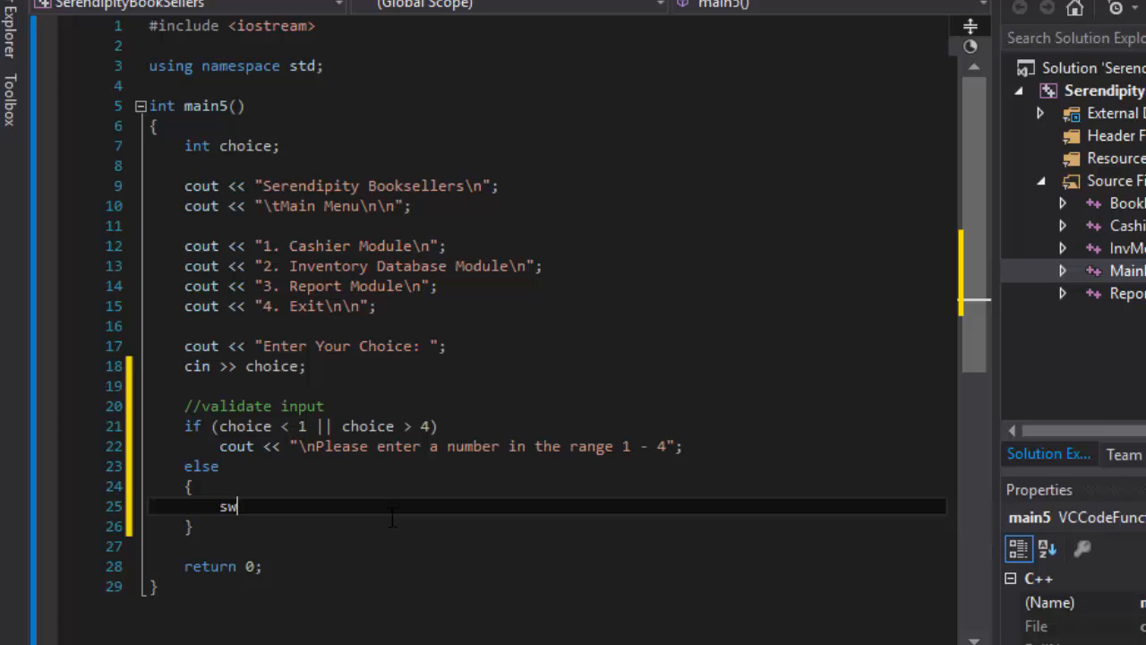
{"action": "type", "text": "itch"}
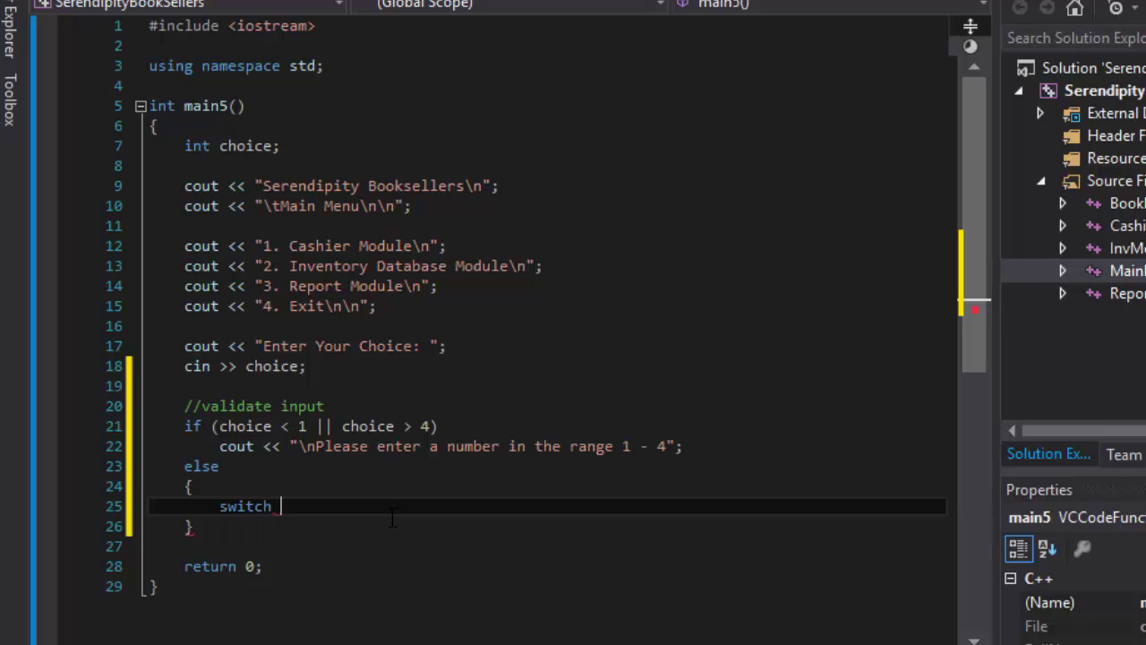
{"action": "type", "text": "(choice"}
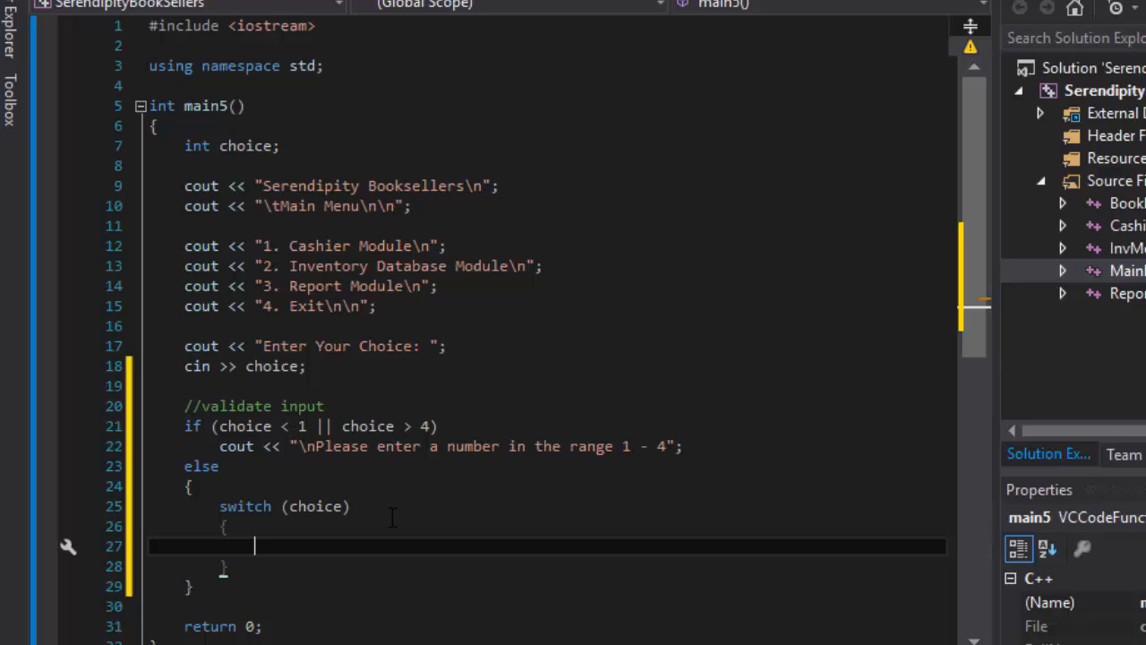
Write case 1: cout << "\nYou selected item 1" inside the switch
{"action": "type", "text": "cas"}
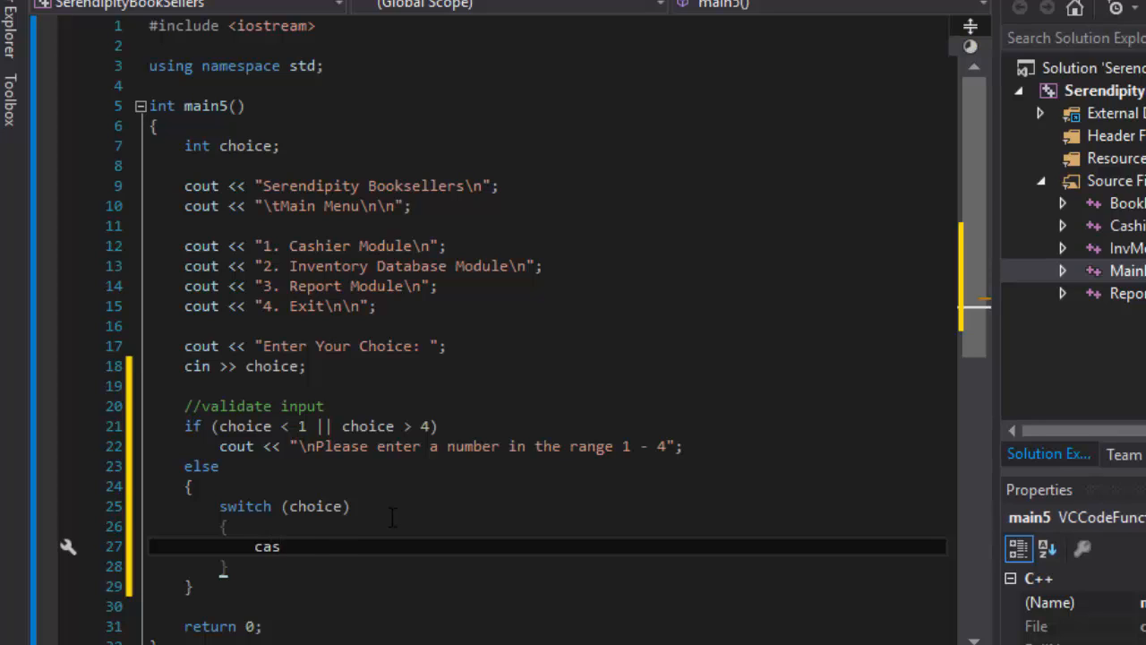
{"action": "type", "text": "e 1"}
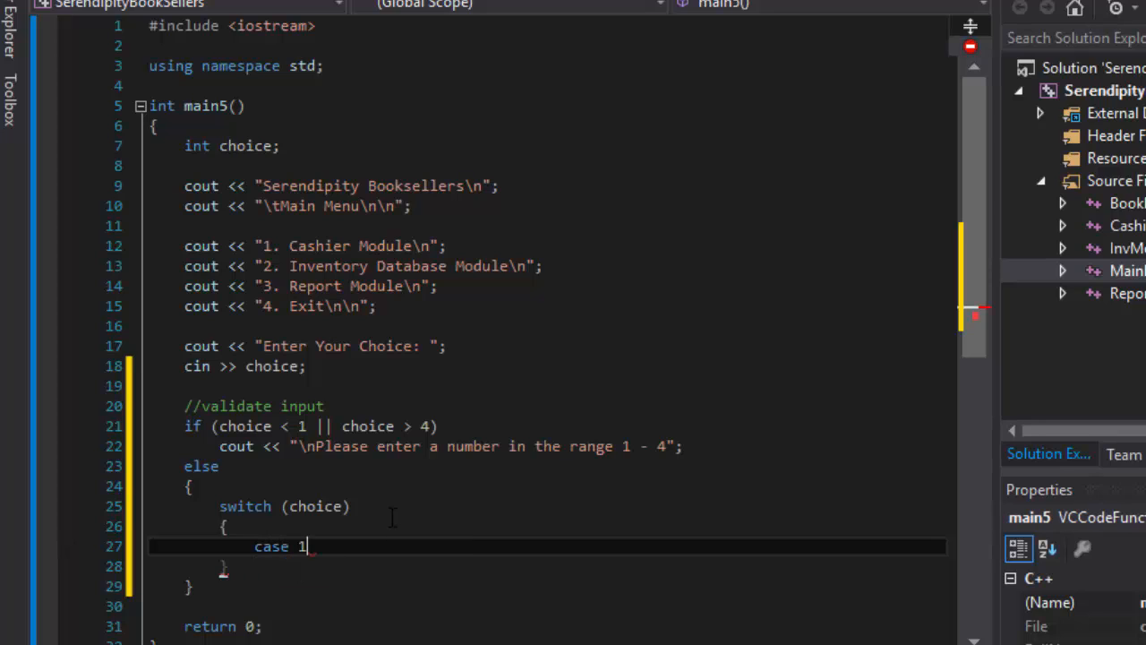
{"action": "type", "text": ":"}
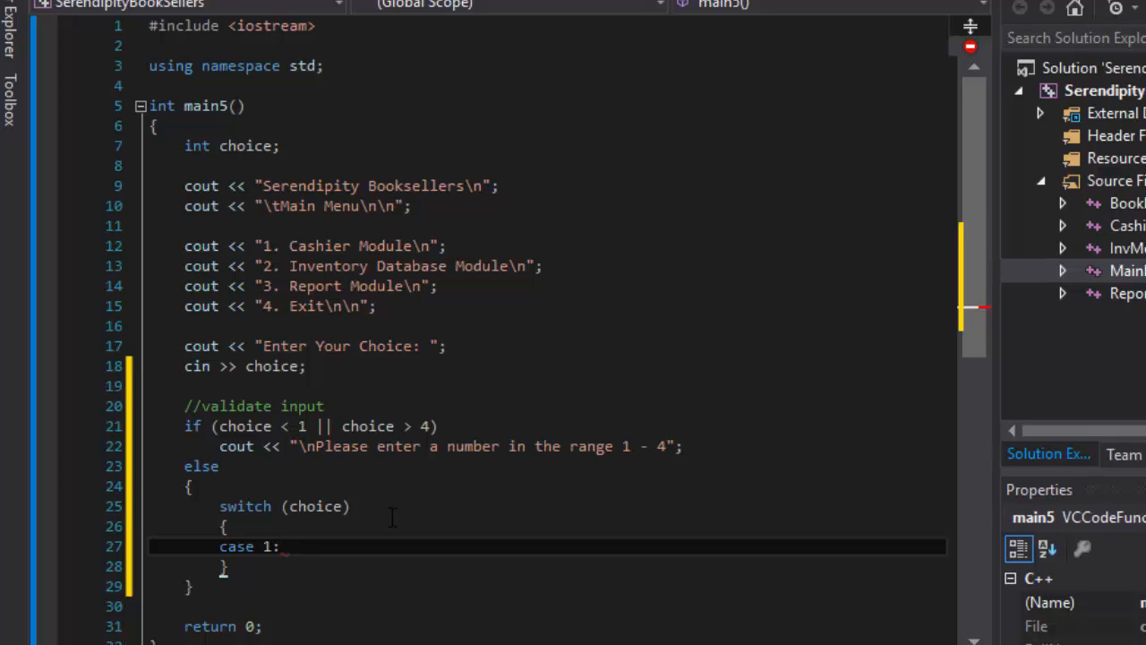
{"action": "type", "text": "cout <<"}
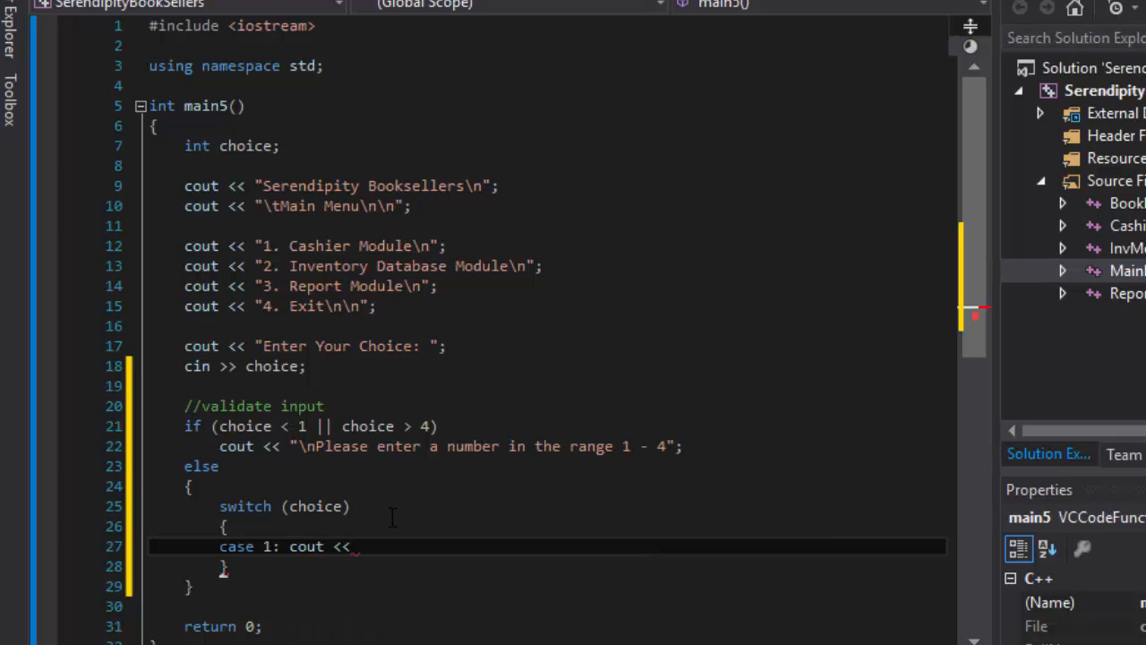
{"action": "type", "text": "\"\""}
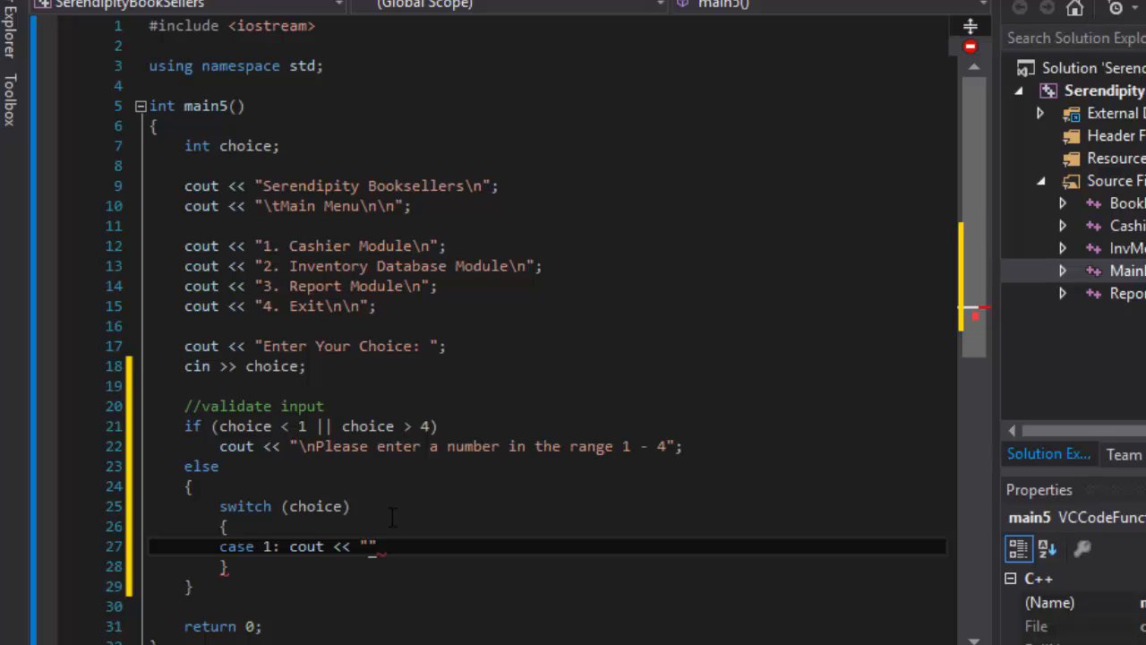
{"action": "type", "text": "\\nYou"}
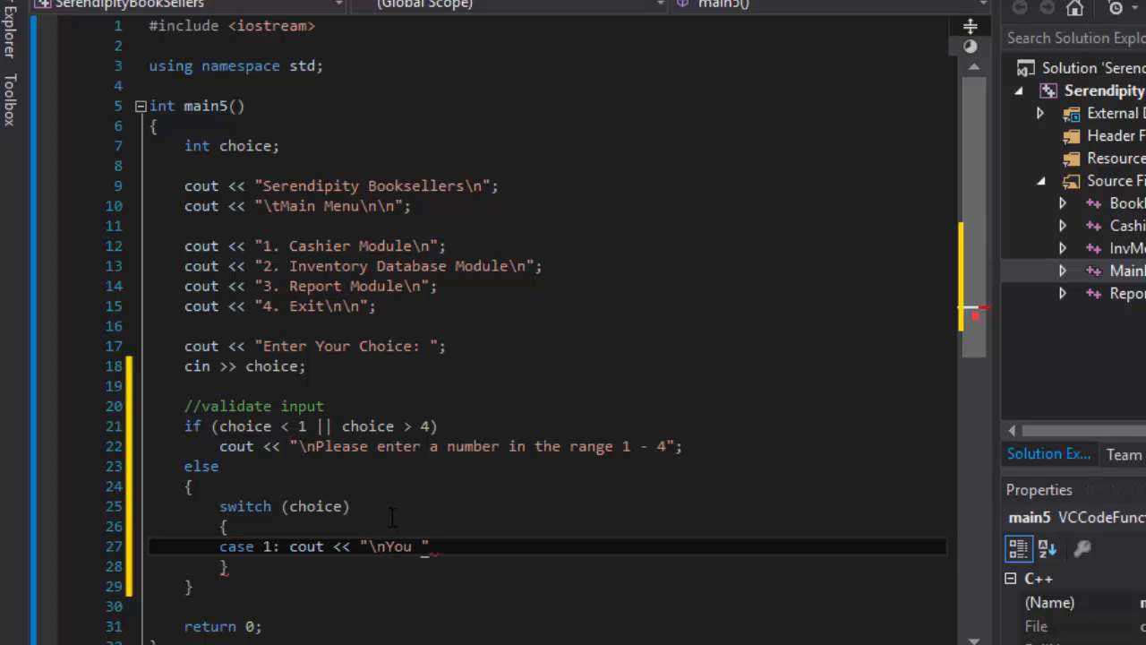
{"action": "type", "text": "se"}
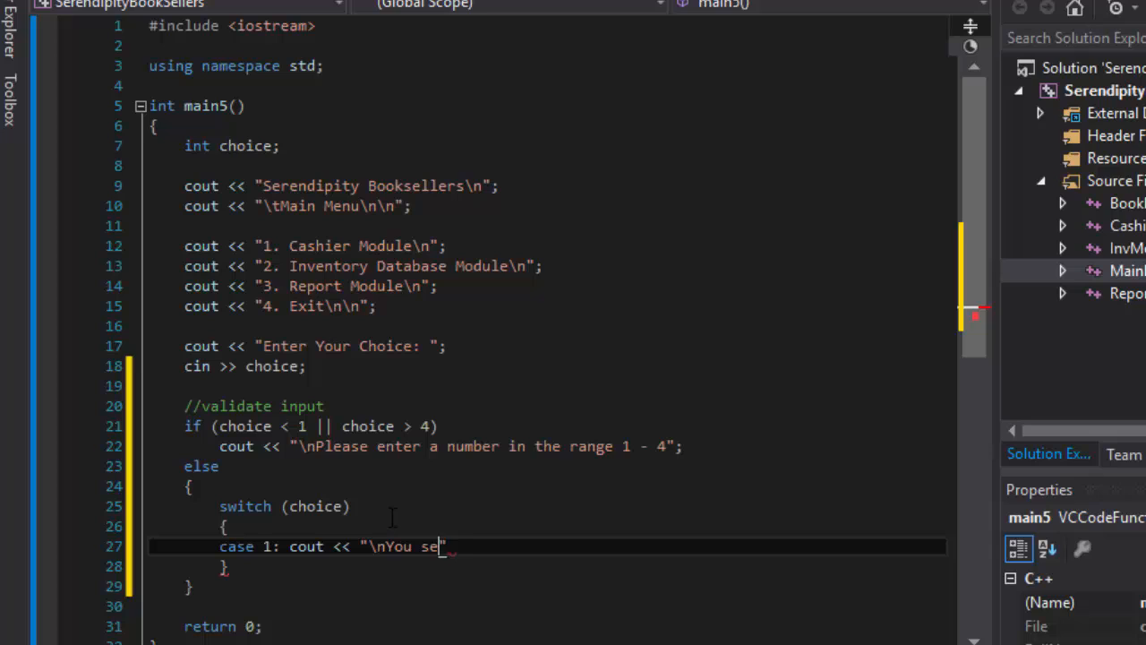
{"action": "type", "text": "lected item 1"}
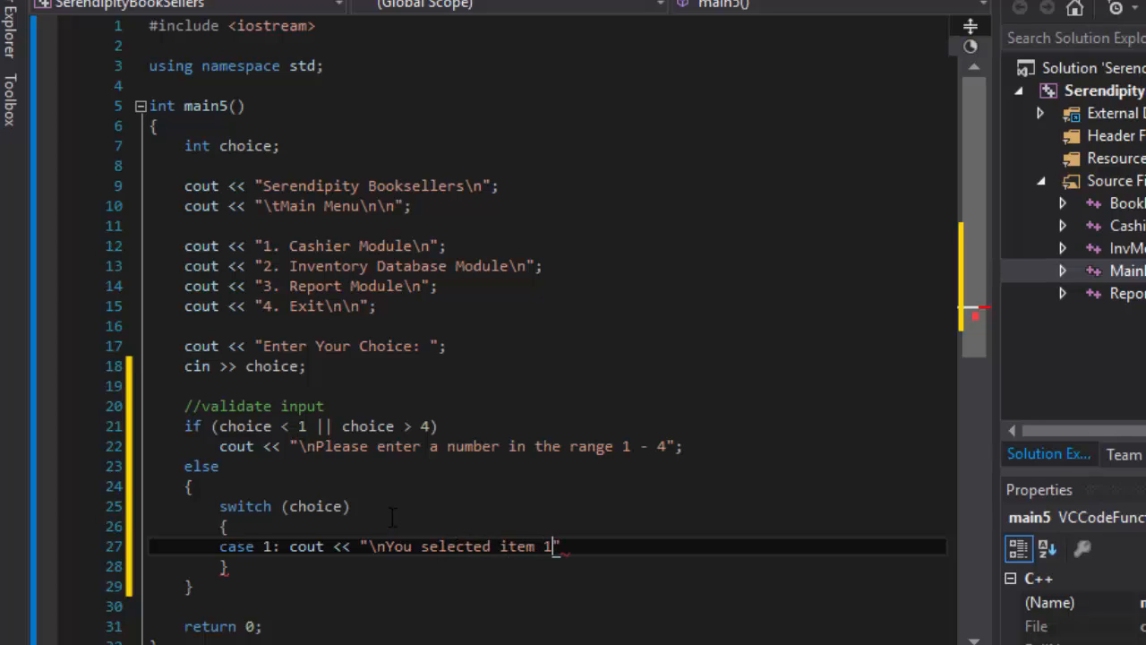
{"action": "type", "text": "\""}
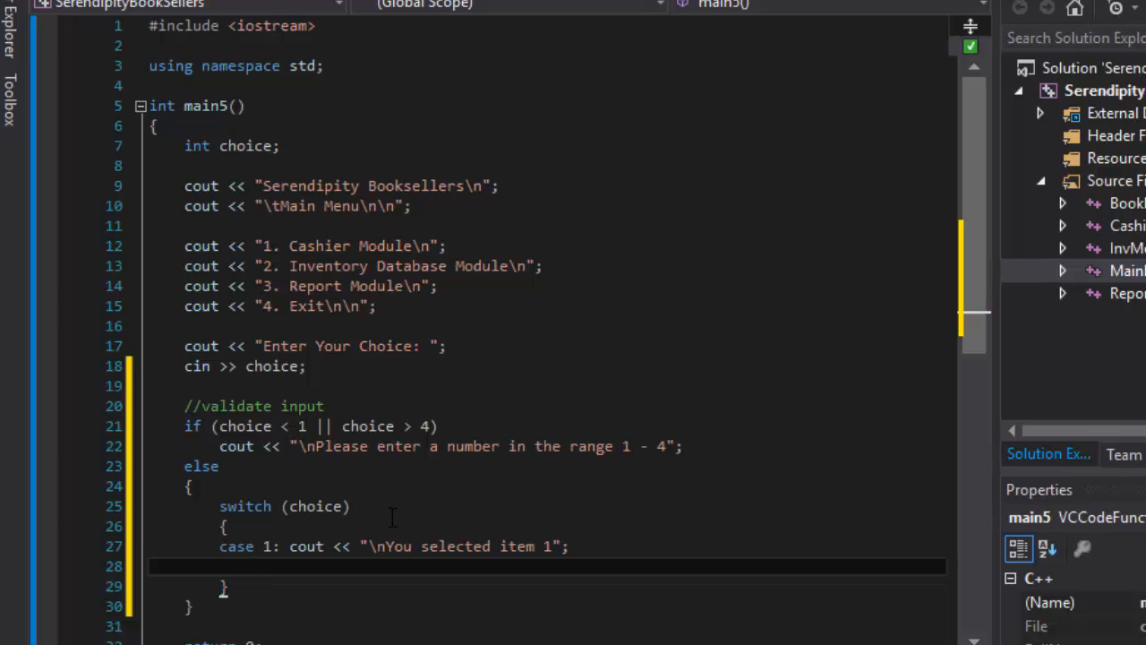
End case 1 with break; and select the case block to duplicate it
{"action": "type", "text": "break;"}
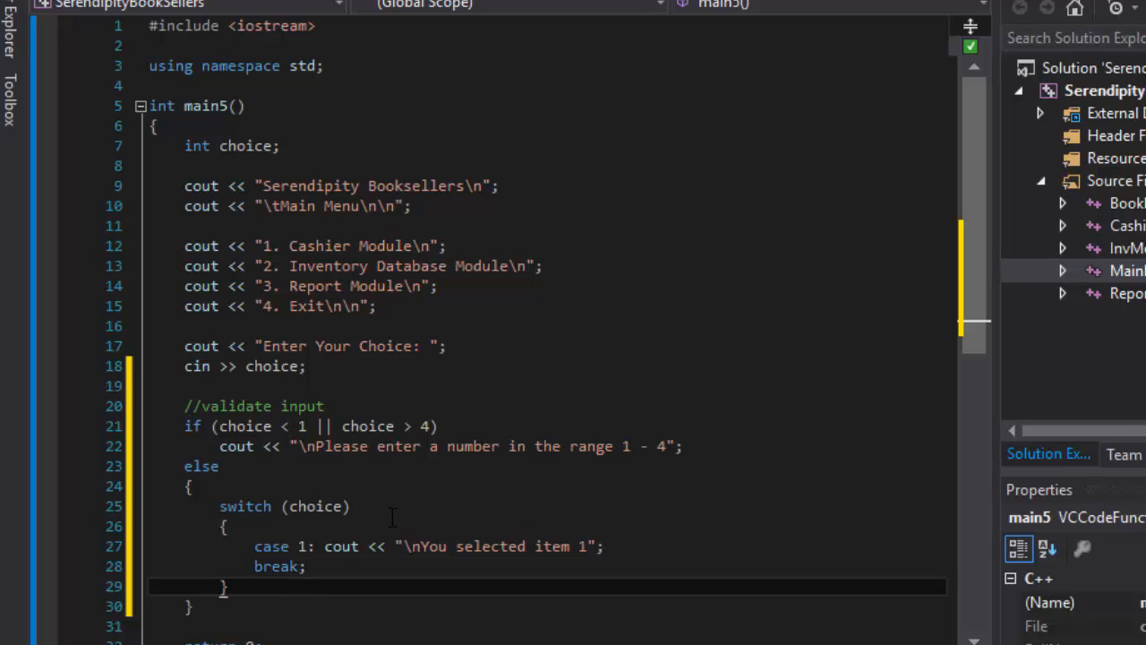
{"action": "double_click", "coordinate": [340, 546]}
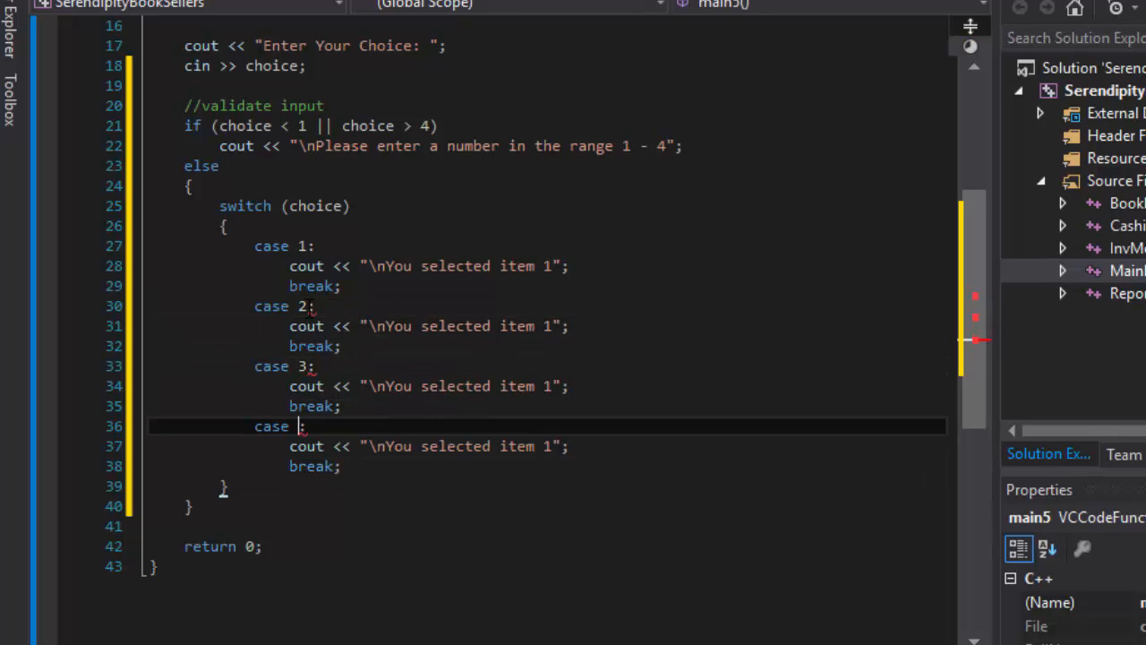
Renumber the pasted cases to 2, 3, 4 with matching item messages and return to the top of the file
{"action": "type", "text": "4"}
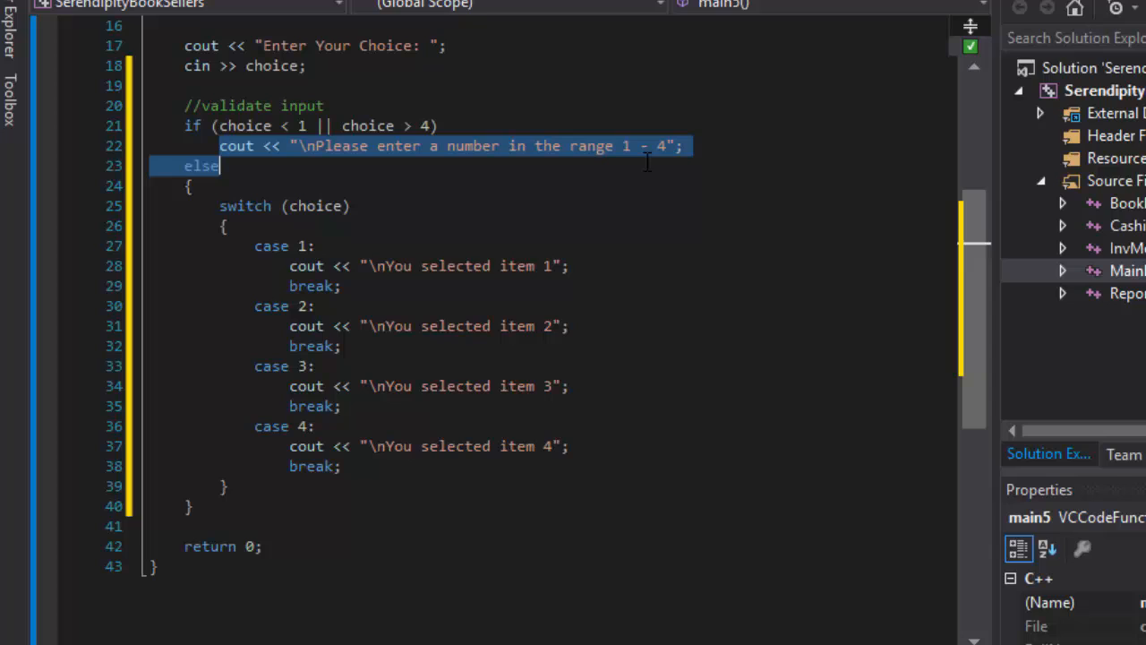
{"action": "left_click", "coordinate": [679, 147]}
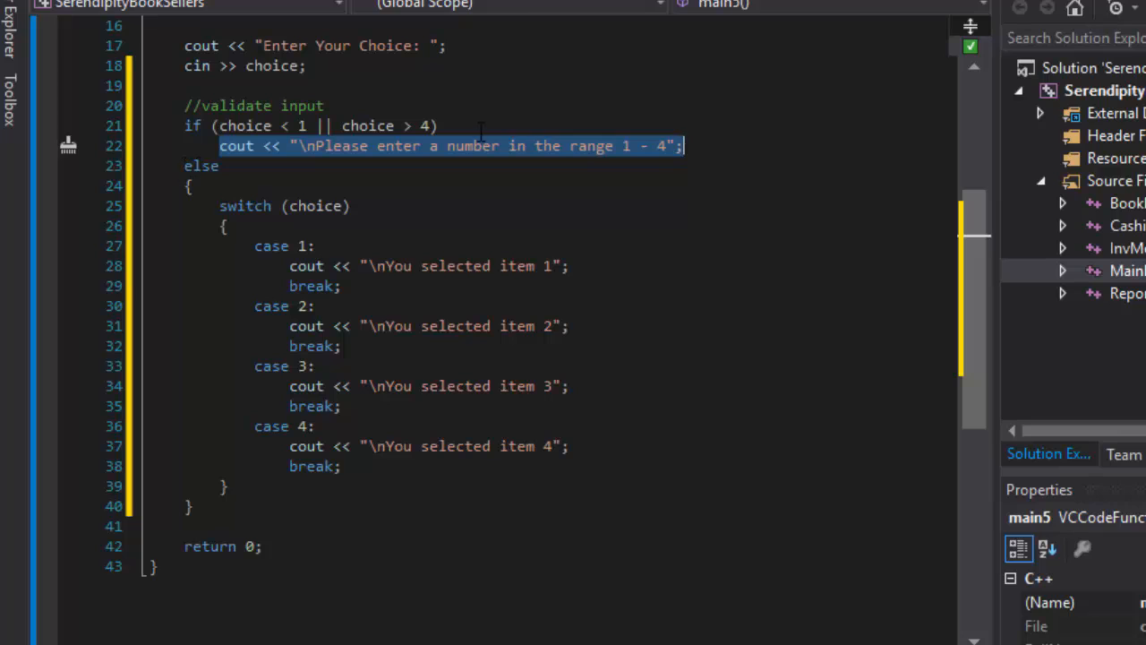
{"action": "left_click_drag", "start_coordinate": [220, 204], "coordinate": [340, 465]}
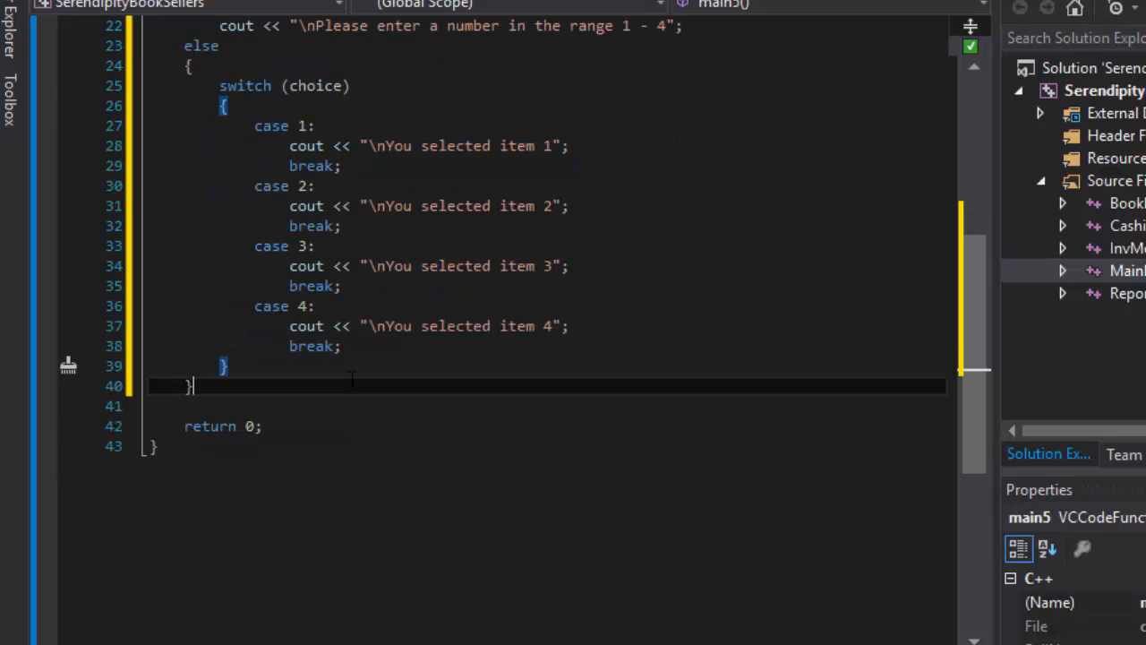
{"action": "scroll", "scroll_direction": "up", "scroll_amount": 3}
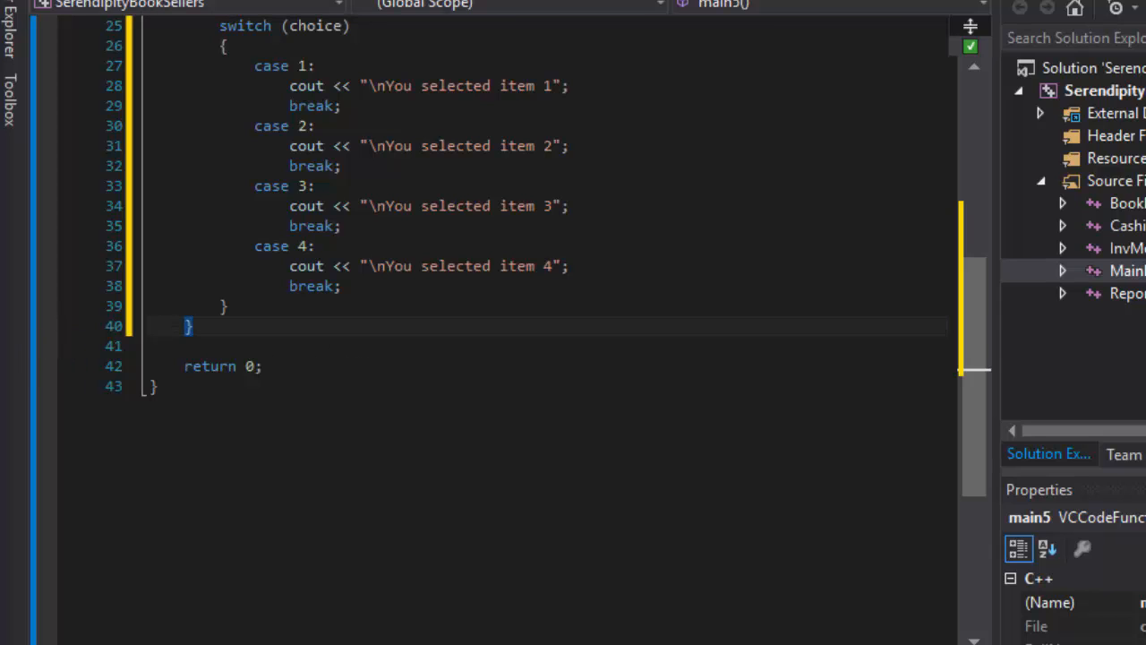
{"action": "scroll", "scroll_direction": "up", "scroll_amount": 3}
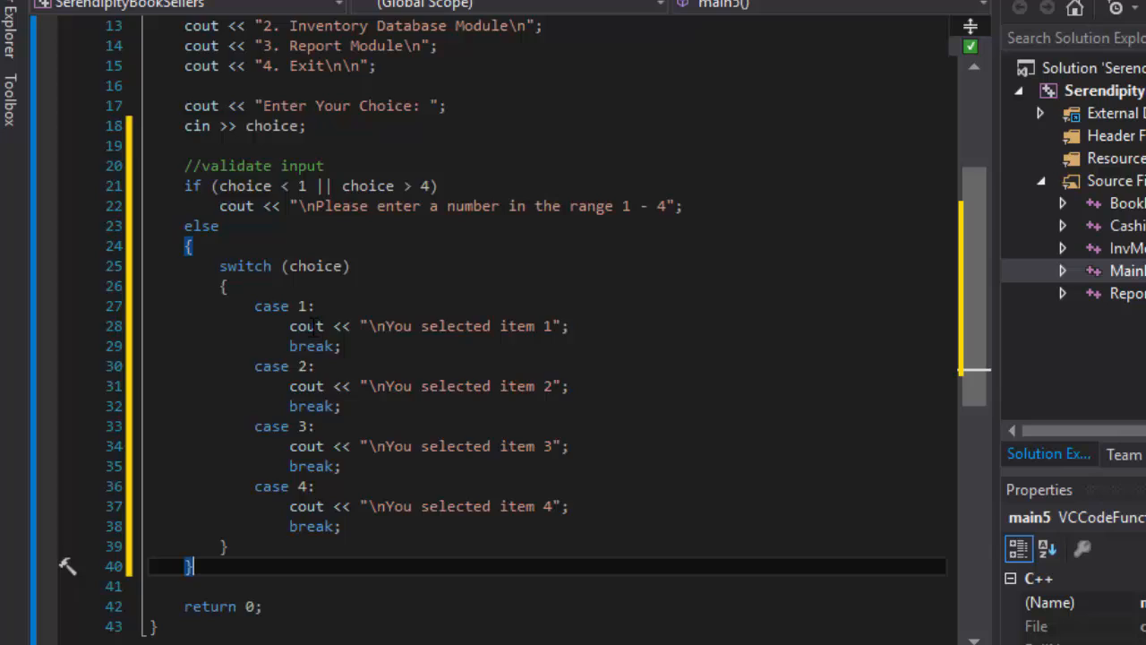
{"action": "scroll", "scroll_direction": "up", "scroll_amount": 3}
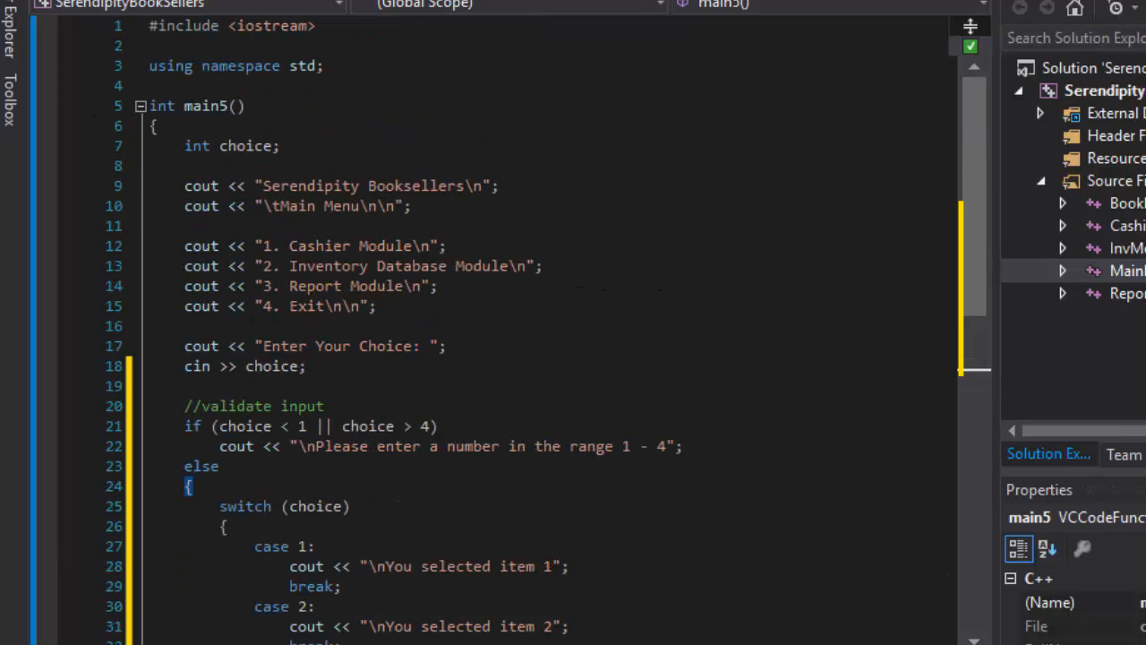
{"action": "mouse_move", "coordinate": [584, 265]}
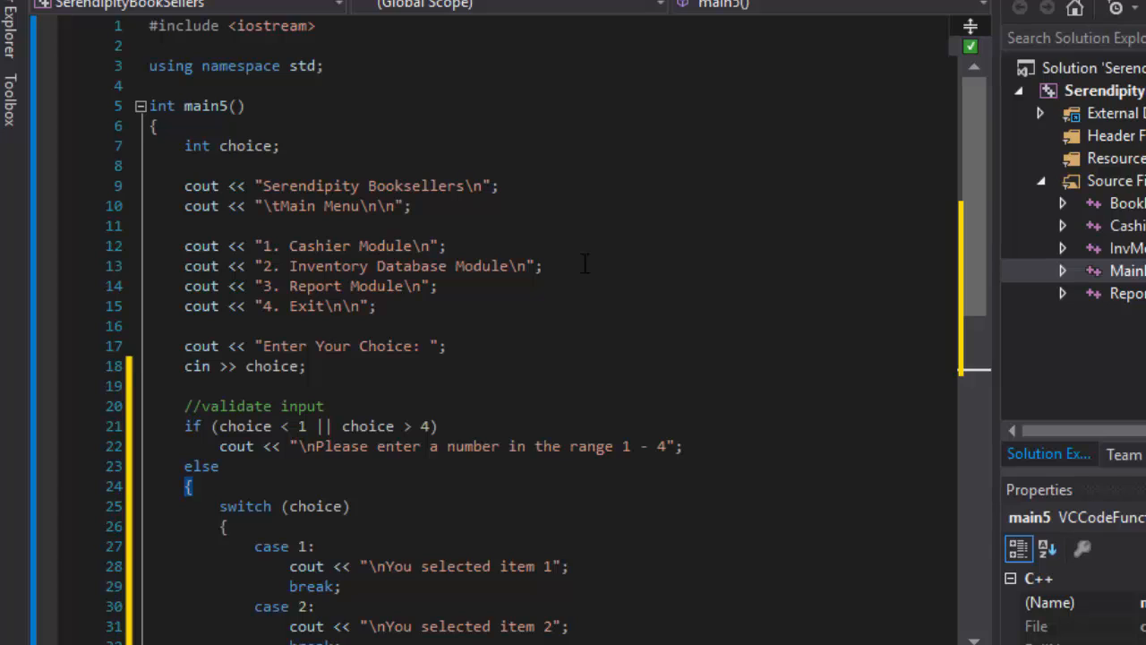
{"action": "mouse_move", "coordinate": [1137, 301]}
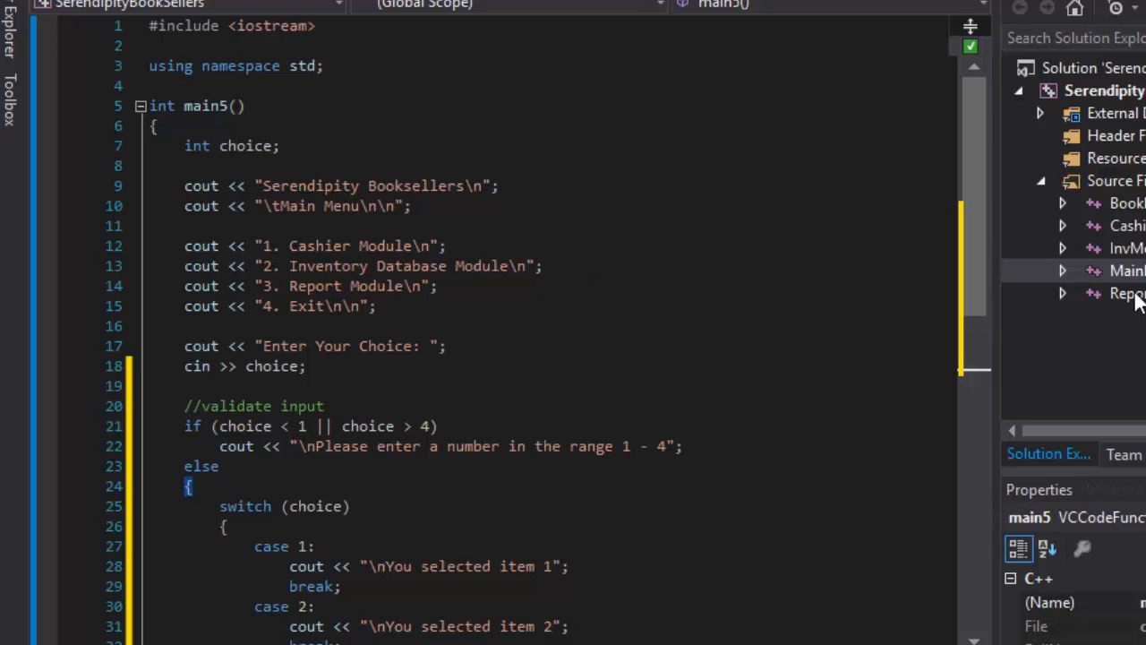
Paste the validation into InvMenu.cpp and change the bound and message to range 1 - 5
{"action": "left_click", "coordinate": [1125, 247]}
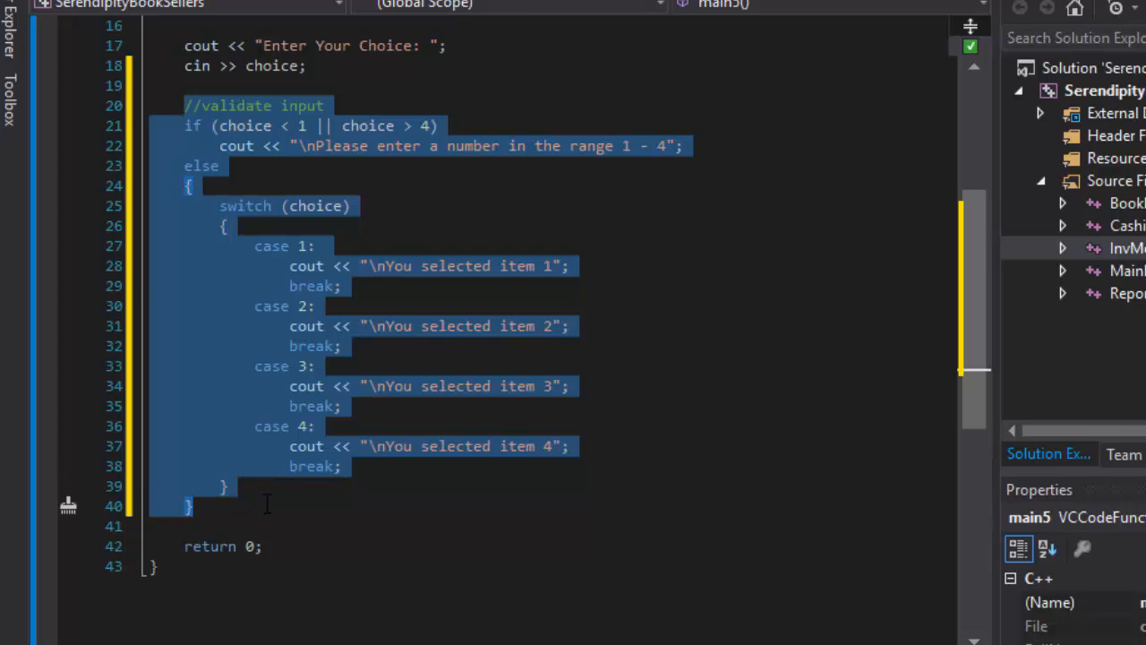
{"action": "mouse_move", "coordinate": [272, 184]}
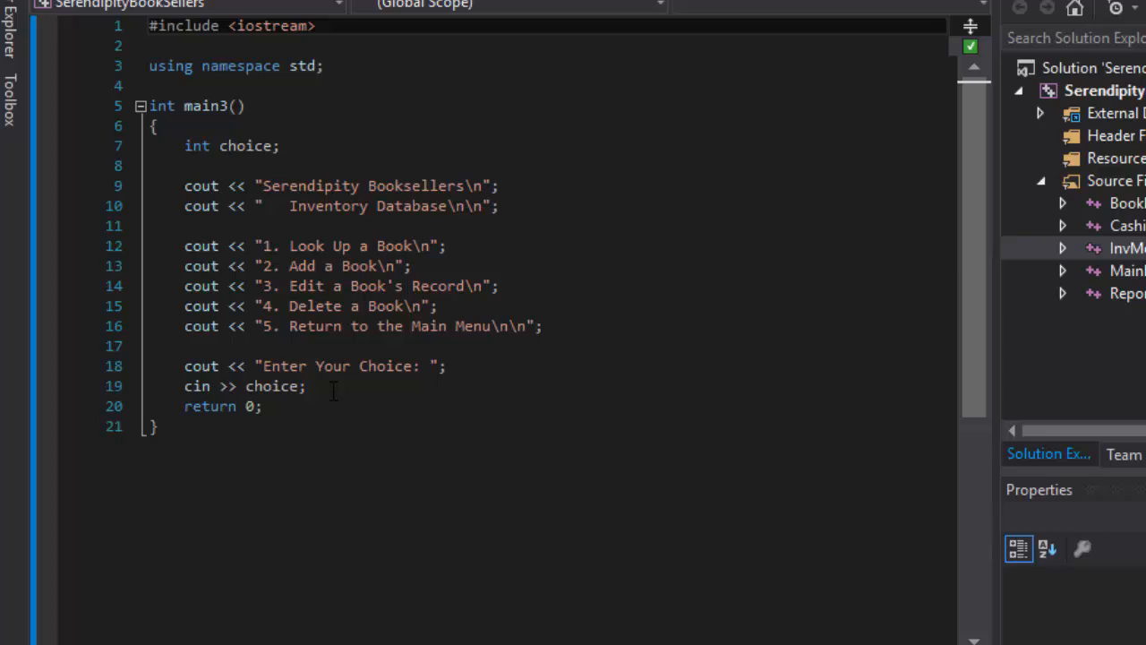
{"action": "left_click", "coordinate": [305, 386]}
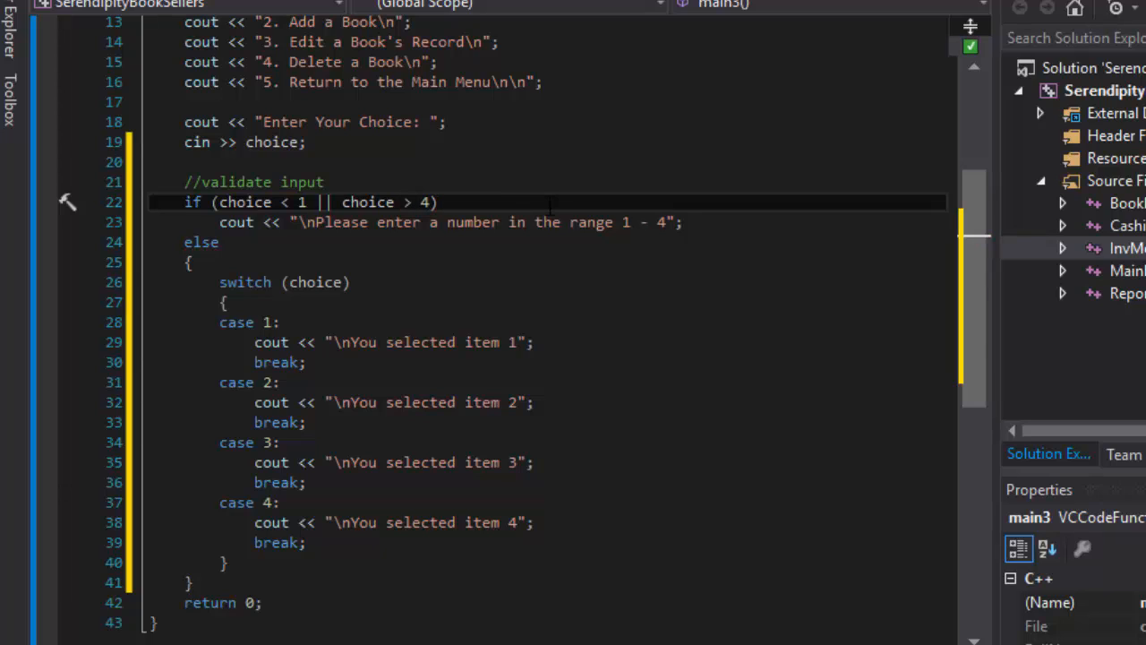
{"action": "type", "text": "5"}
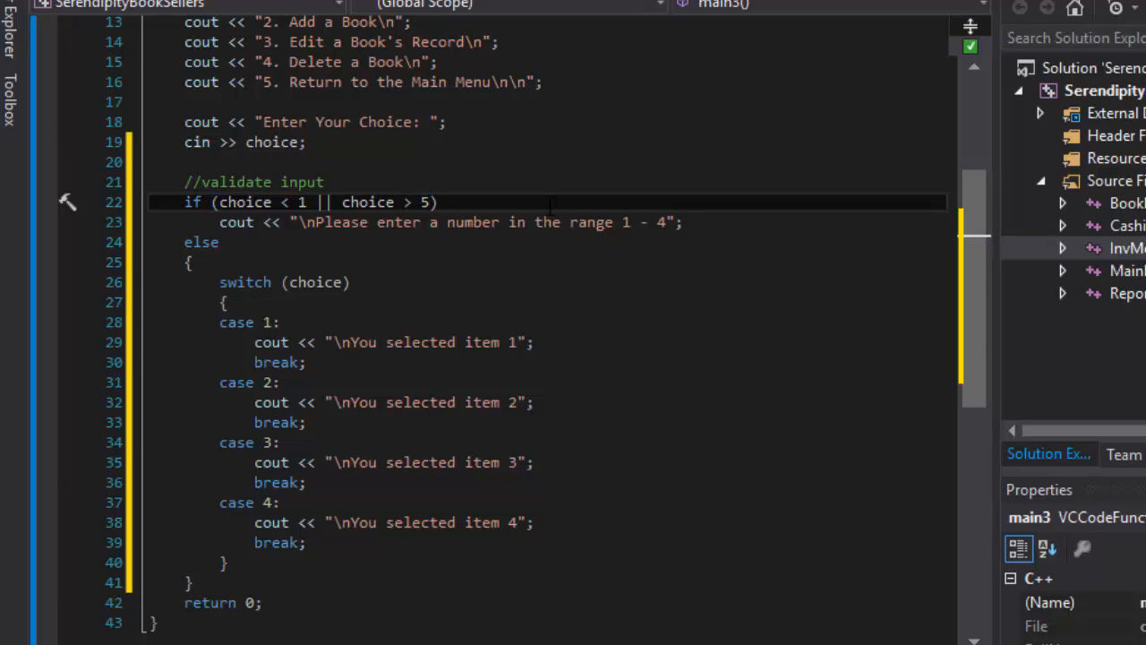
{"action": "double_click", "coordinate": [201, 242]}
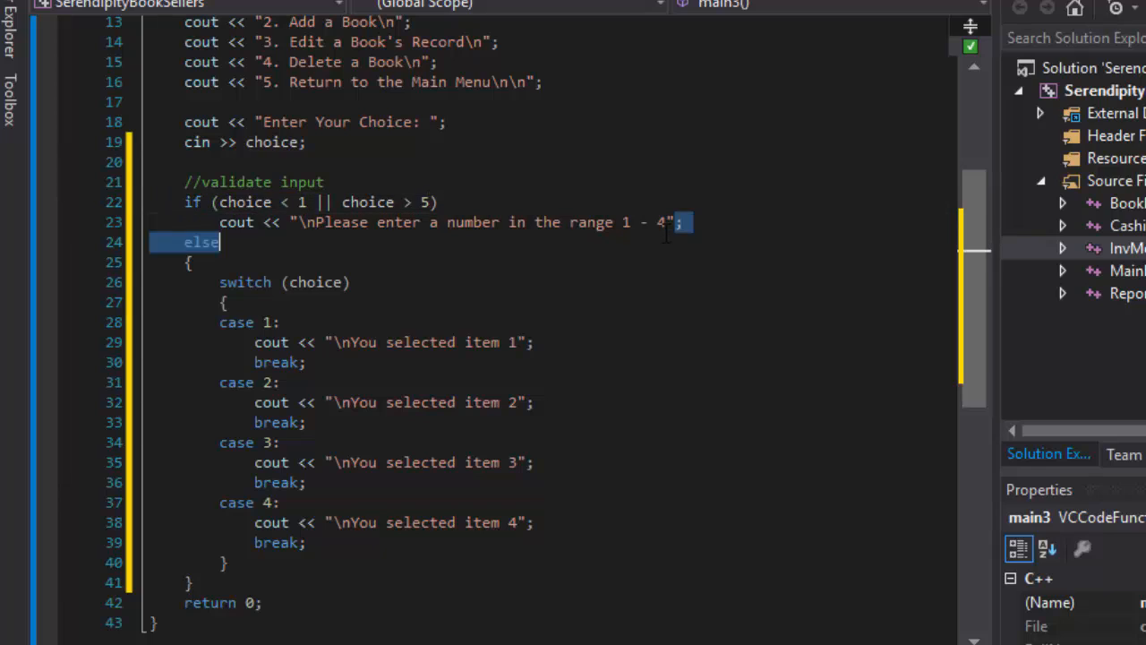
{"action": "type", "text": "5"}
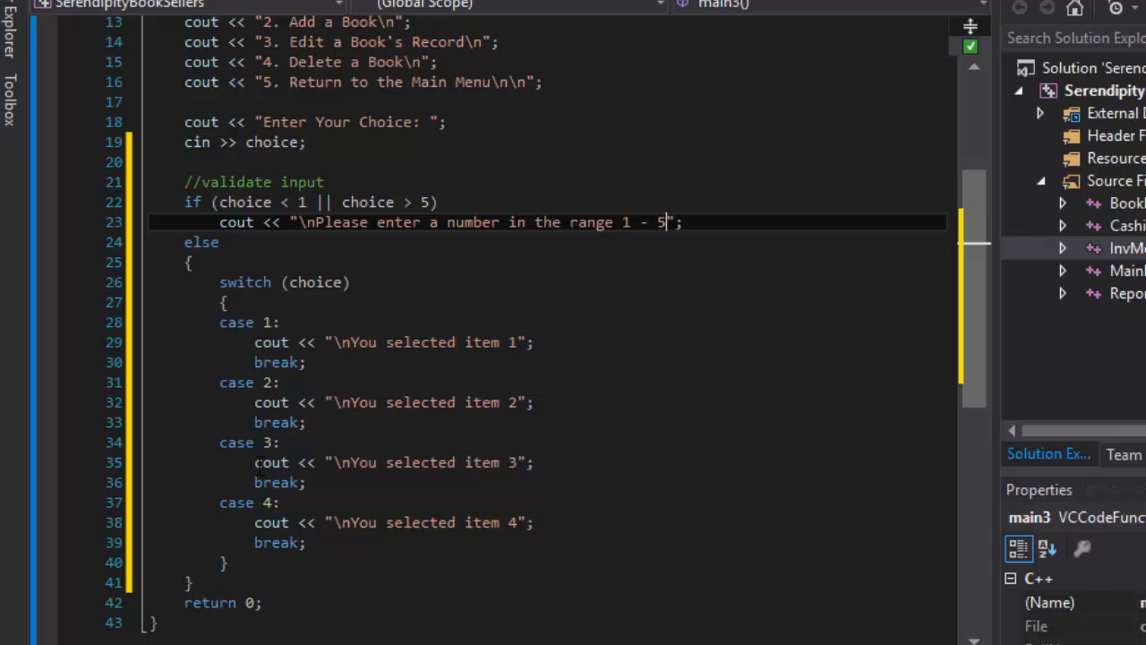
Add case 5 printing 'You selected item 5' to the inventory menu switch
{"action": "scroll", "scroll_direction": "down", "scroll_amount": 3}
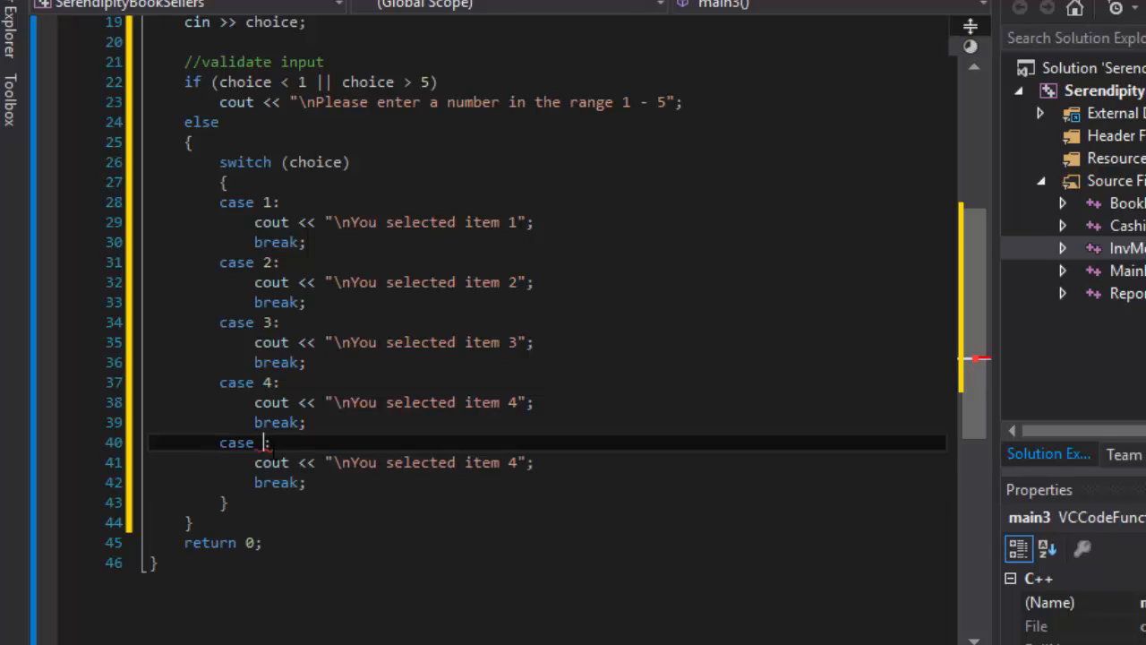
{"action": "type", "text": "5:"}
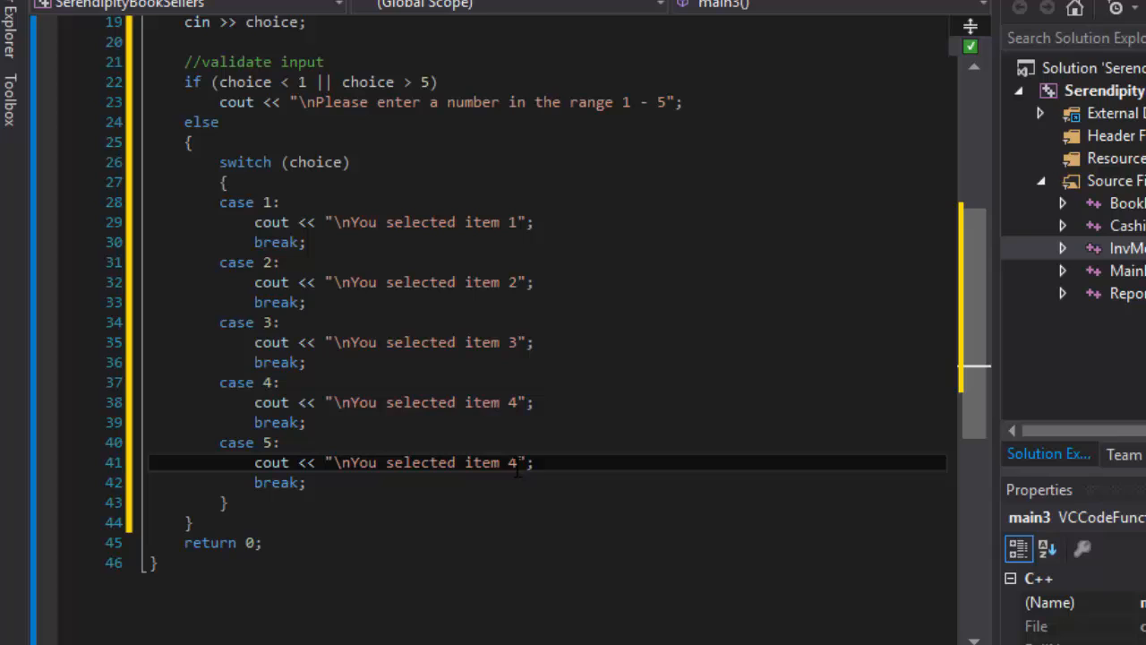
{"action": "type", "text": "5"}
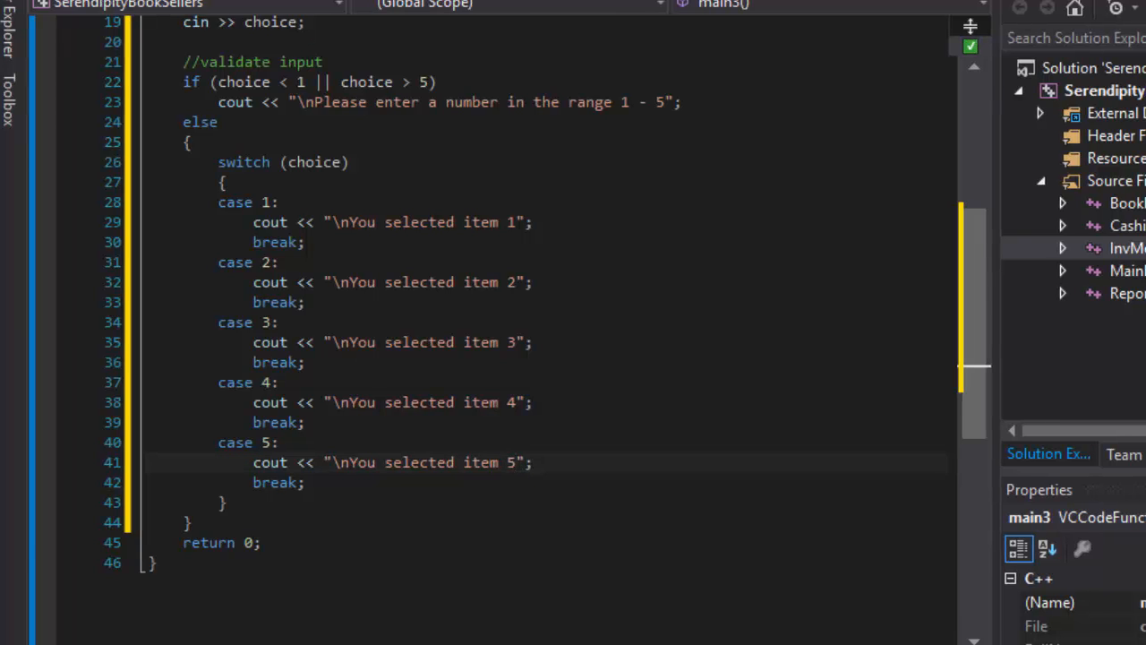
{"action": "scroll", "scroll_direction": "up", "scroll_amount": 3}
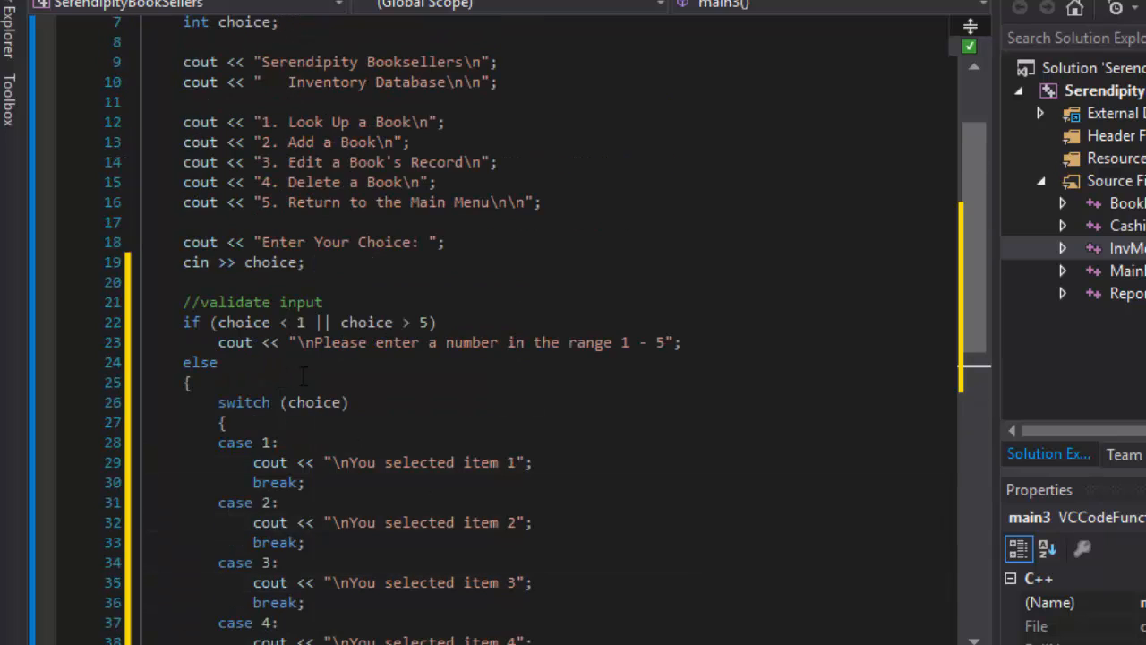
{"action": "mouse_move", "coordinate": [483, 426]}
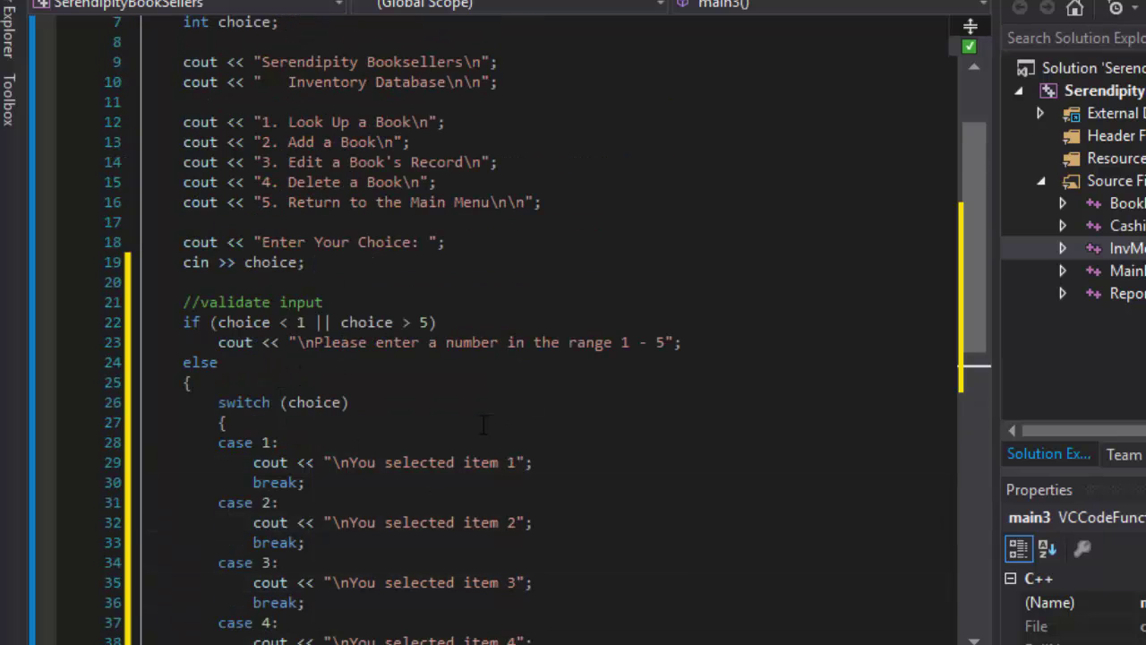
{"action": "mouse_move", "coordinate": [493, 491]}
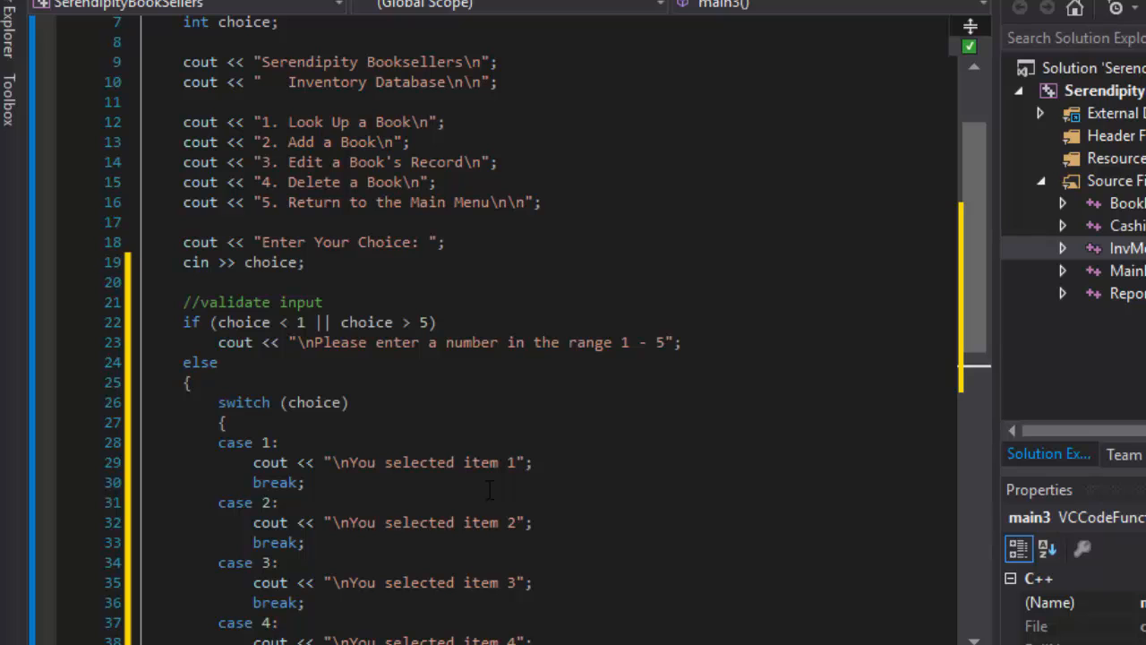
{"action": "scroll", "scroll_direction": "down", "scroll_amount": 3}
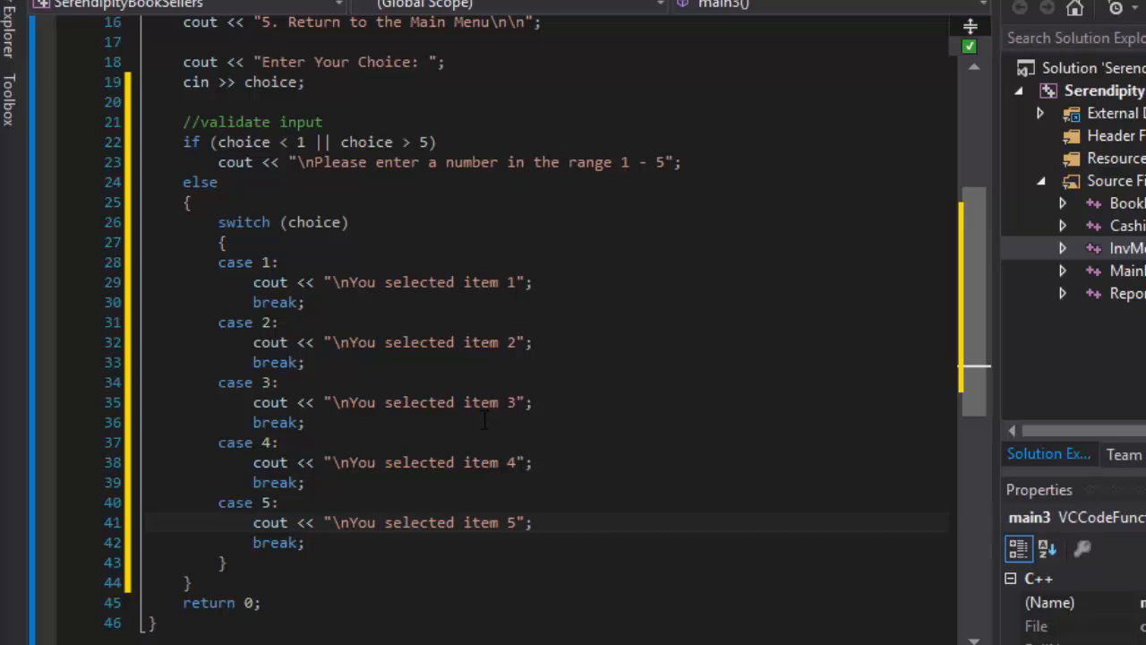
{"action": "mouse_move", "coordinate": [430, 377]}
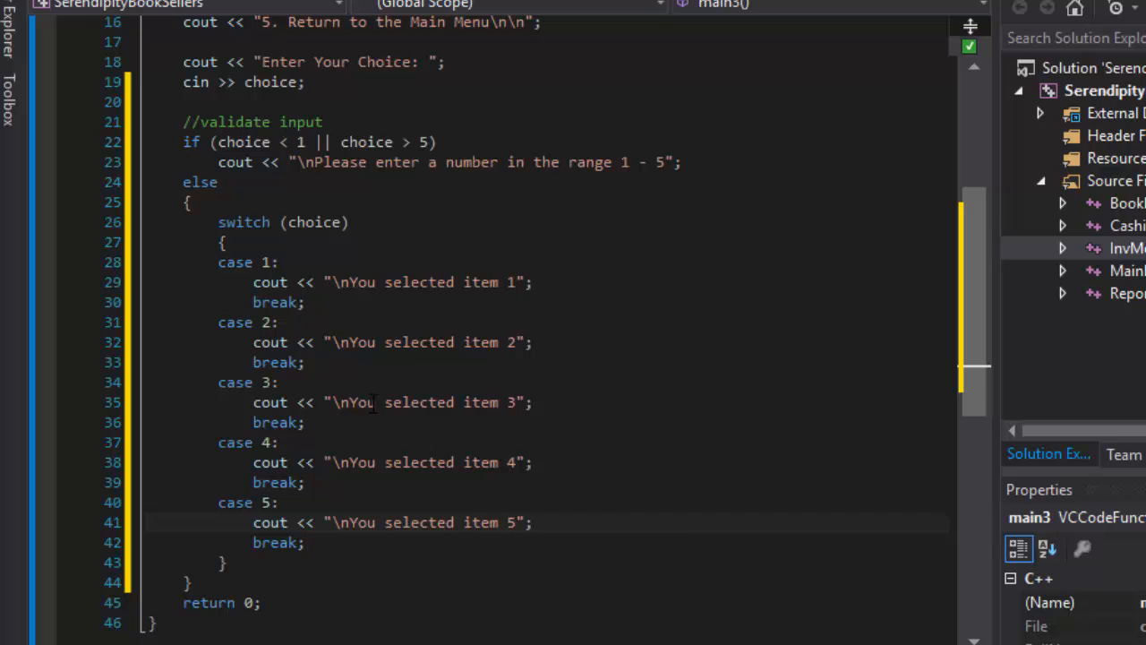
{"action": "scroll", "scroll_direction": "up", "scroll_amount": 3}
{"action": "type", "text": "4"}
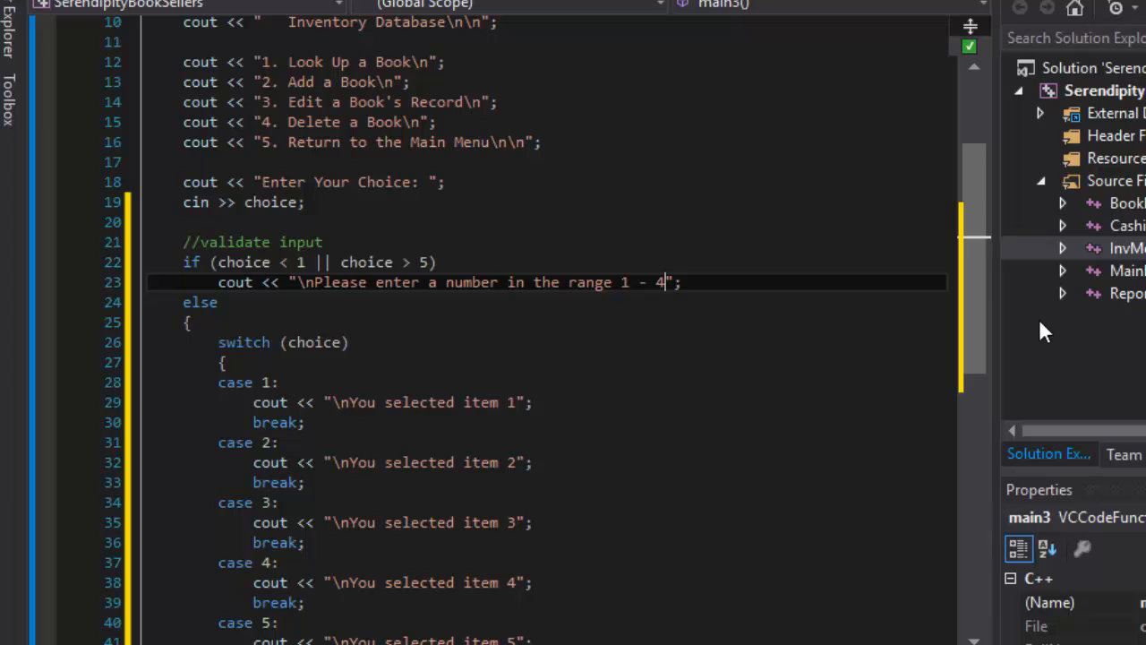
{"action": "type", "text": "5"}
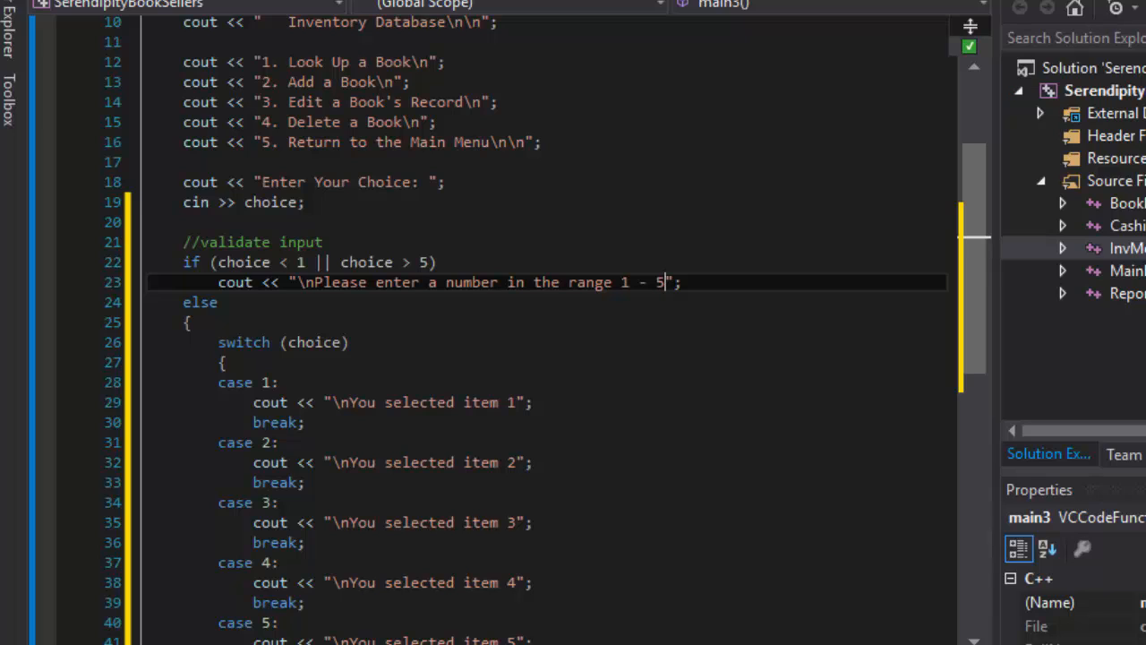
Copy the validation block into Reports.cpp with range 1 - 7 and paste extra copies of the case 5 block
{"action": "left_click", "coordinate": [1126, 294]}
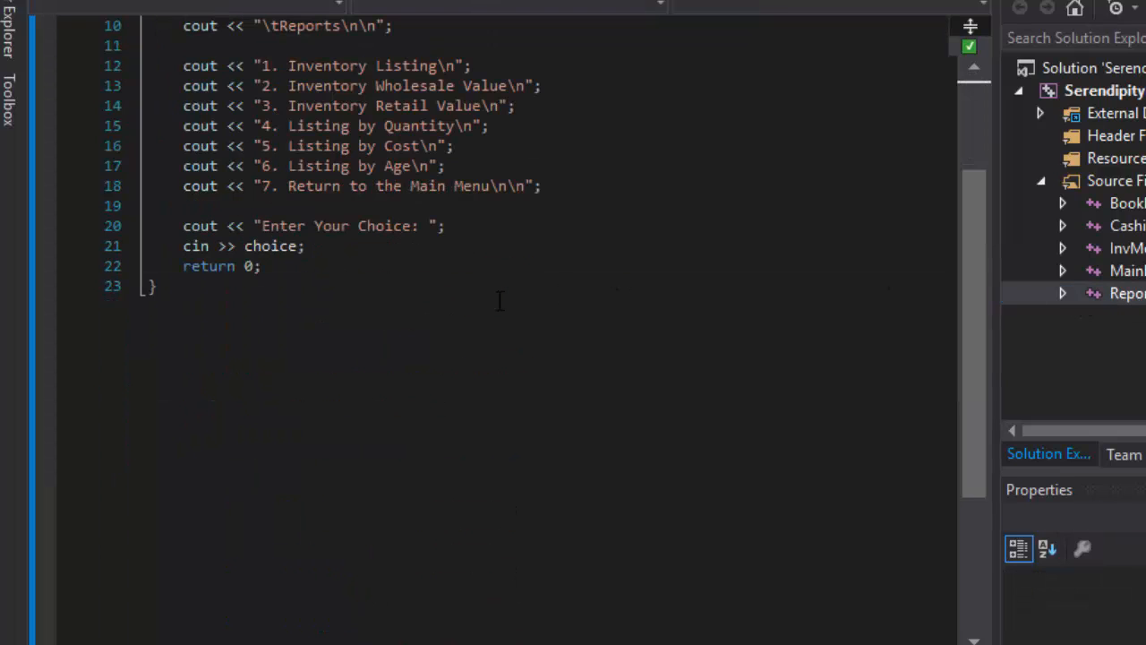
{"action": "left_click", "coordinate": [355, 245]}
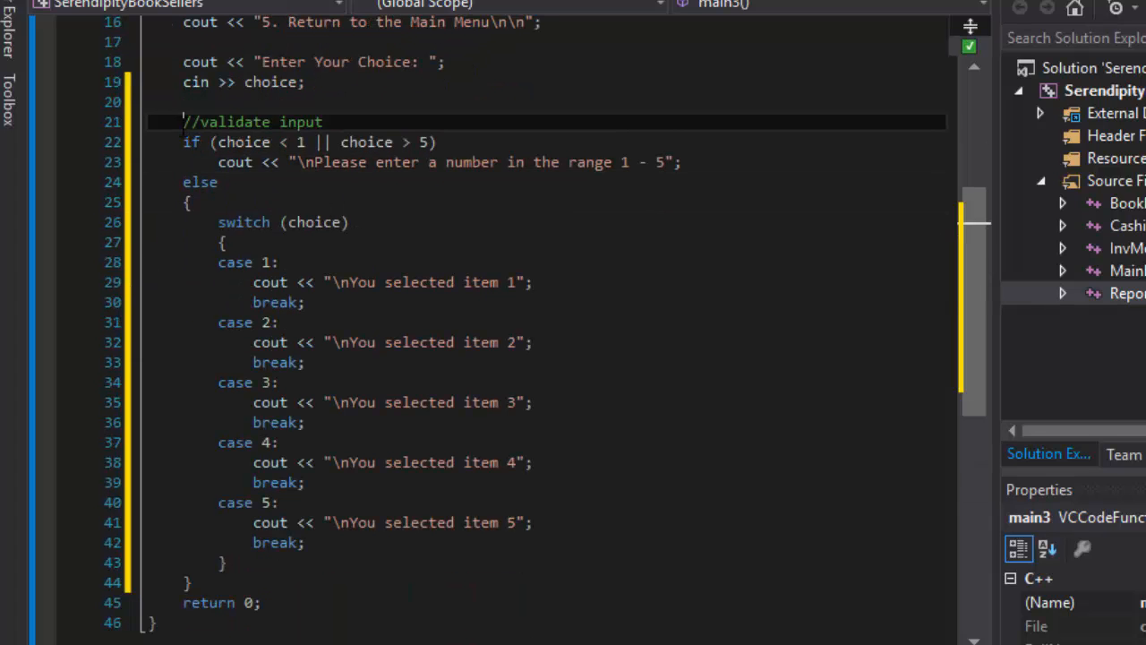
{"action": "left_click_drag", "start_coordinate": [183, 122], "coordinate": [188, 580]}
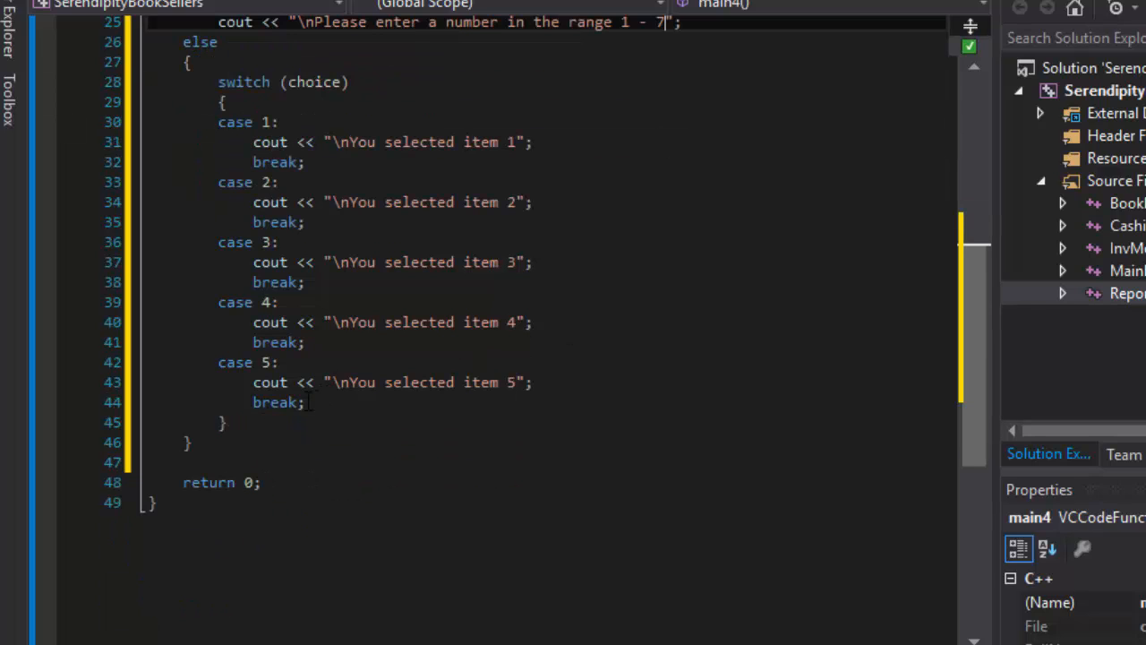
{"action": "left_click_drag", "start_coordinate": [218, 361], "coordinate": [304, 401]}
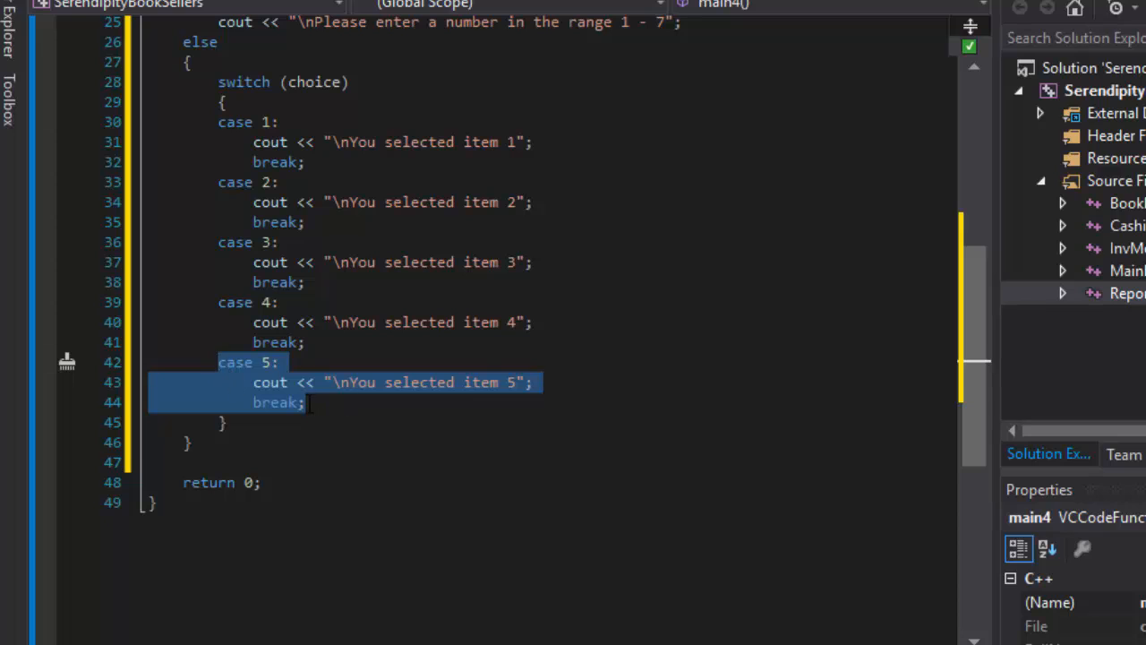
{"action": "key", "text": "ctrl+v"}
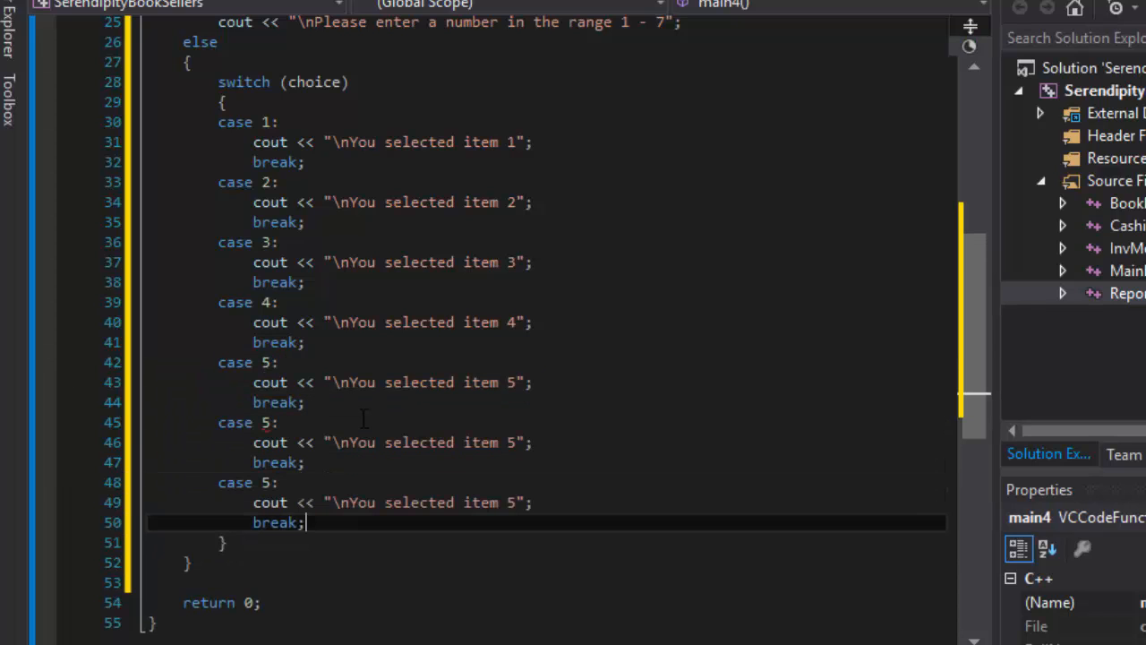
{"action": "left_click", "coordinate": [269, 423]}
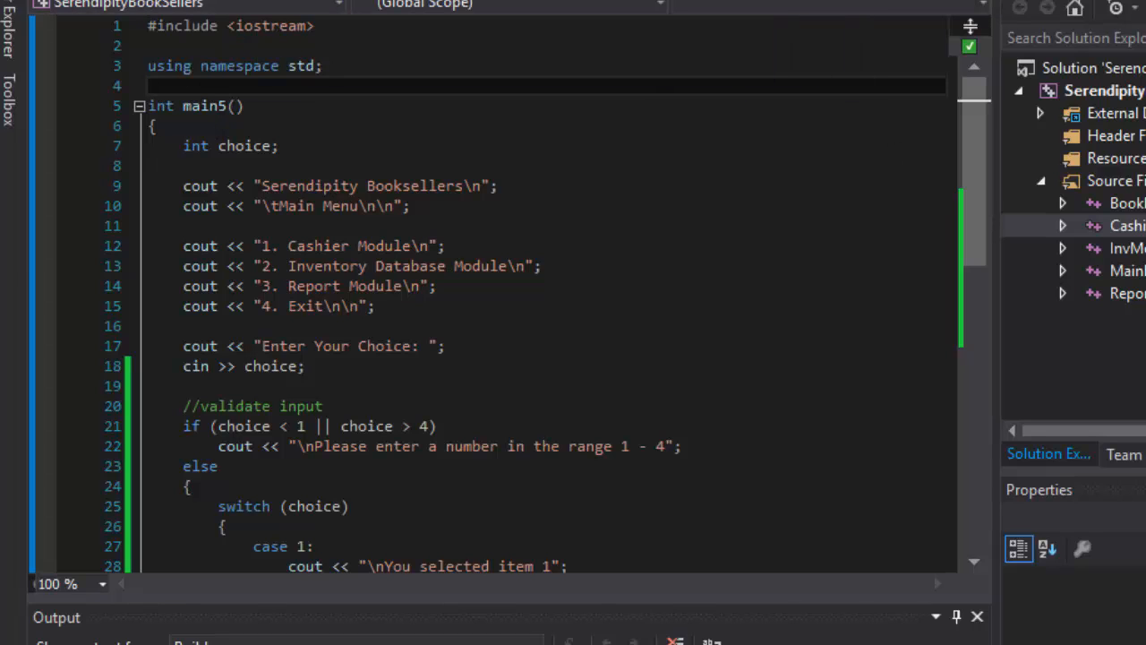
Rename the cashier module's main to main5 so MainMenu.cpp holds the program's main
{"action": "left_click", "coordinate": [1128, 225]}
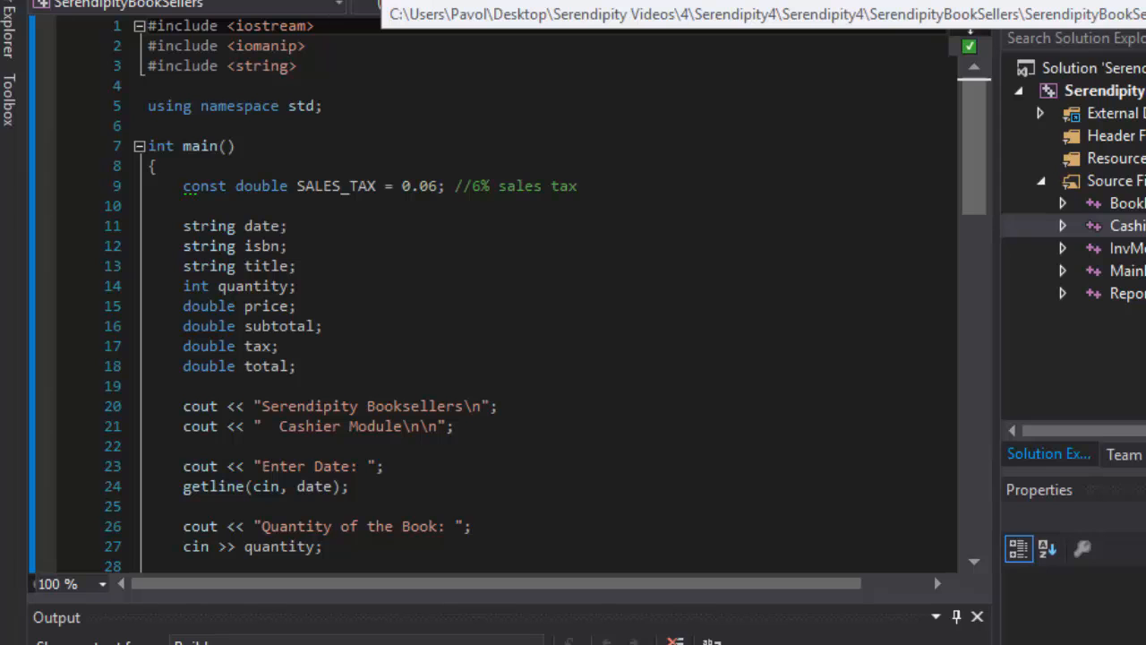
{"action": "left_click", "coordinate": [489, 18]}
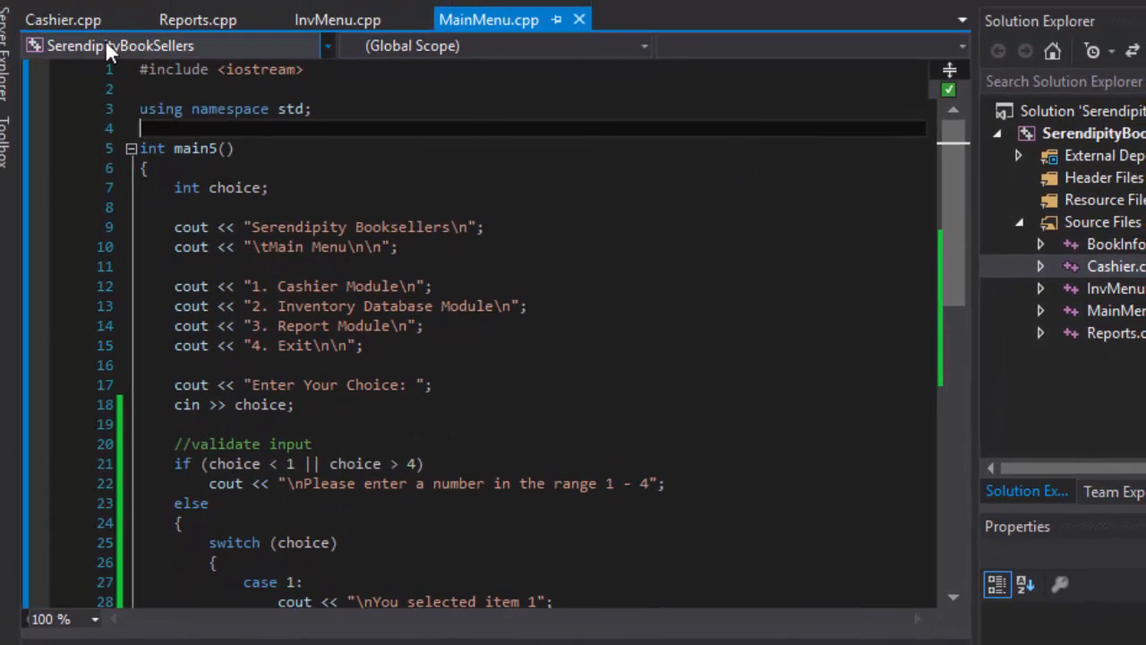
{"action": "left_click", "coordinate": [65, 18]}
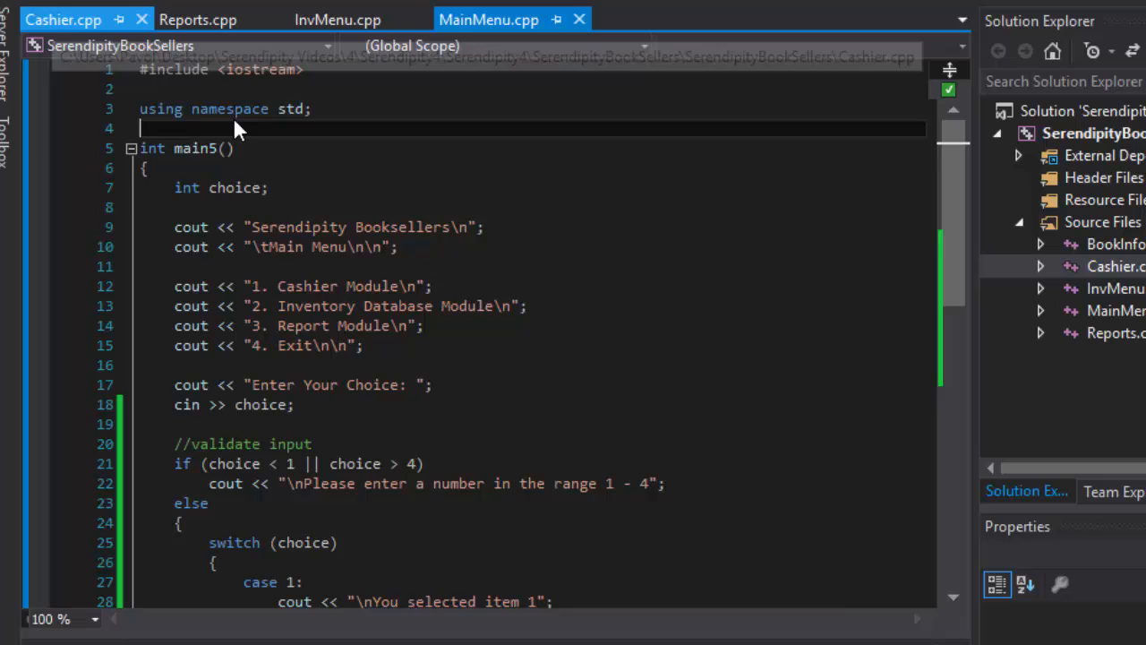
{"action": "left_click", "coordinate": [64, 18]}
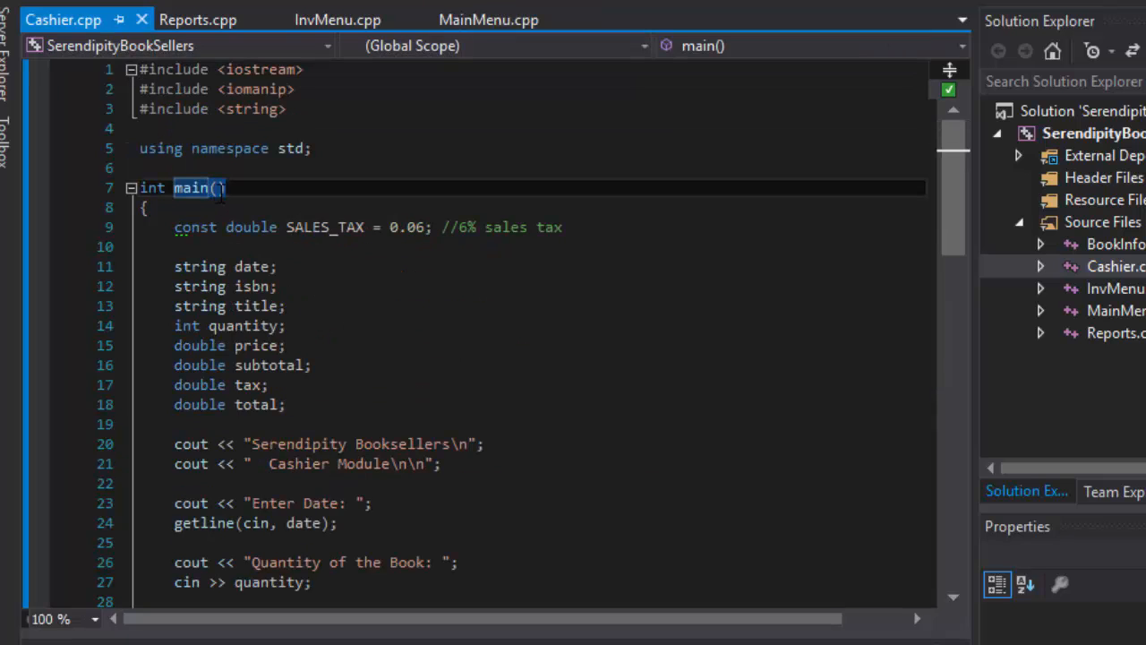
{"action": "type", "text": "5"}
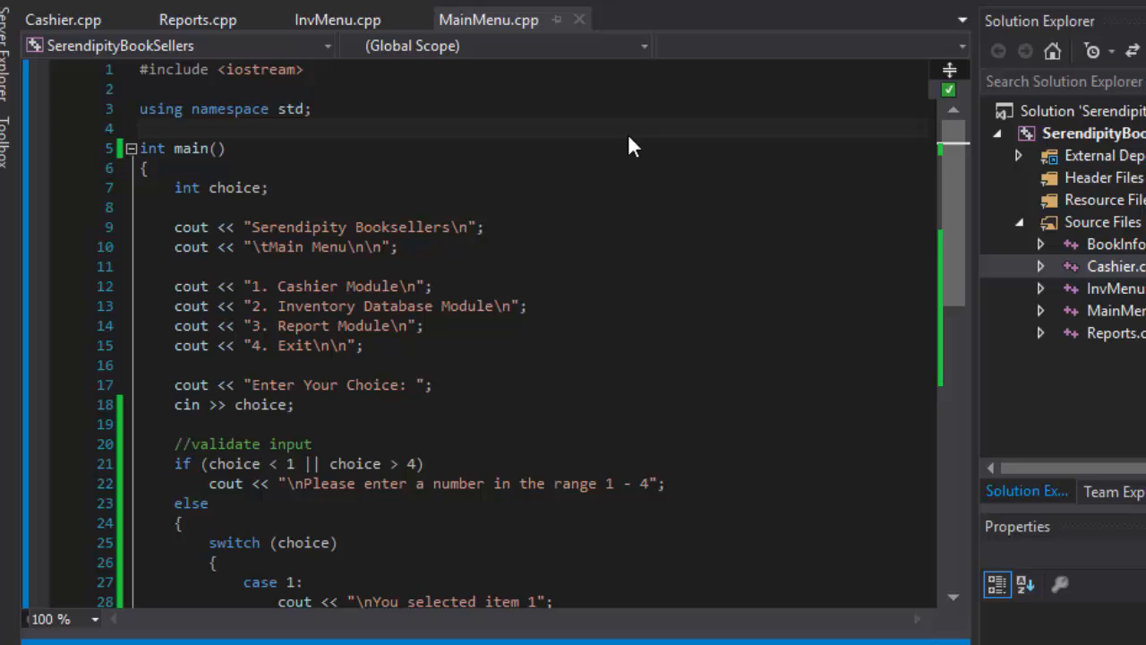
Run the main menu, enter 1 to see 'You selected item 1', and return to the switch code
{"action": "left_click", "coordinate": [313, 462]}
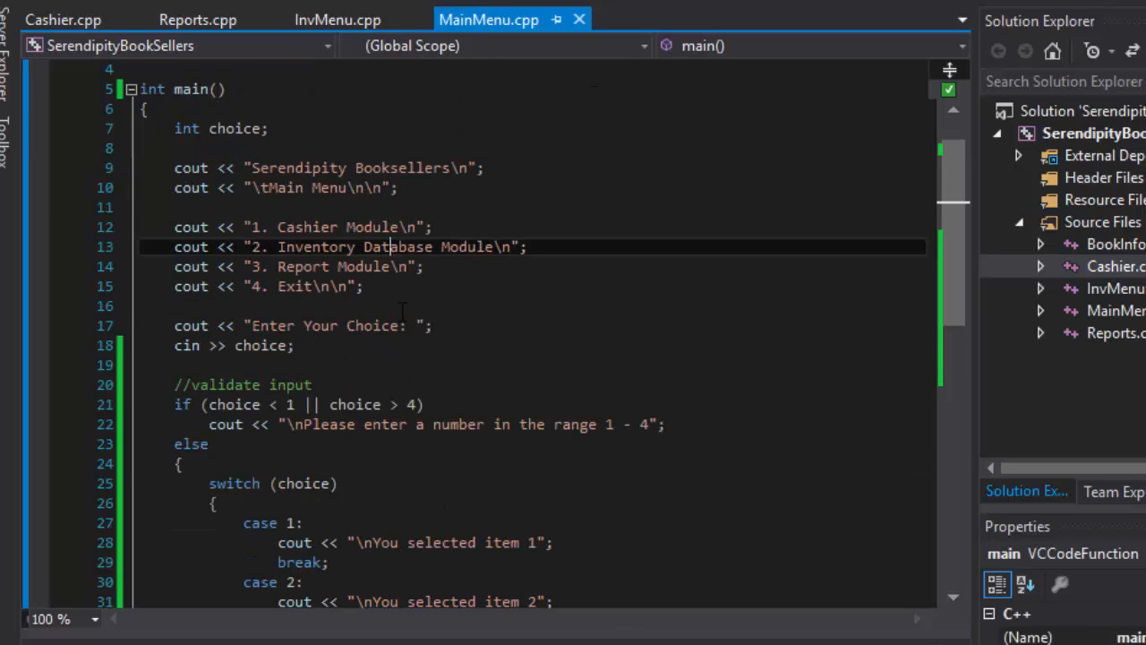
{"action": "scroll", "scroll_direction": "up", "scroll_amount": 3}
{"action": "type", "text": "1"}
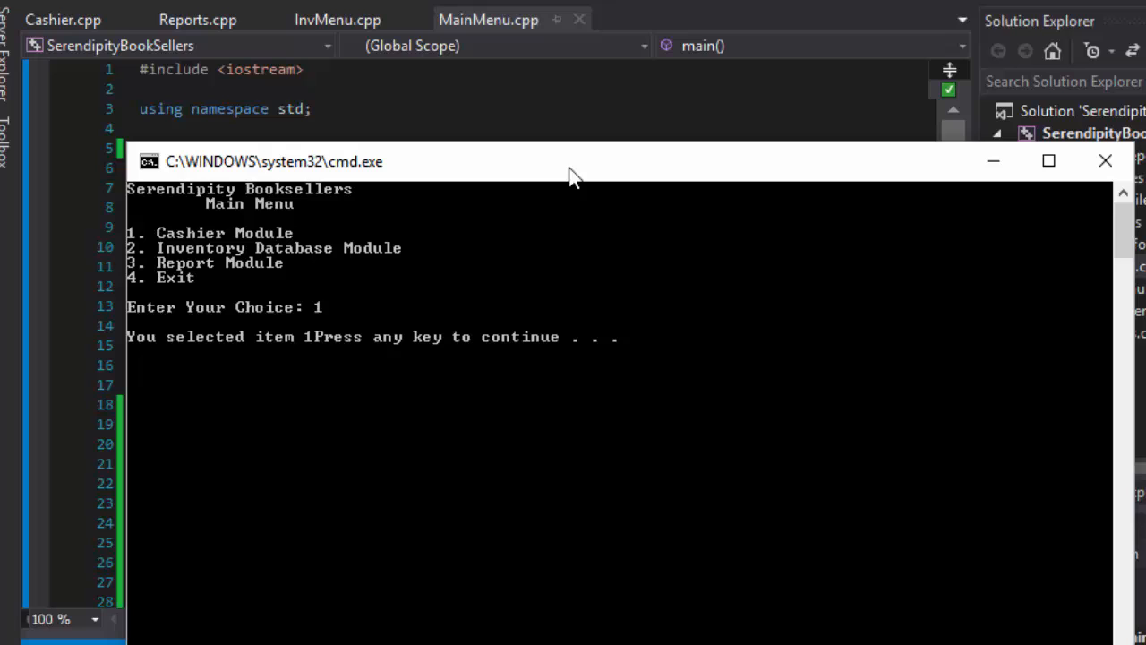
{"action": "mouse_move", "coordinate": [240, 351]}
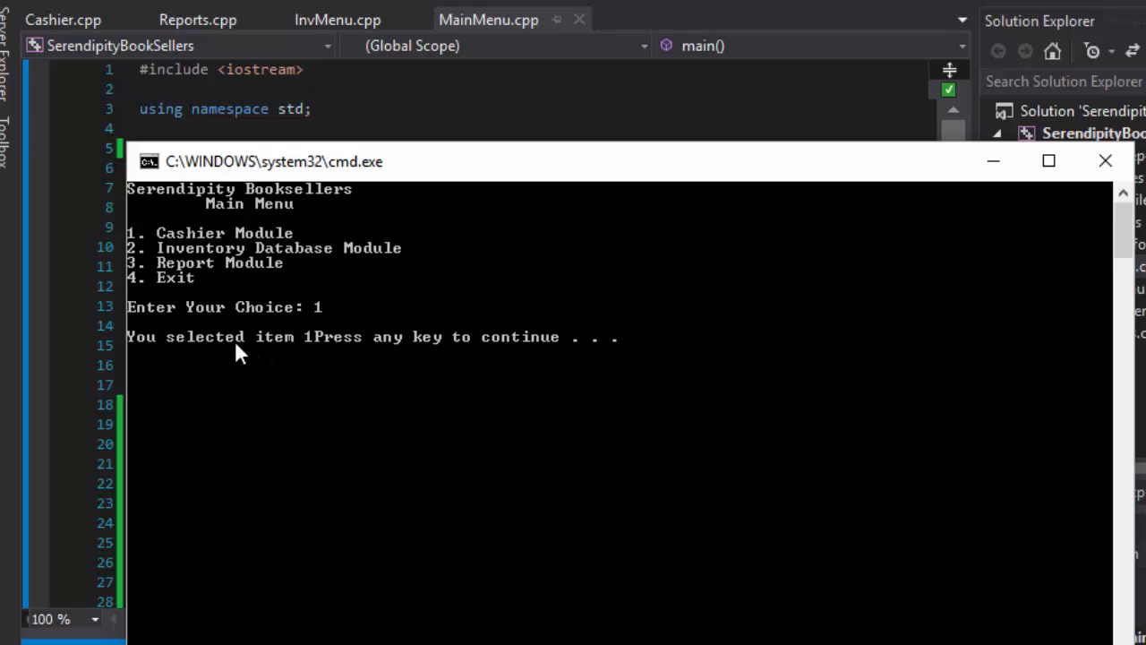
{"action": "mouse_move", "coordinate": [713, 283]}
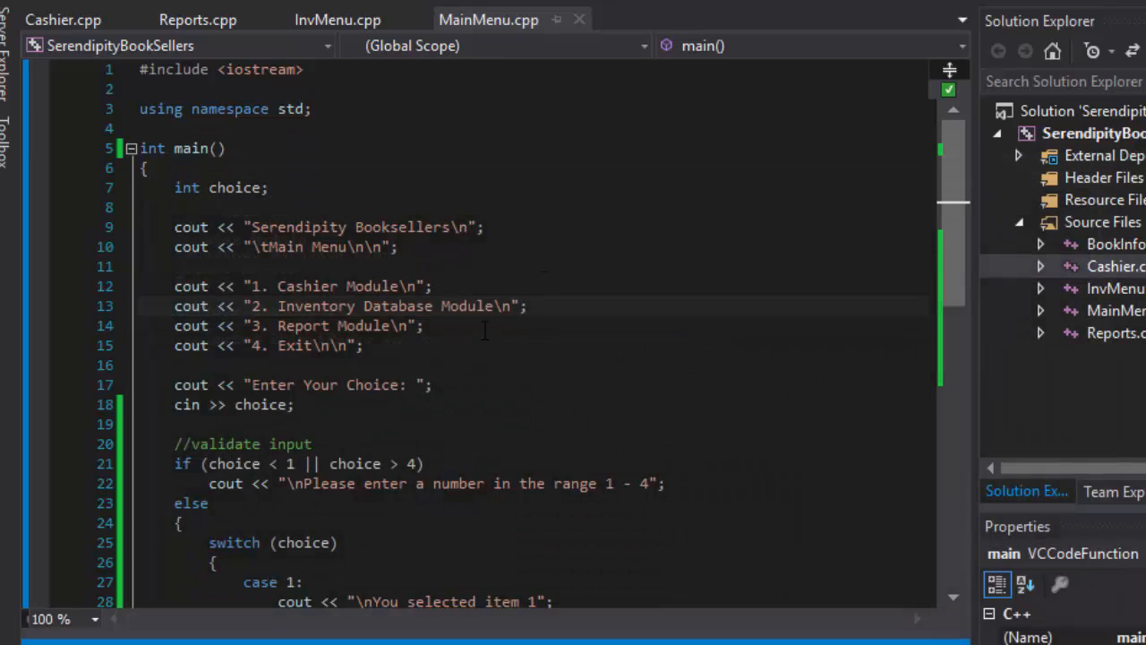
{"action": "scroll", "scroll_direction": "down", "scroll_amount": 3}
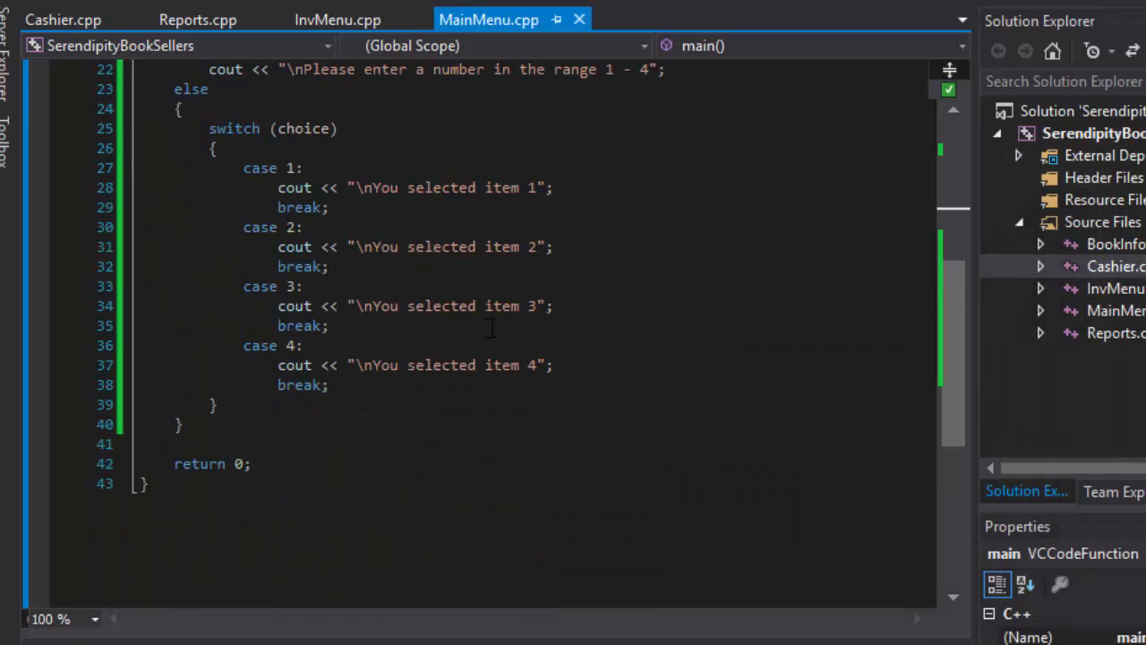
Add cout << endl; before return 0 in MainMenu.cpp
{"action": "scroll", "scroll_direction": "up", "scroll_amount": 3}
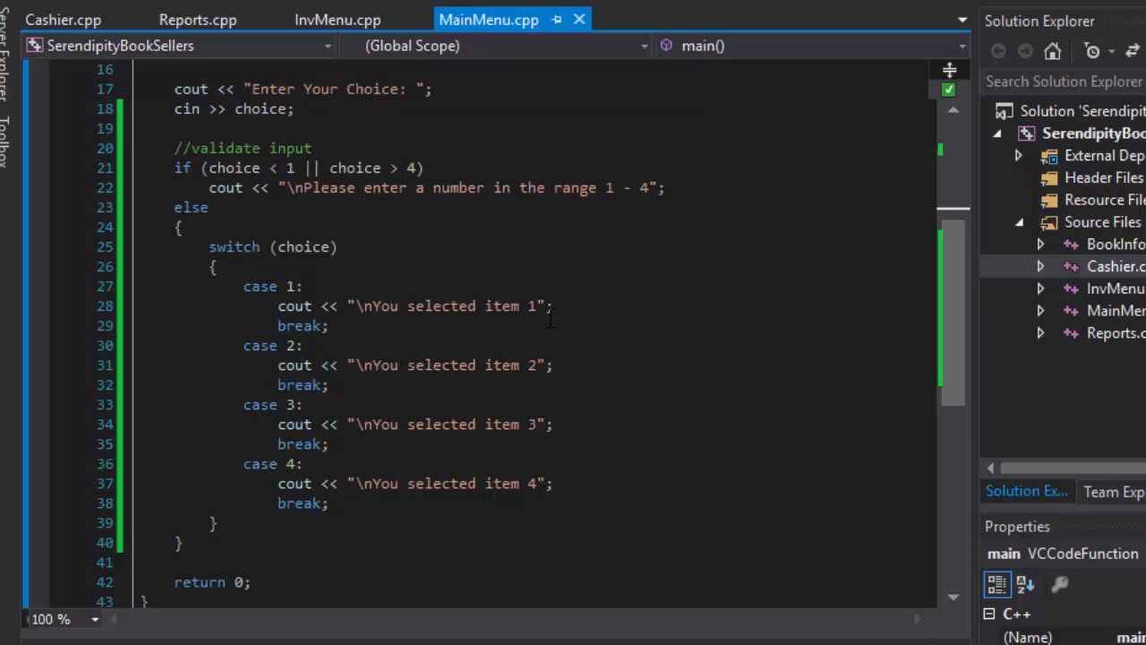
{"action": "scroll", "scroll_direction": "down", "scroll_amount": 3}
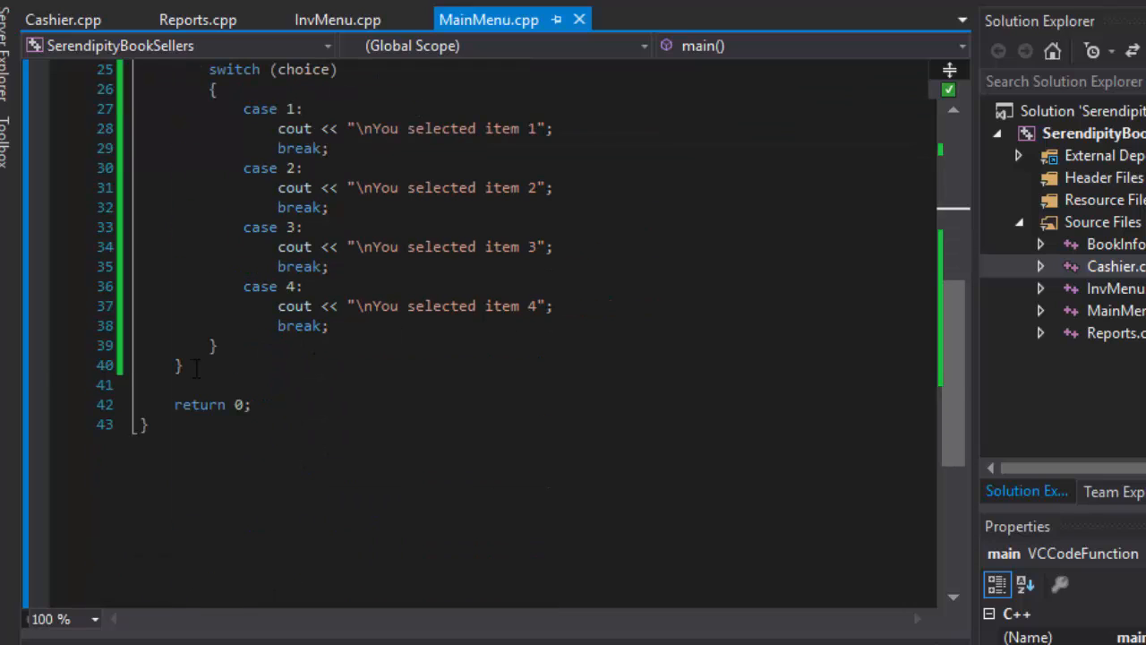
{"action": "type", "text": "co"}
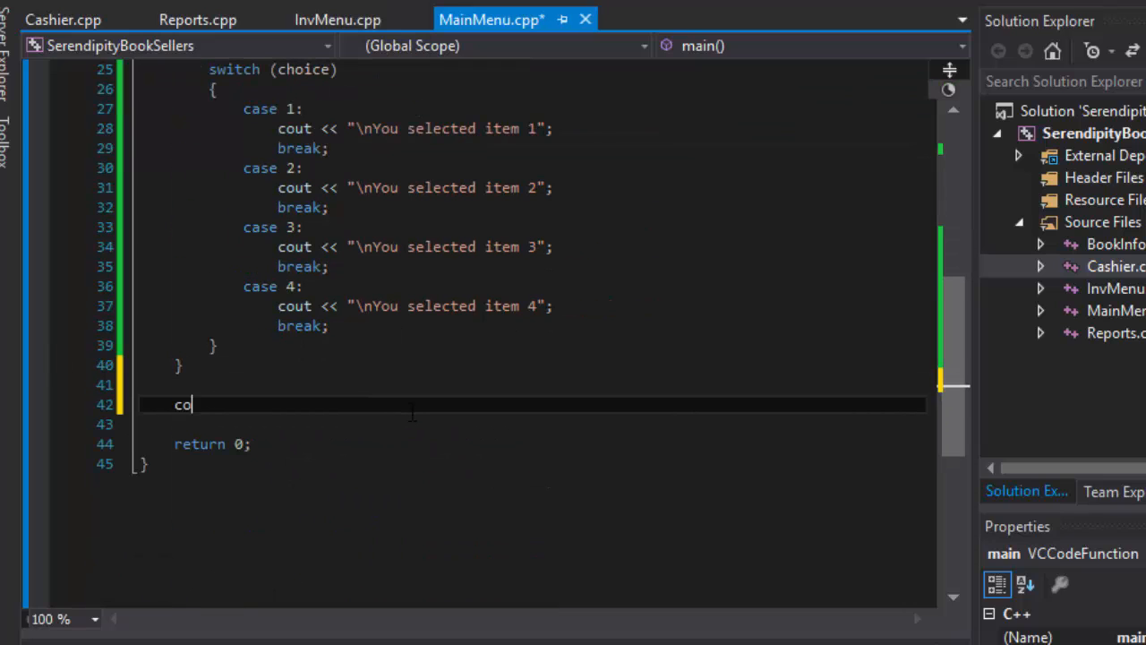
{"action": "type", "text": "ut << e"}
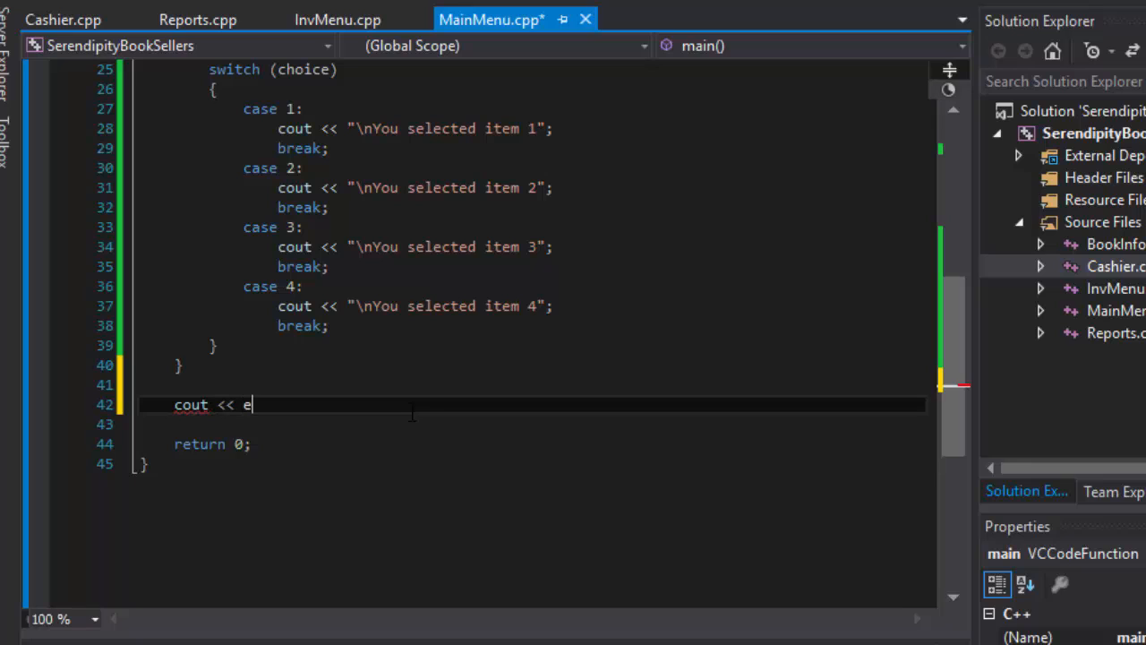
{"action": "type", "text": "ndl;"}
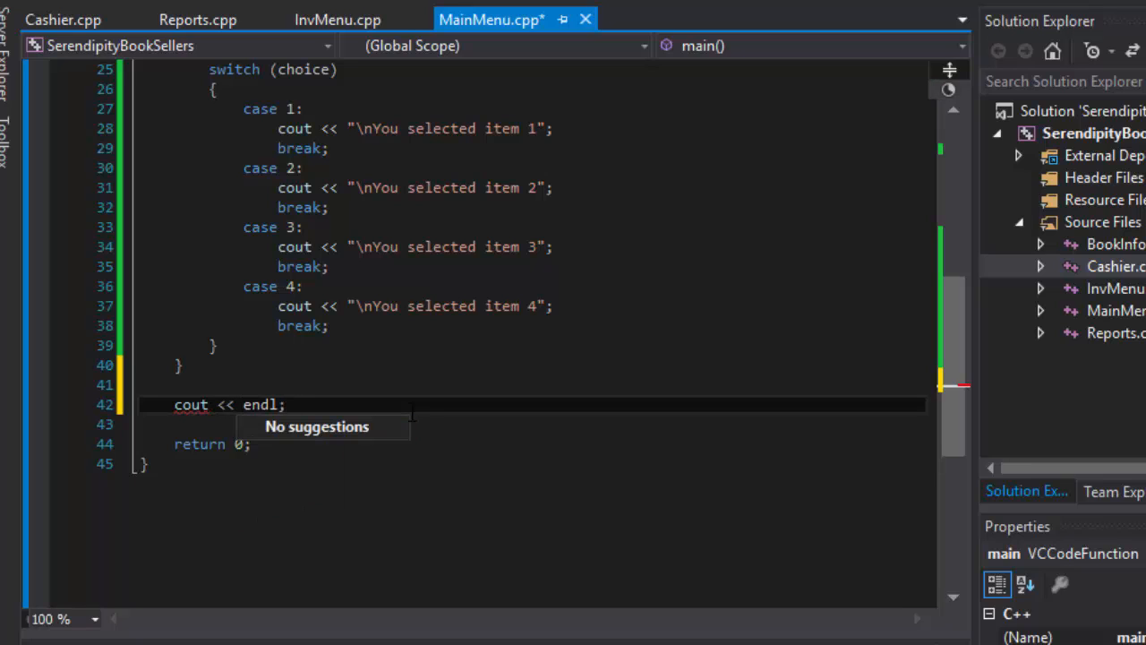
{"action": "left_click", "coordinate": [211, 343]}
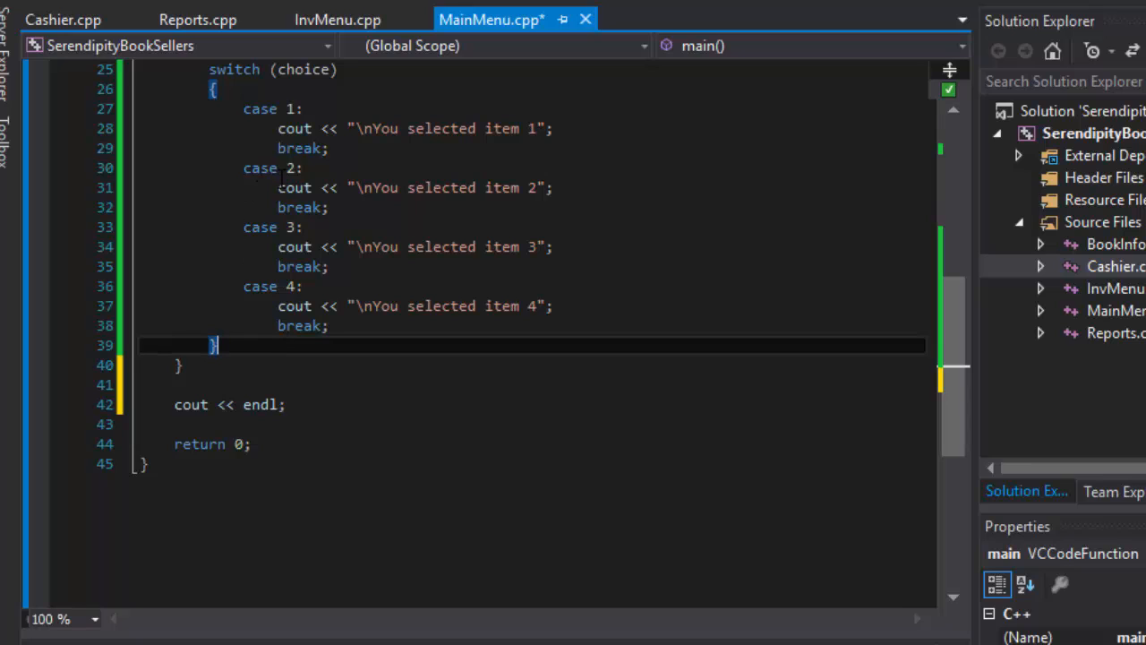
{"action": "mouse_move", "coordinate": [342, 369]}
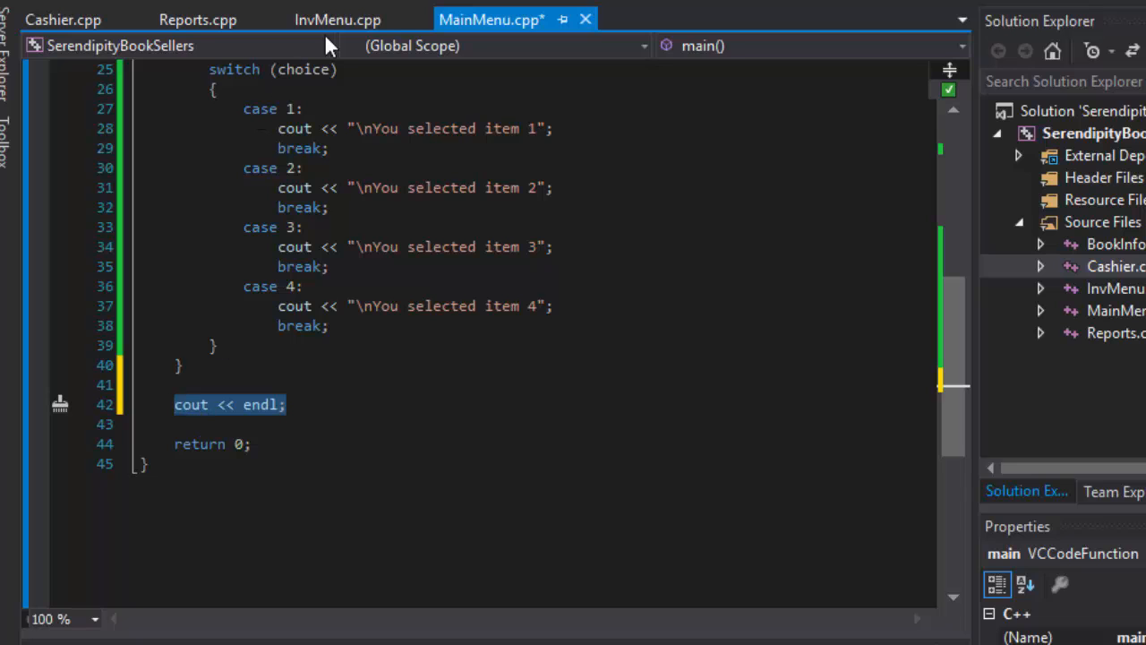
Add cout << endl; before return 0 in the inventory menu and cashier files
{"action": "left_click", "coordinate": [337, 17]}
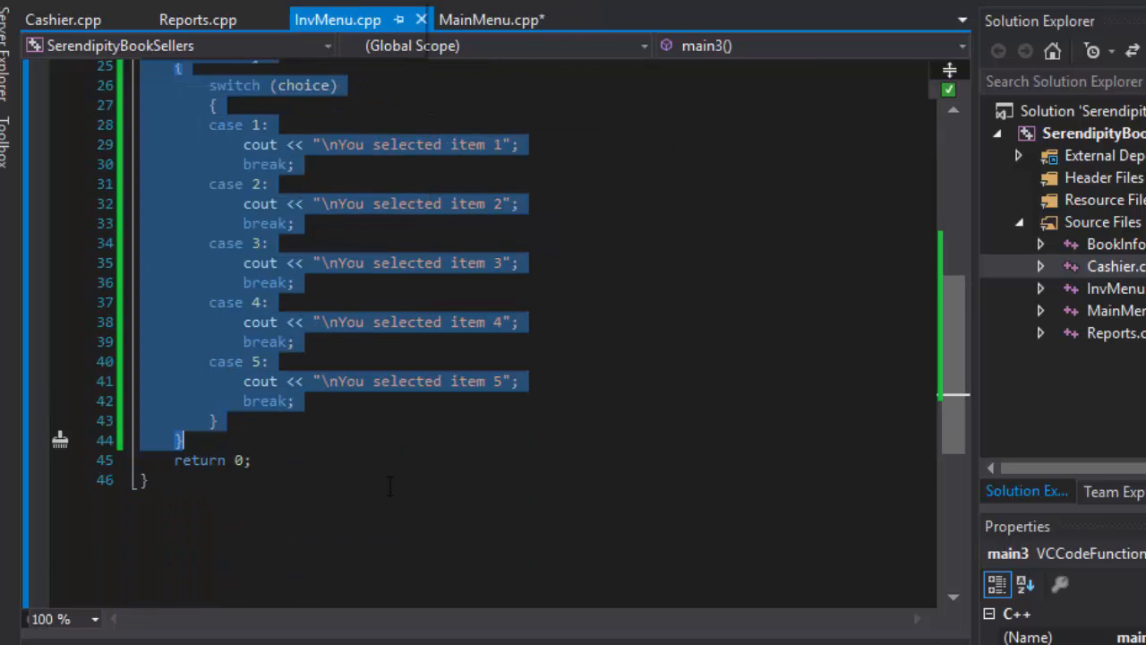
{"action": "key", "text": "enter"}
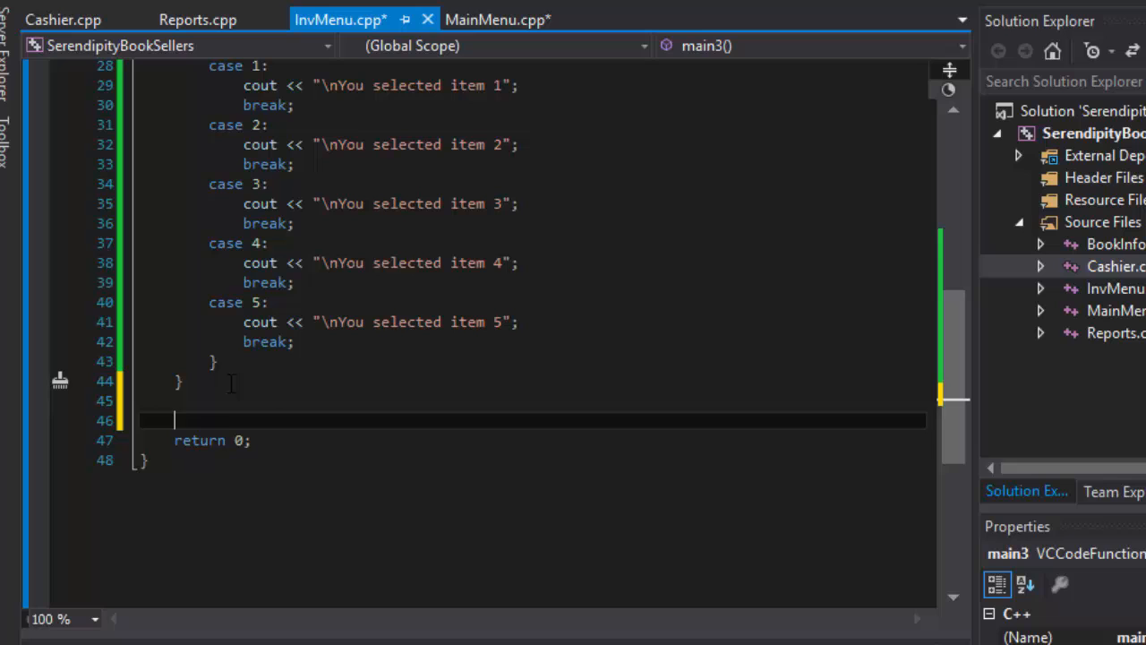
{"action": "type", "text": "cout << endl;"}
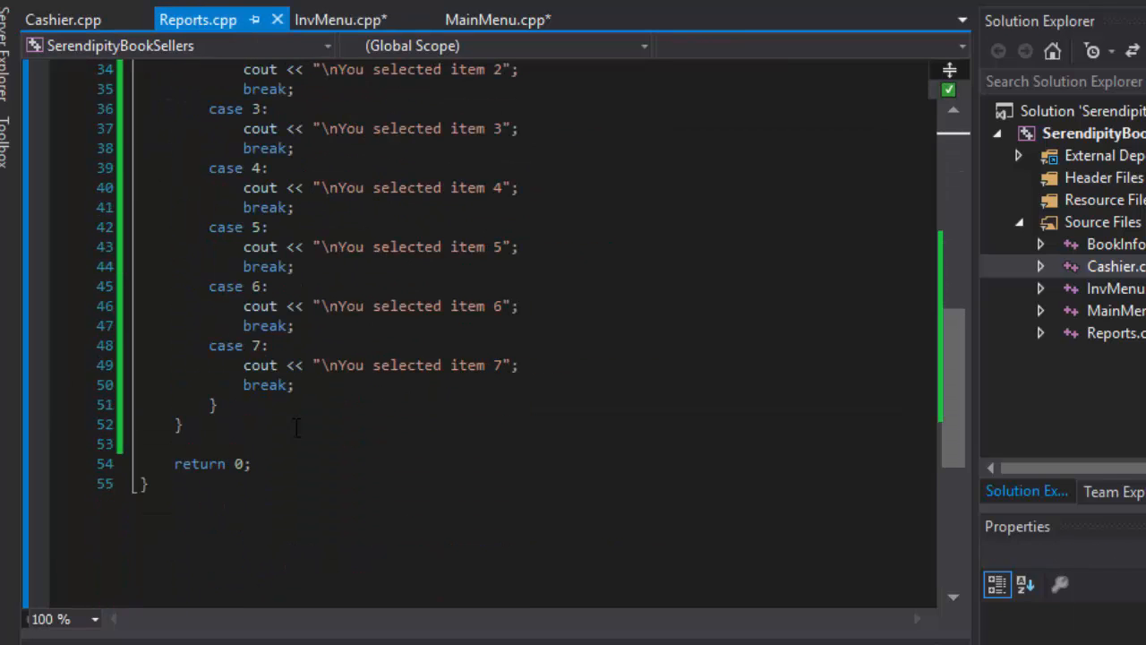
{"action": "type", "text": "cout << endl;"}
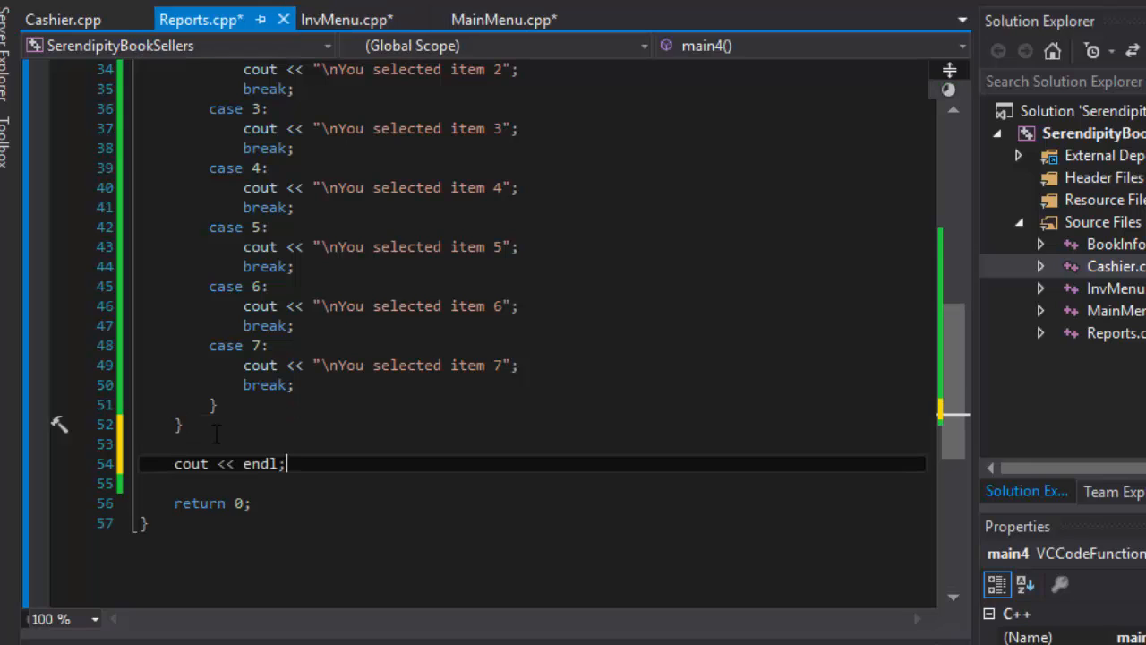
{"action": "left_click", "coordinate": [63, 18]}
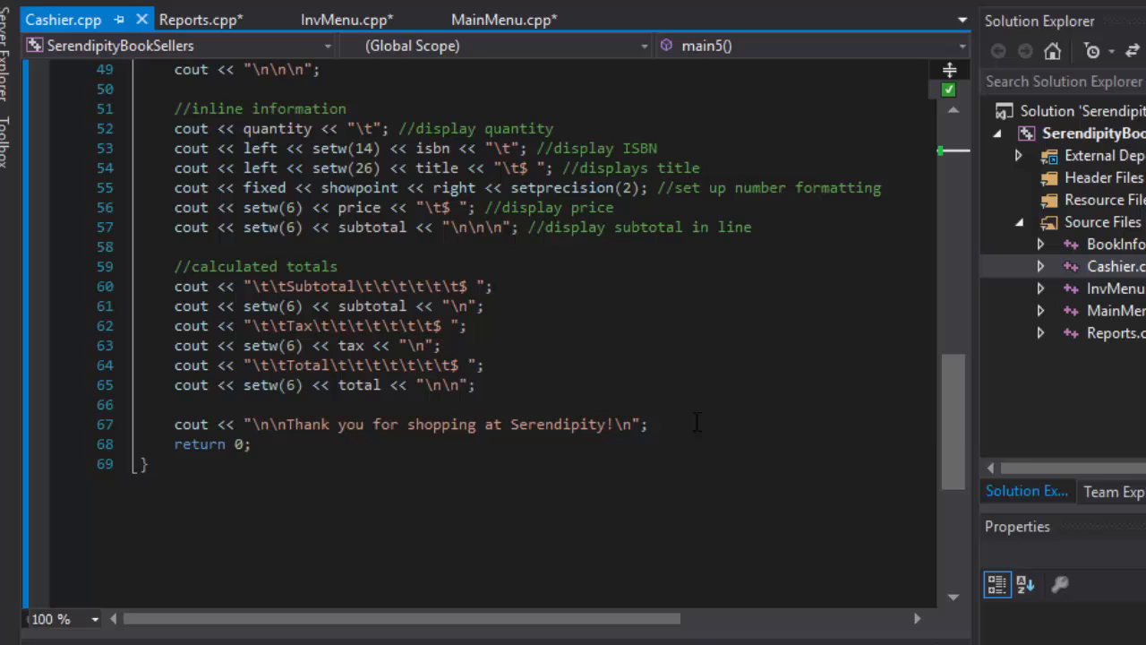
{"action": "type", "text": "cout << endl;"}
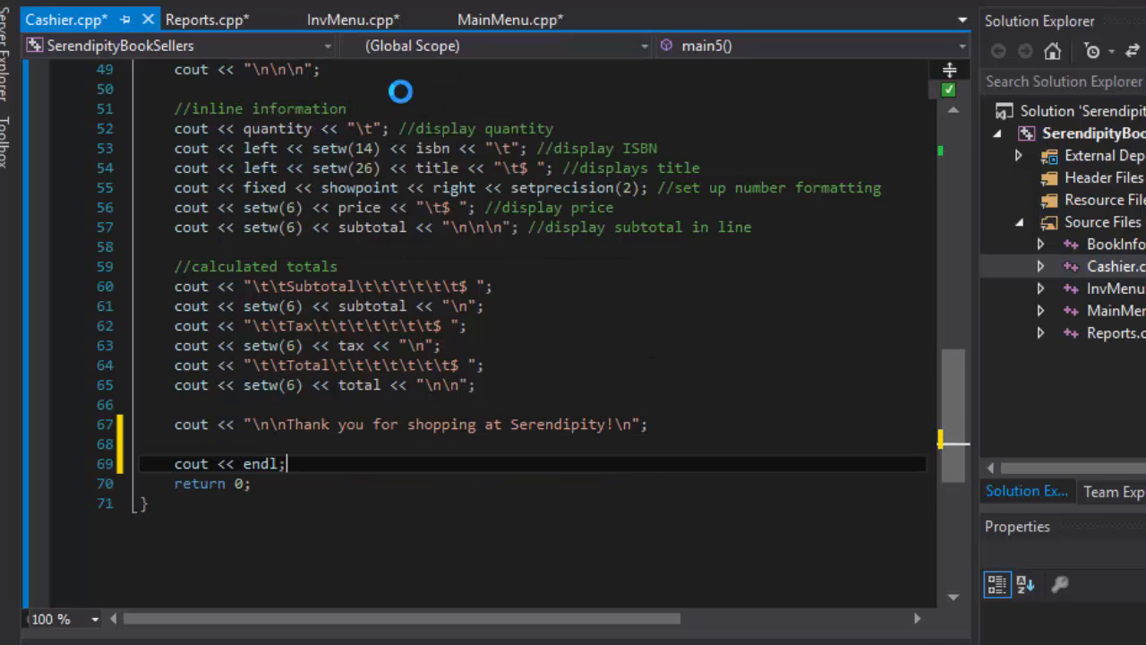
Run the main menu twice, entering 3 (accepted) then 5 (range 1 - 4 error)
{"action": "left_click", "coordinate": [487, 18]}
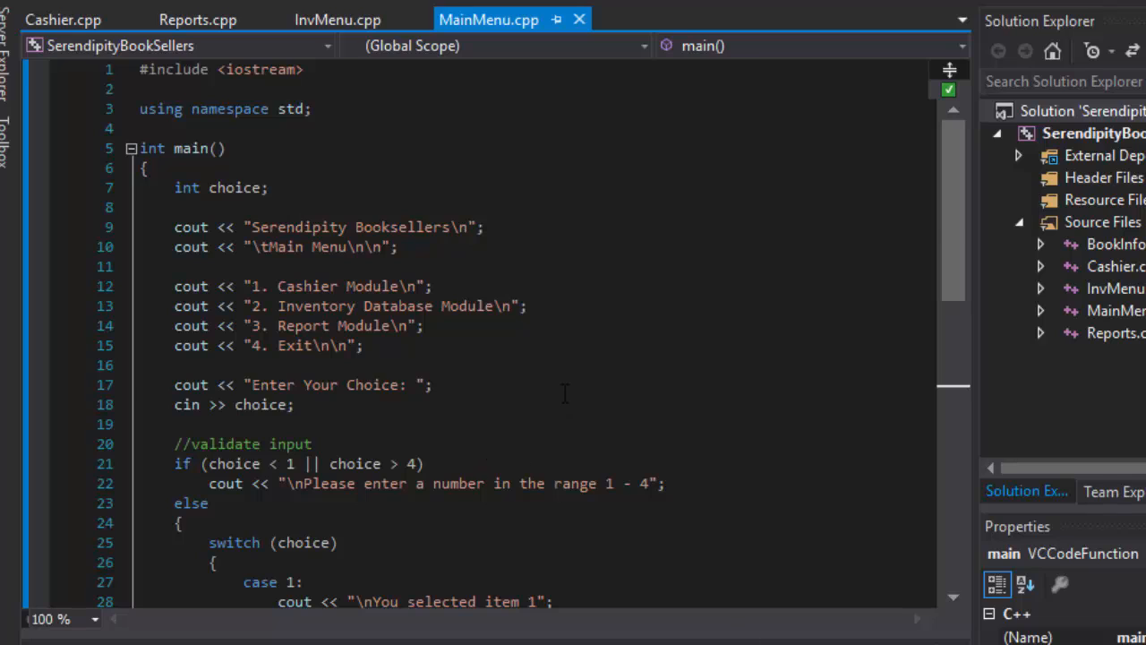
{"action": "left_click", "coordinate": [430, 384]}
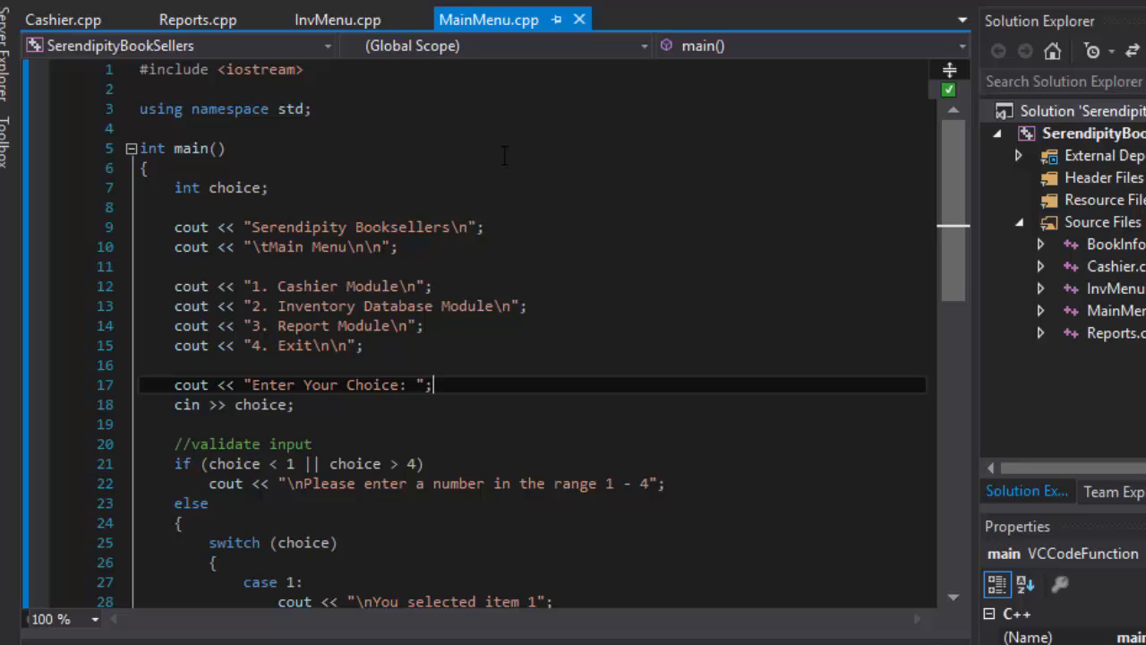
{"action": "key", "text": "F5"}
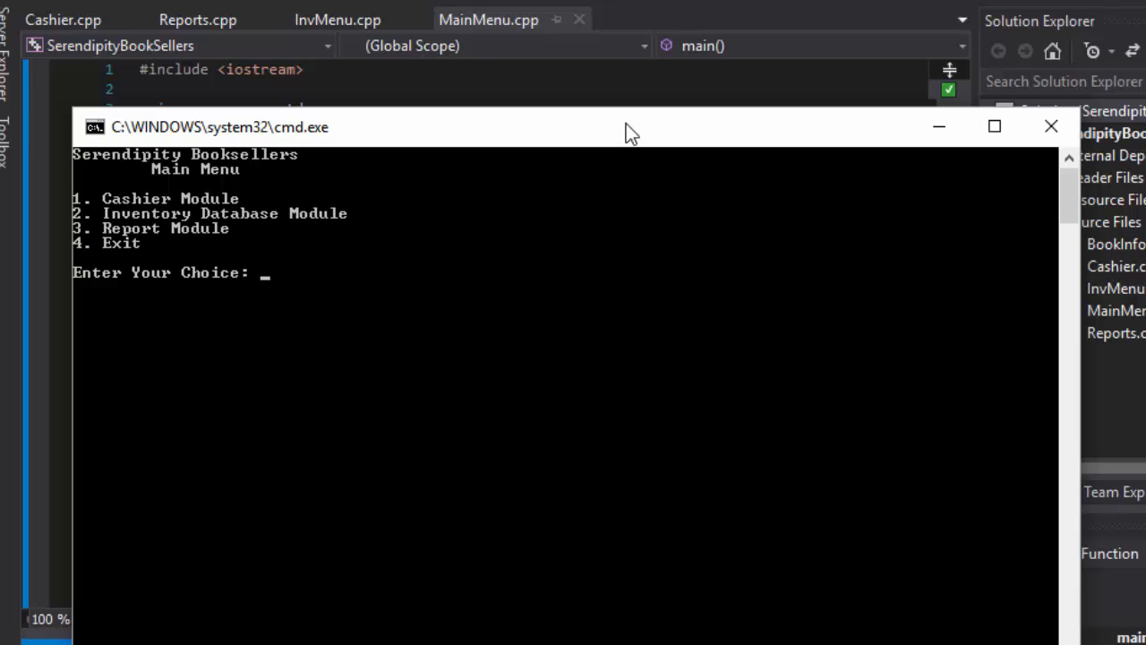
{"action": "type", "text": "3"}
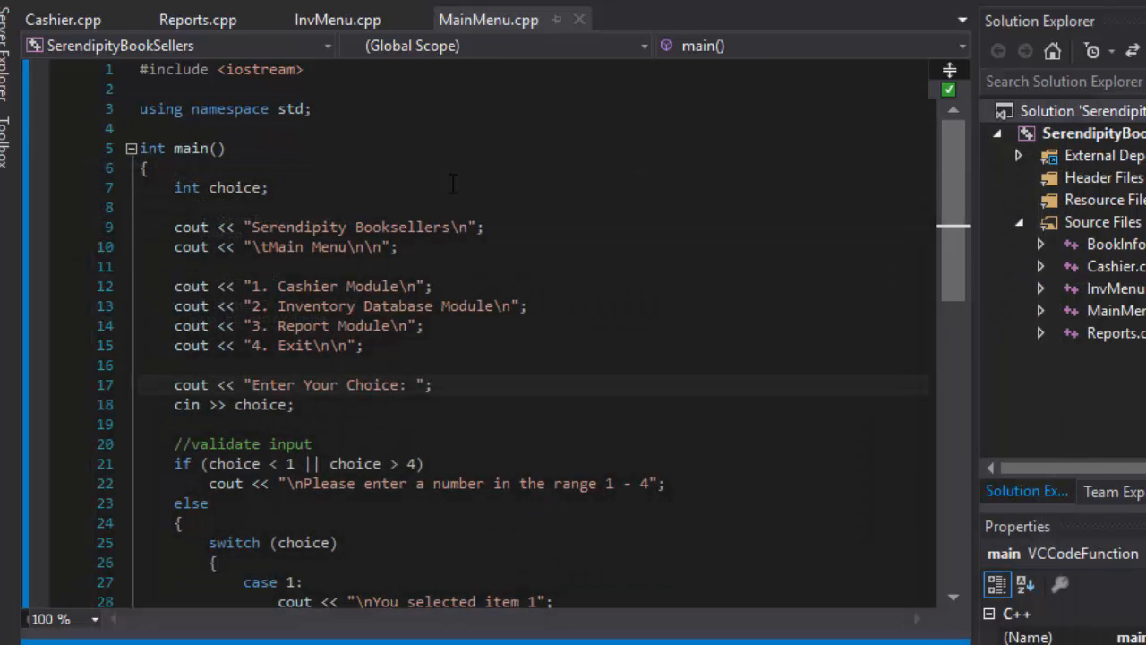
{"action": "key", "text": "F5"}
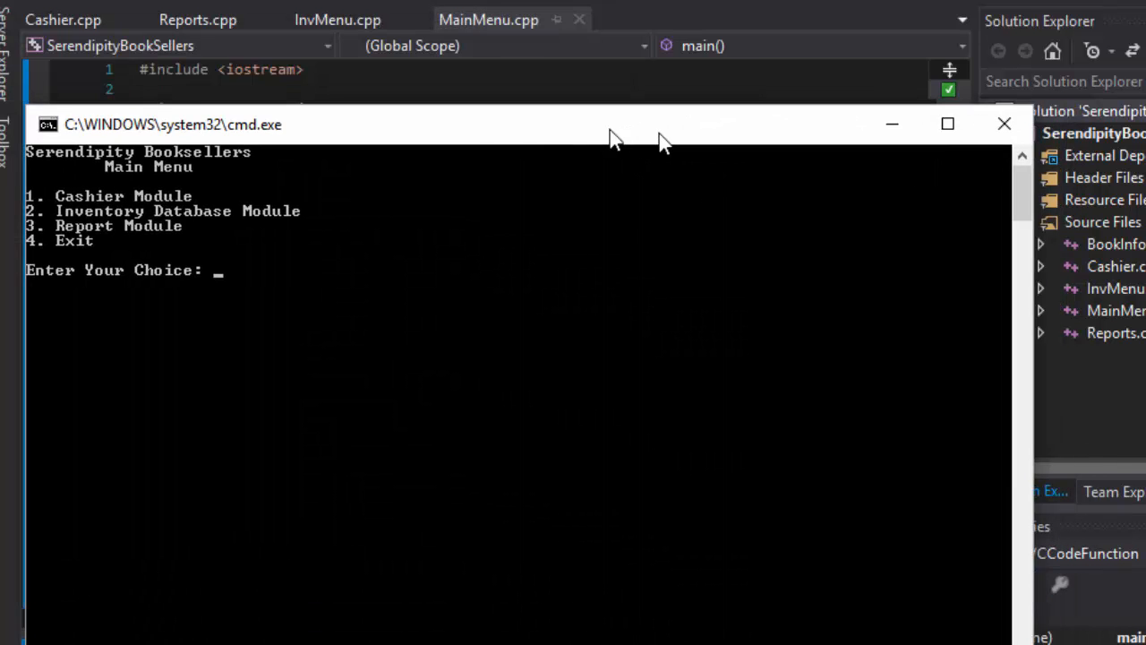
{"action": "type", "text": "5"}
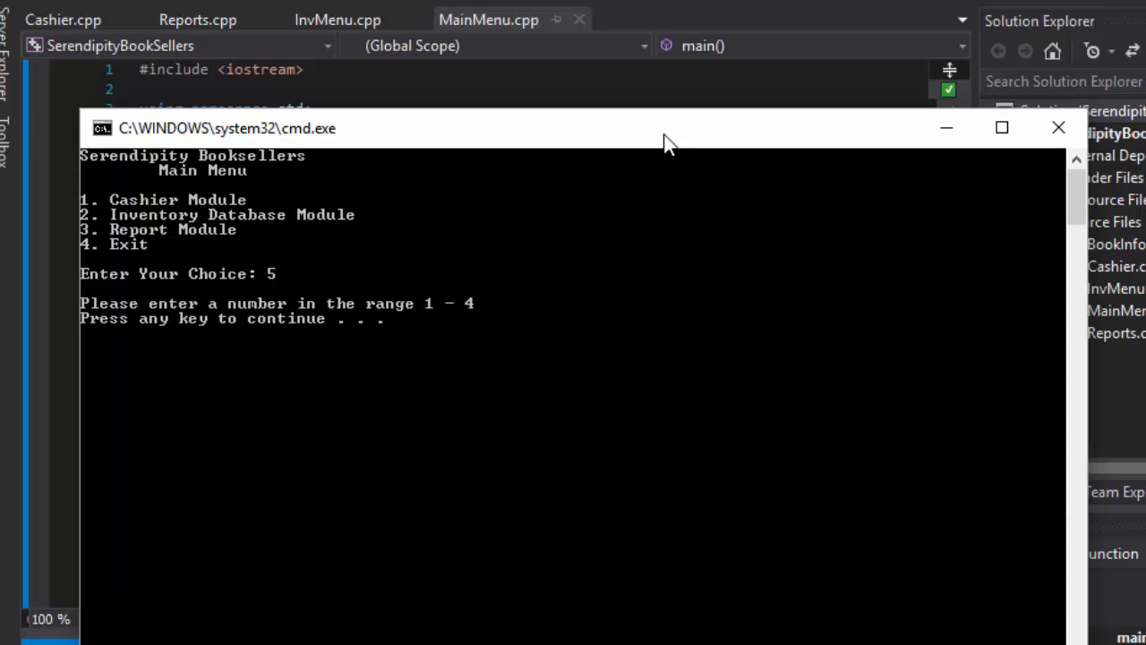
{"action": "mouse_move", "coordinate": [849, 193]}
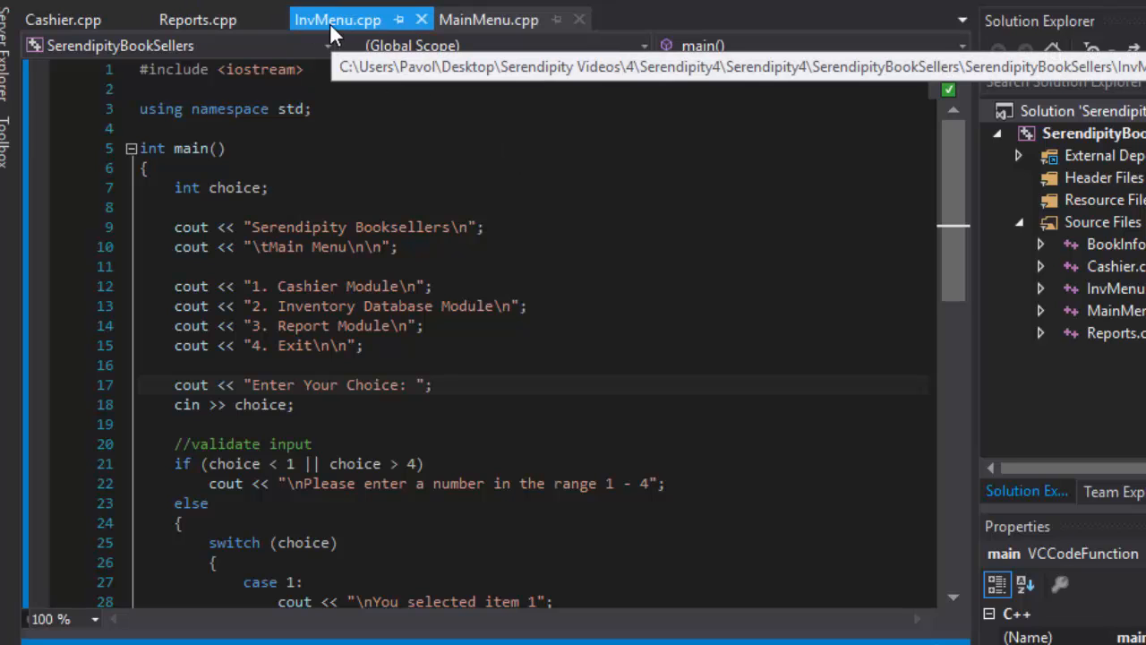
Make InvMenu.cpp's main3 the program's main, renaming MainMenu.cpp's main to main3
{"action": "left_click", "coordinate": [489, 18]}
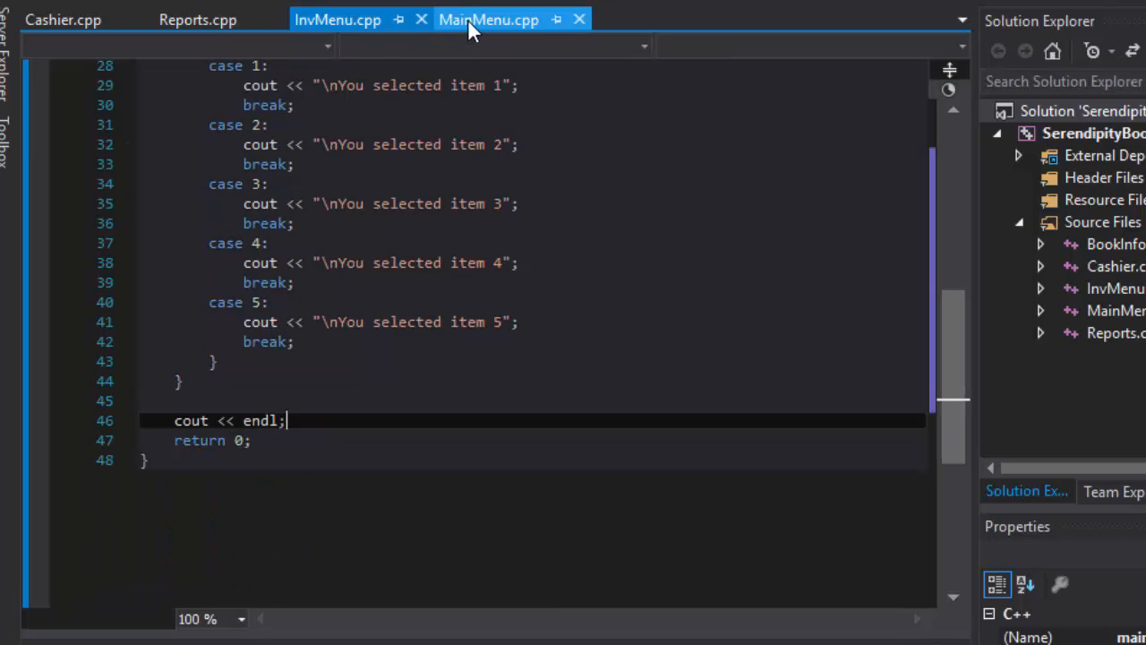
{"action": "left_click", "coordinate": [337, 18]}
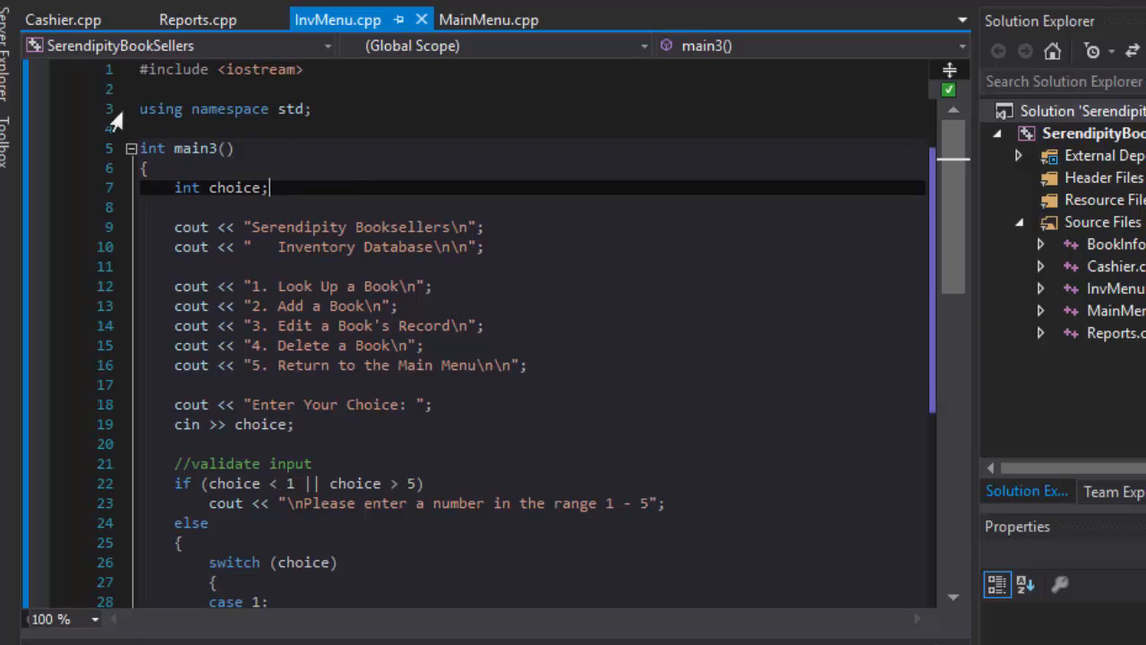
{"action": "double_click", "coordinate": [194, 146]}
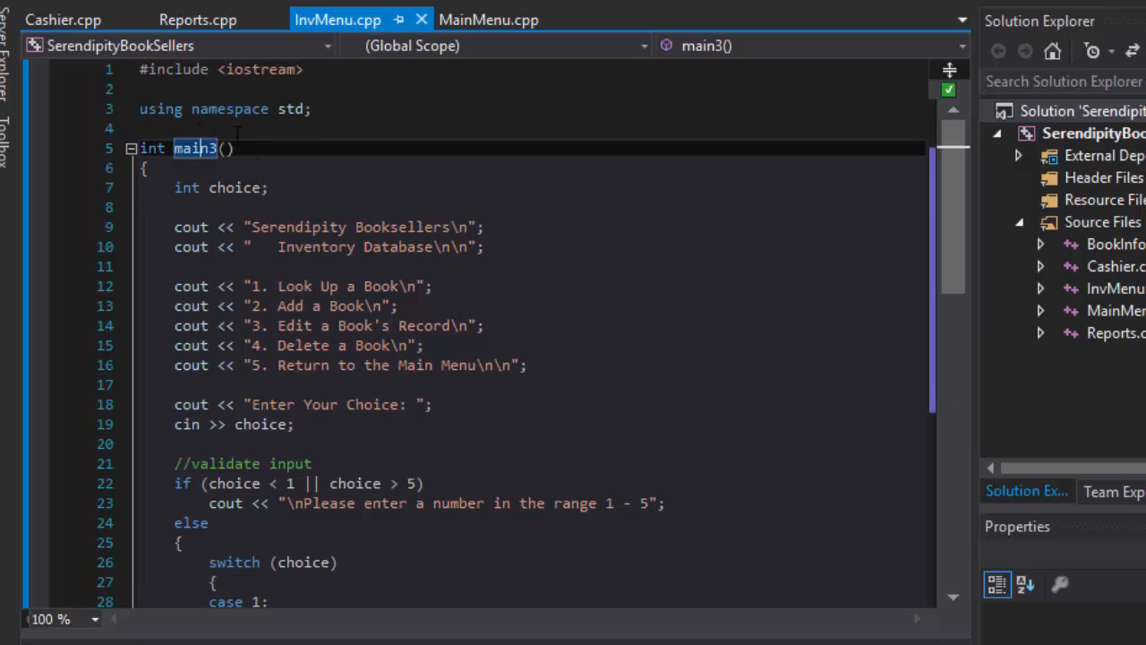
{"action": "left_click", "coordinate": [487, 18]}
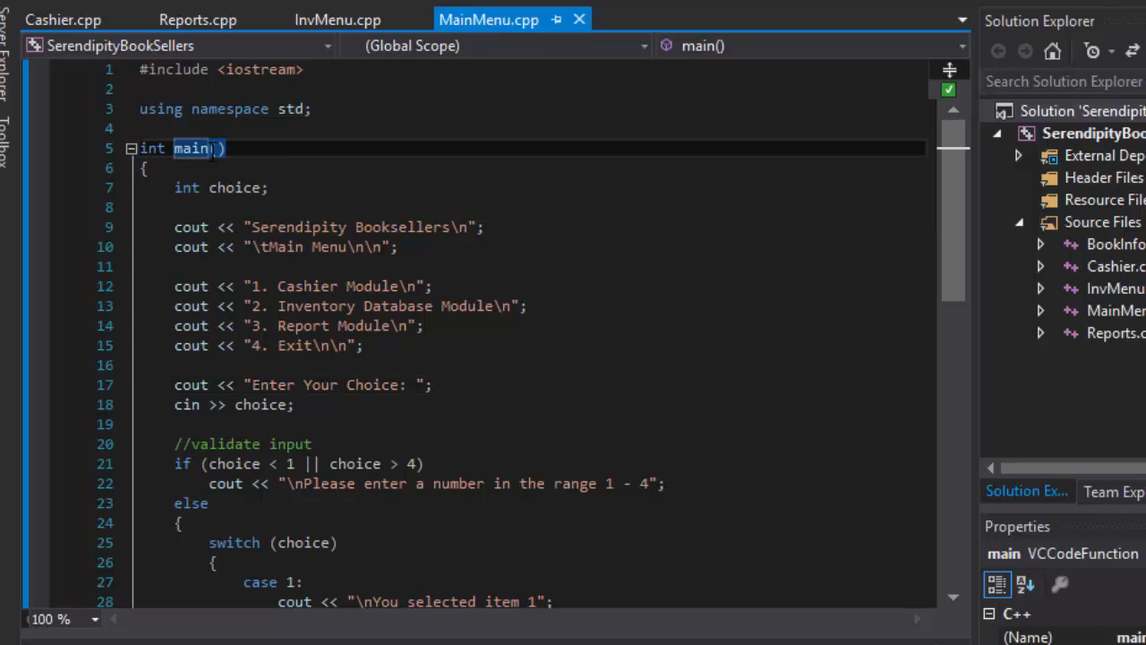
{"action": "type", "text": "3"}
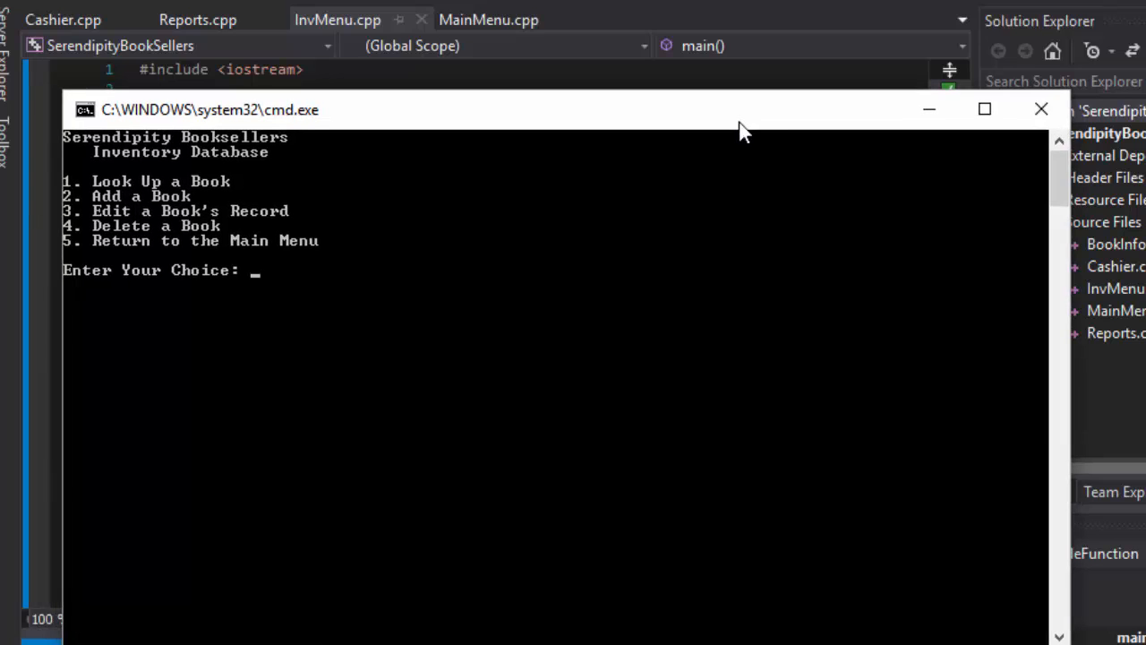
Run the inventory menu: item 4 is accepted, 6 gives the range 1 - 5 error
{"action": "type", "text": "4"}
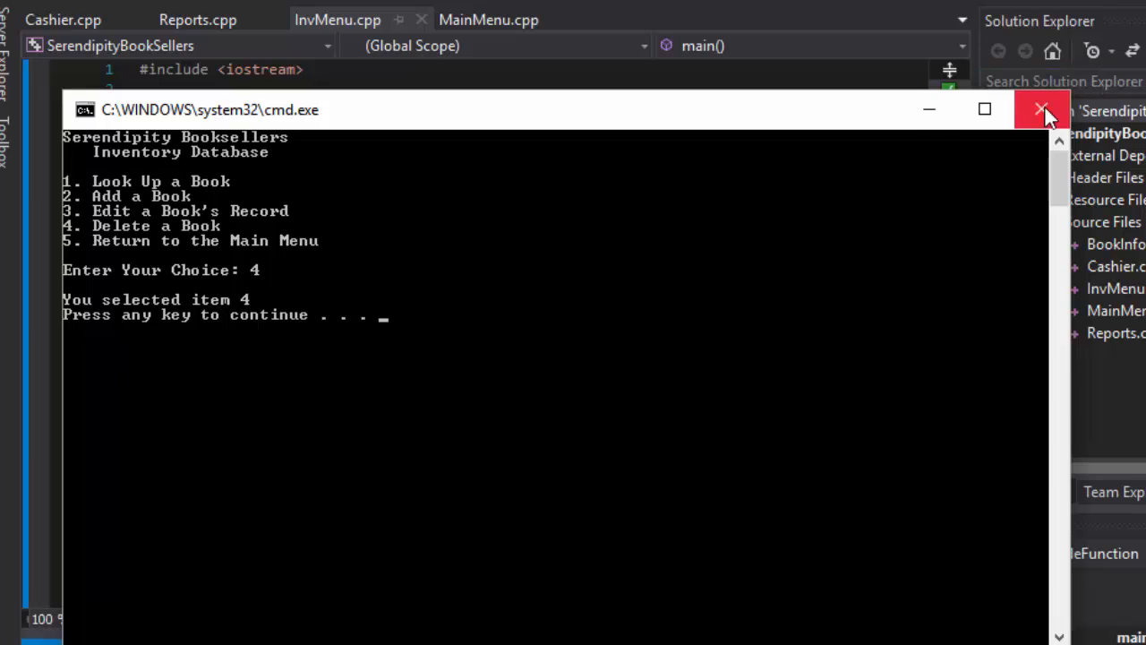
{"action": "left_click", "coordinate": [1043, 110]}
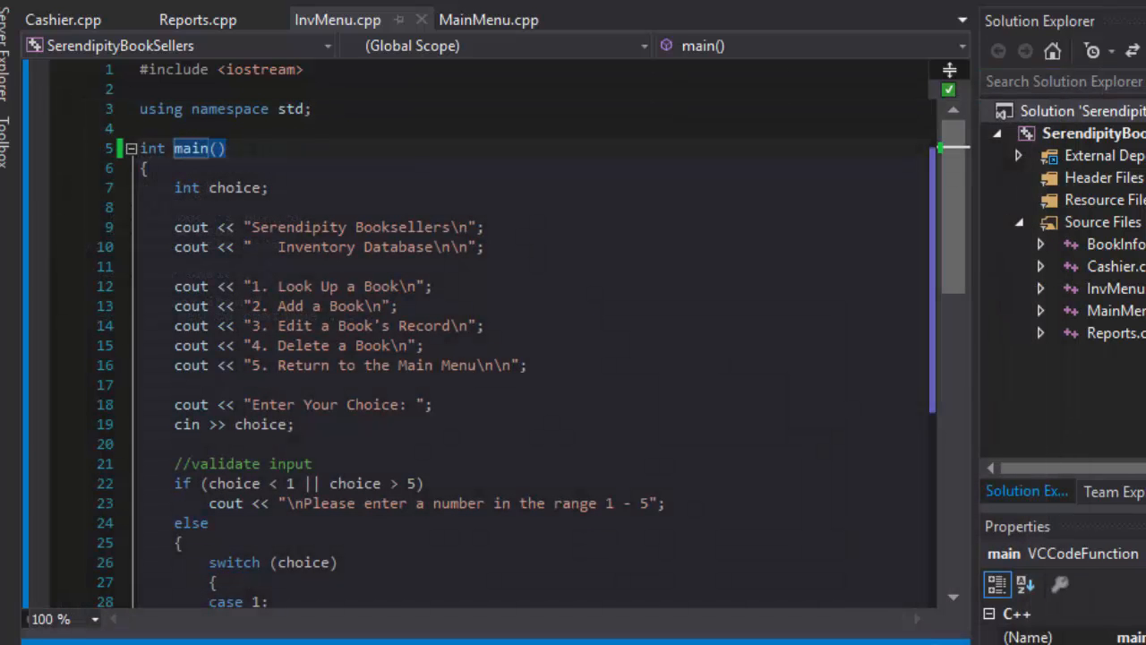
{"action": "key", "text": "F5"}
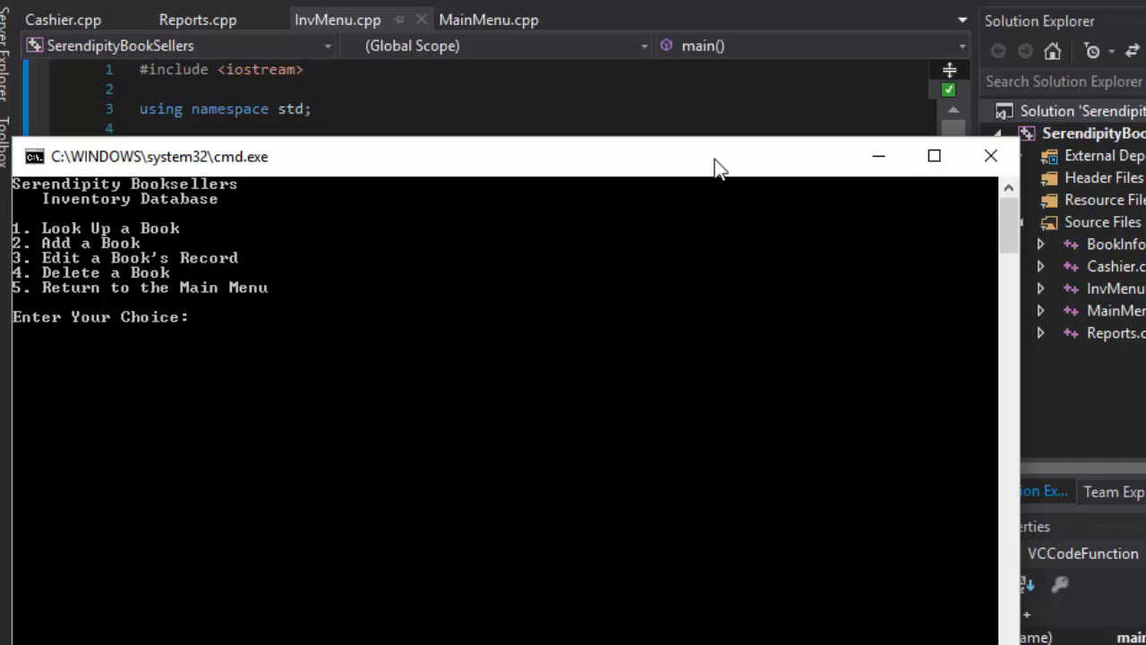
{"action": "type", "text": "6"}
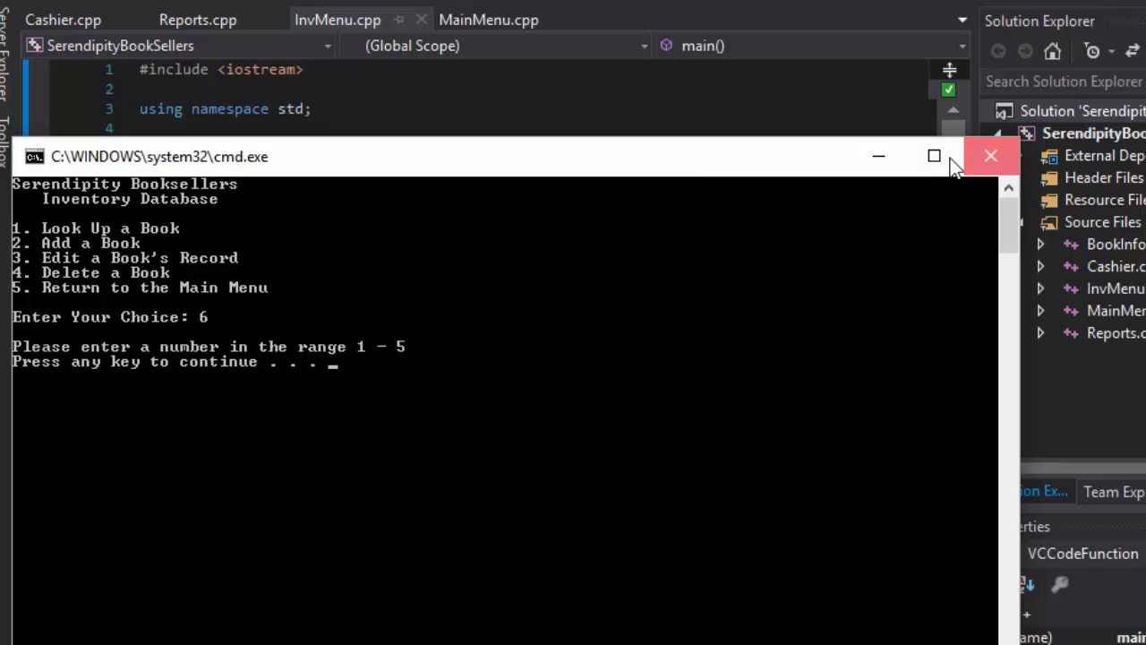
{"action": "left_click", "coordinate": [990, 154]}
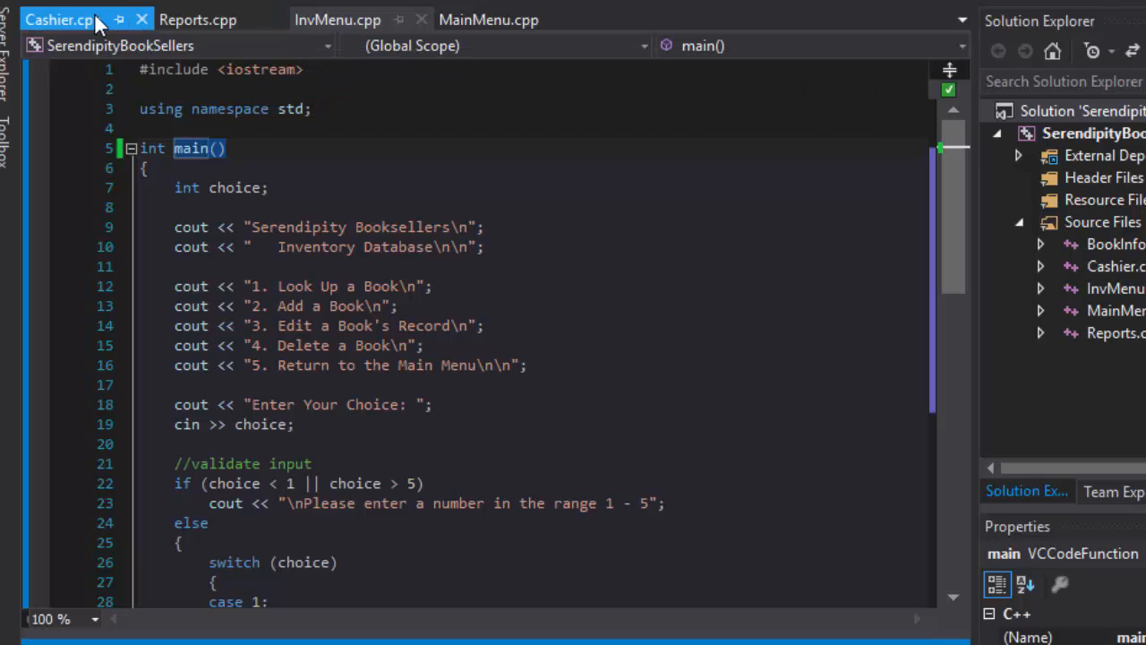
{"action": "mouse_move", "coordinate": [197, 20]}
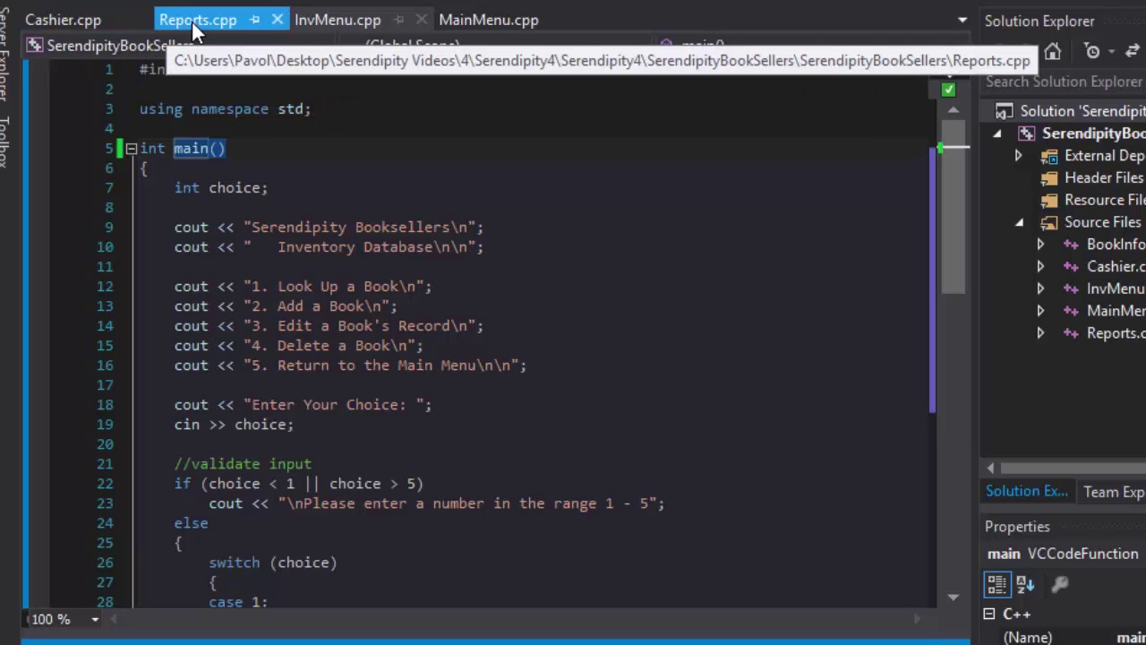
Rename InvMenu.cpp's main to main4 so Reports.cpp becomes the entry point
{"action": "scroll", "scroll_direction": "down", "scroll_amount": 3}
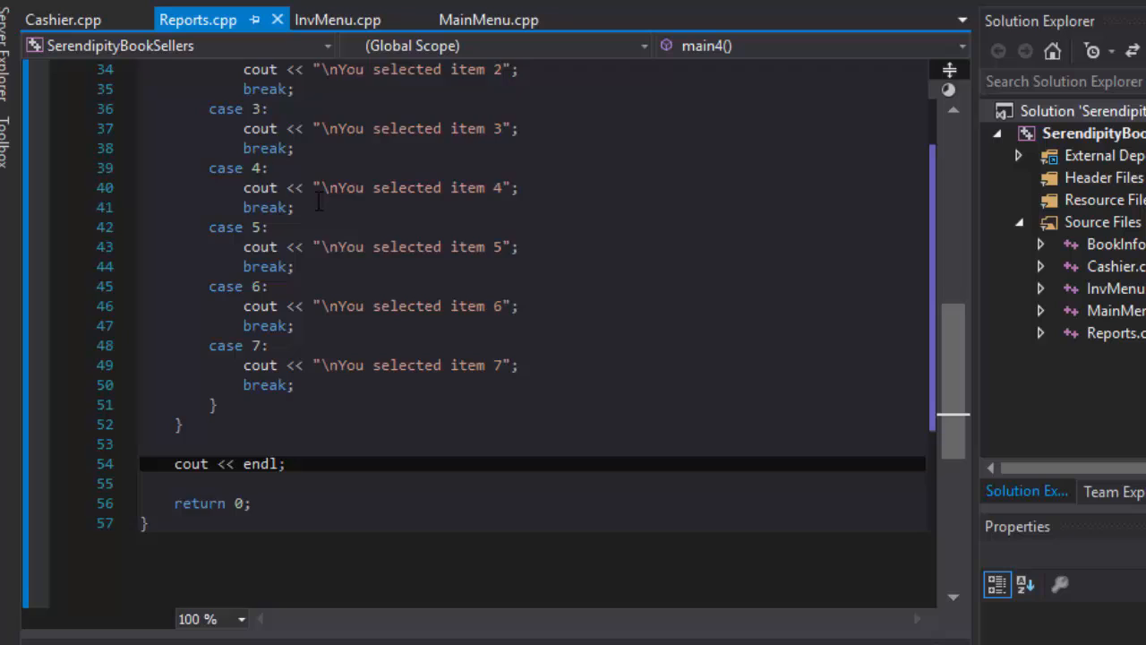
{"action": "left_click", "coordinate": [337, 20]}
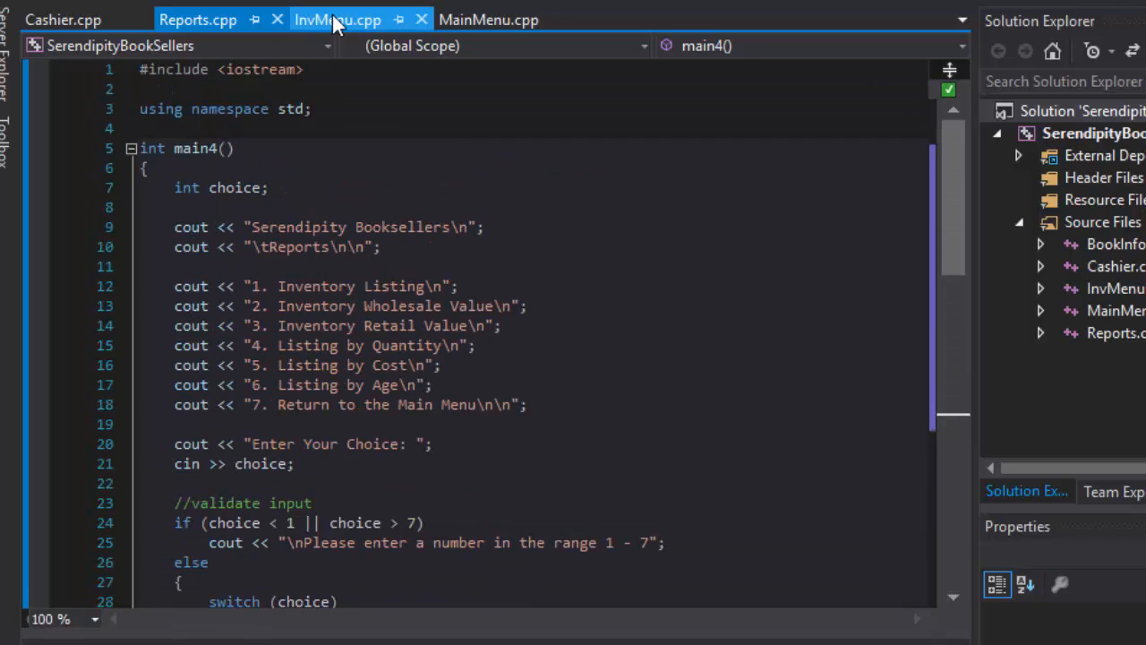
{"action": "left_click", "coordinate": [337, 18]}
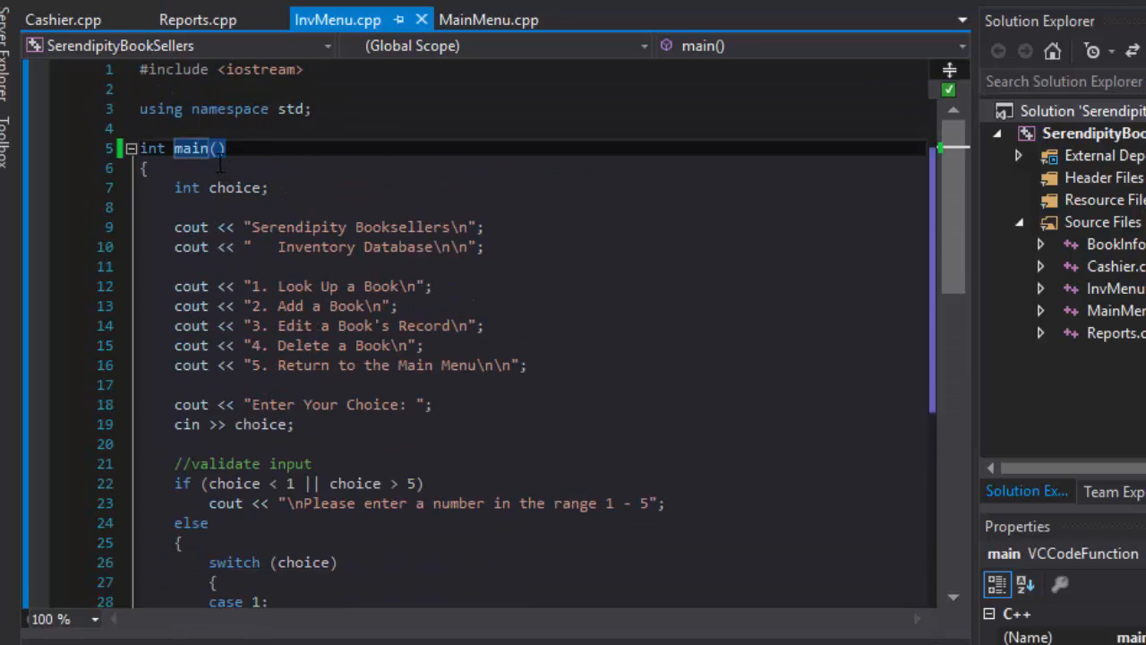
{"action": "type", "text": "4"}
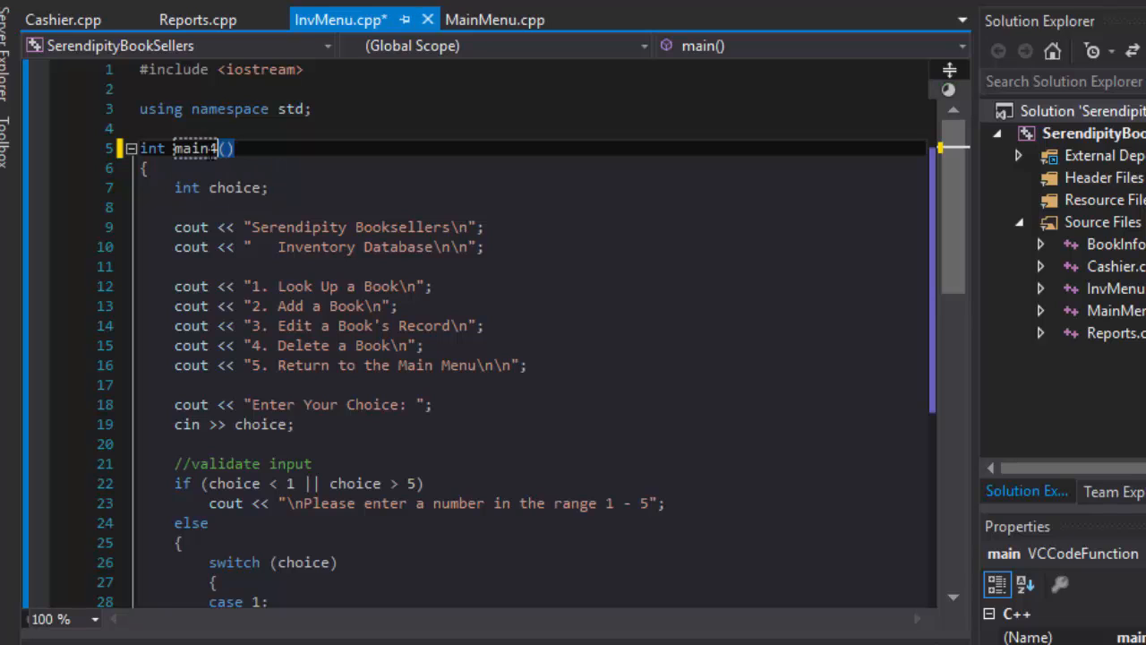
{"action": "left_click", "coordinate": [197, 17]}
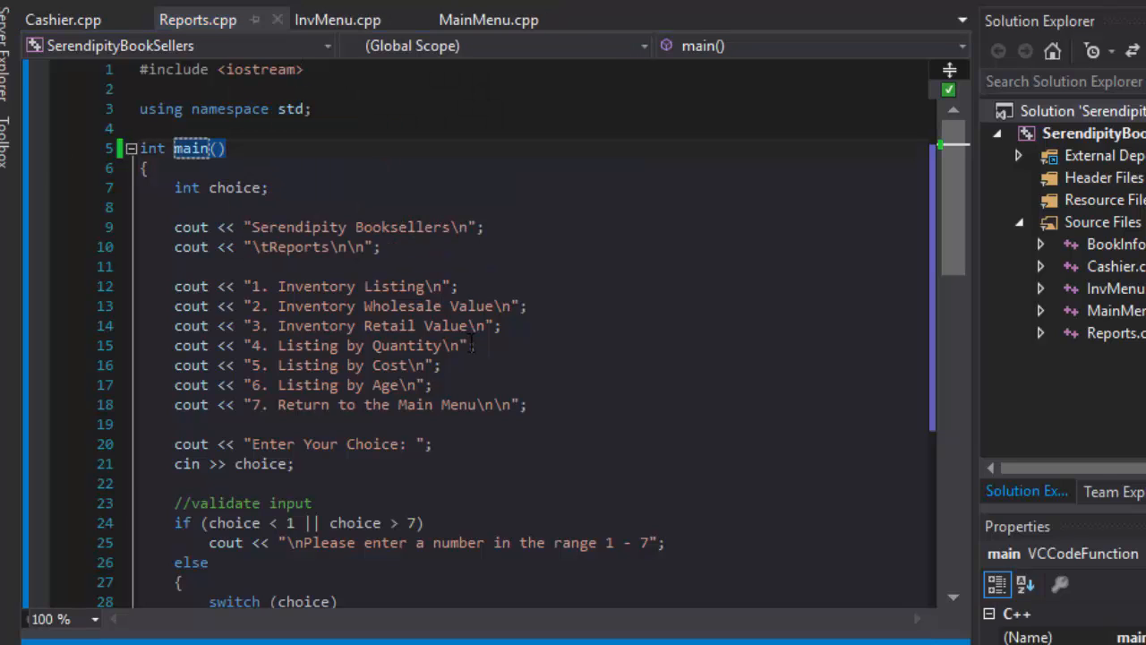
{"action": "mouse_move", "coordinate": [390, 383]}
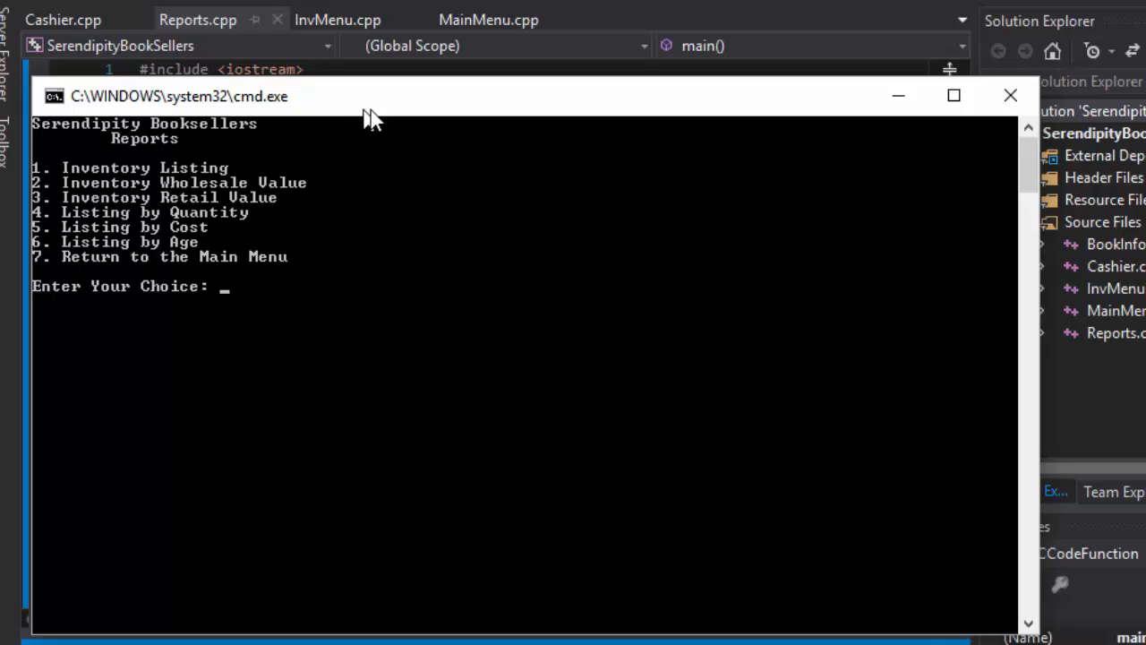
Run the Reports menu: choice 6 is accepted, 8 gives the range 1 - 7 error
{"action": "type", "text": "6"}
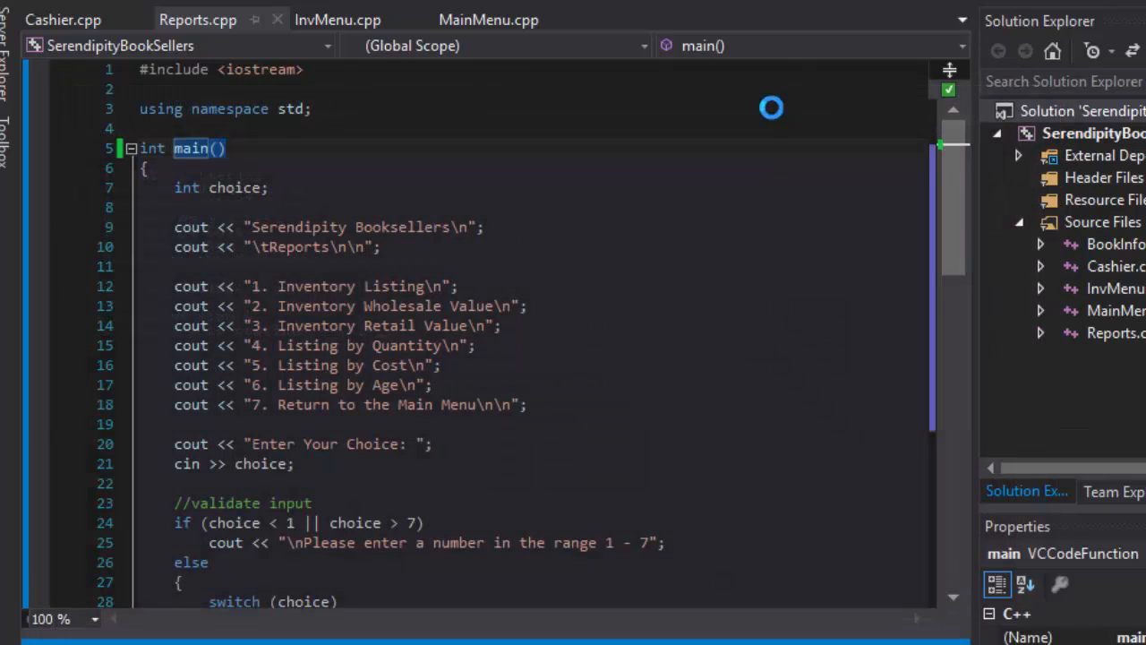
{"action": "key", "text": "F5"}
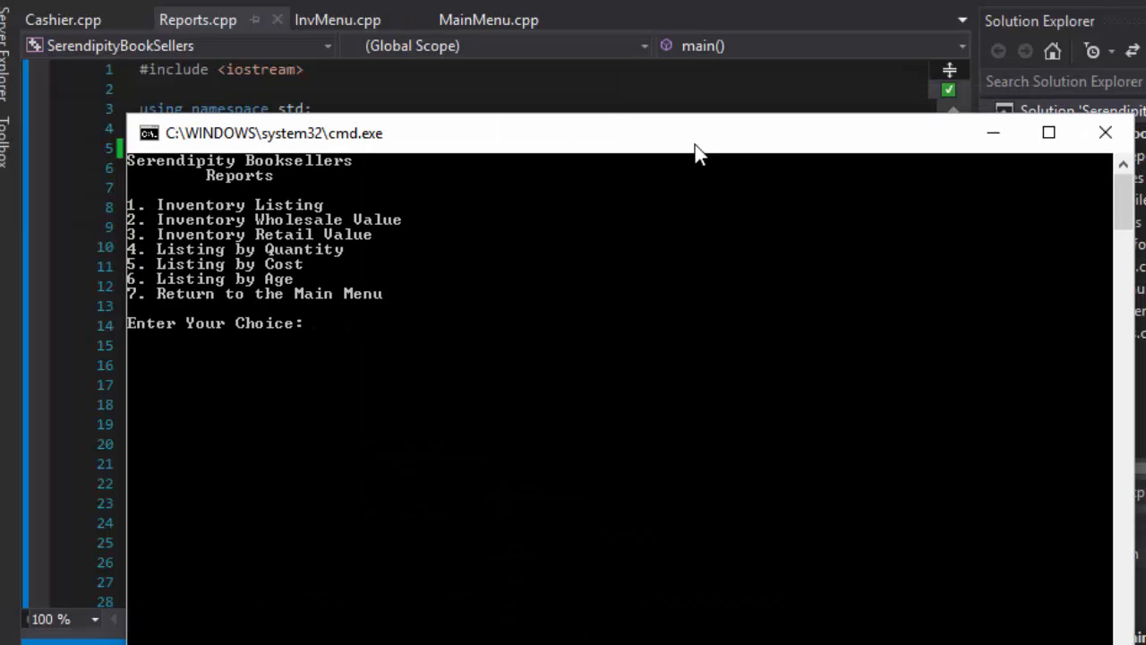
{"action": "type", "text": "8"}
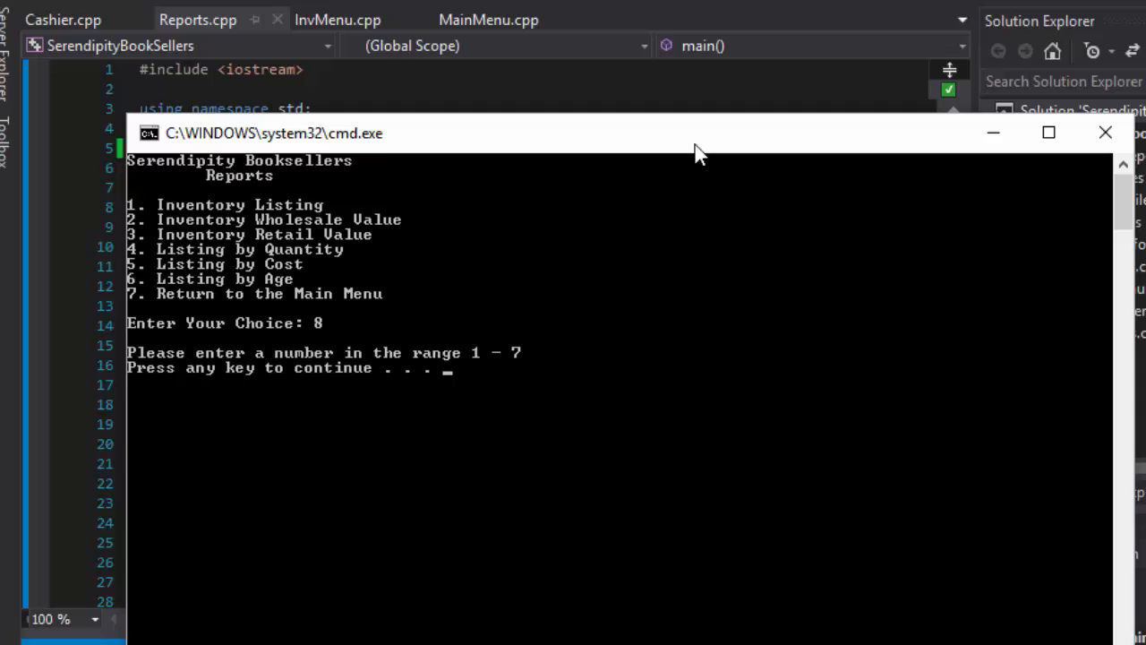
{"action": "mouse_move", "coordinate": [385, 371]}
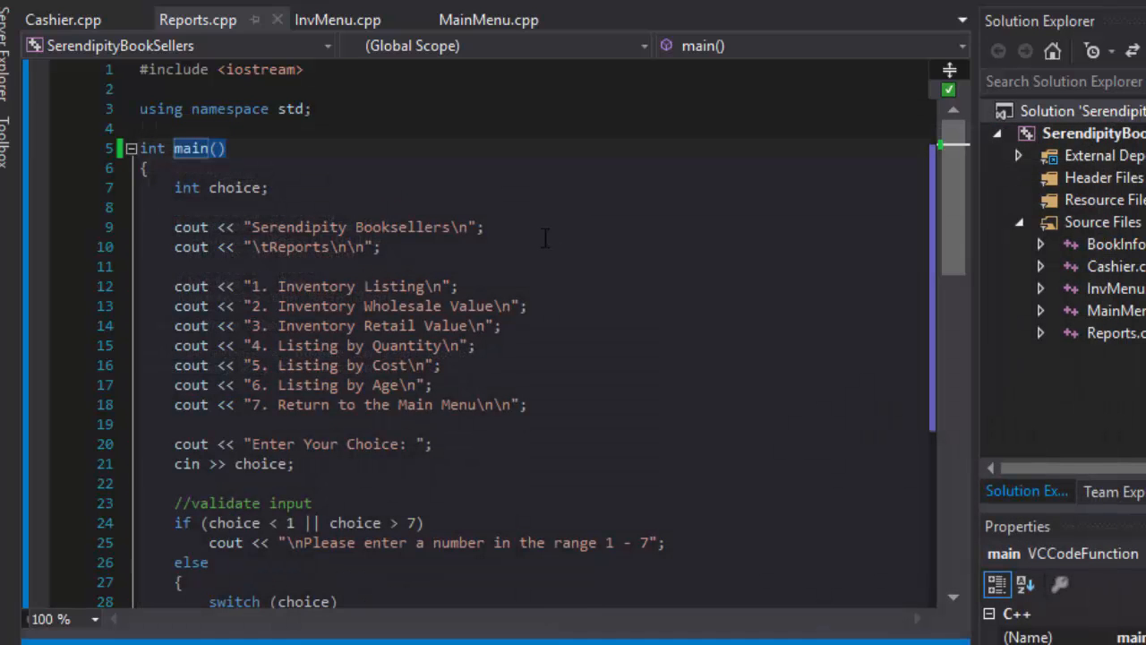
{"action": "left_click", "coordinate": [487, 18]}
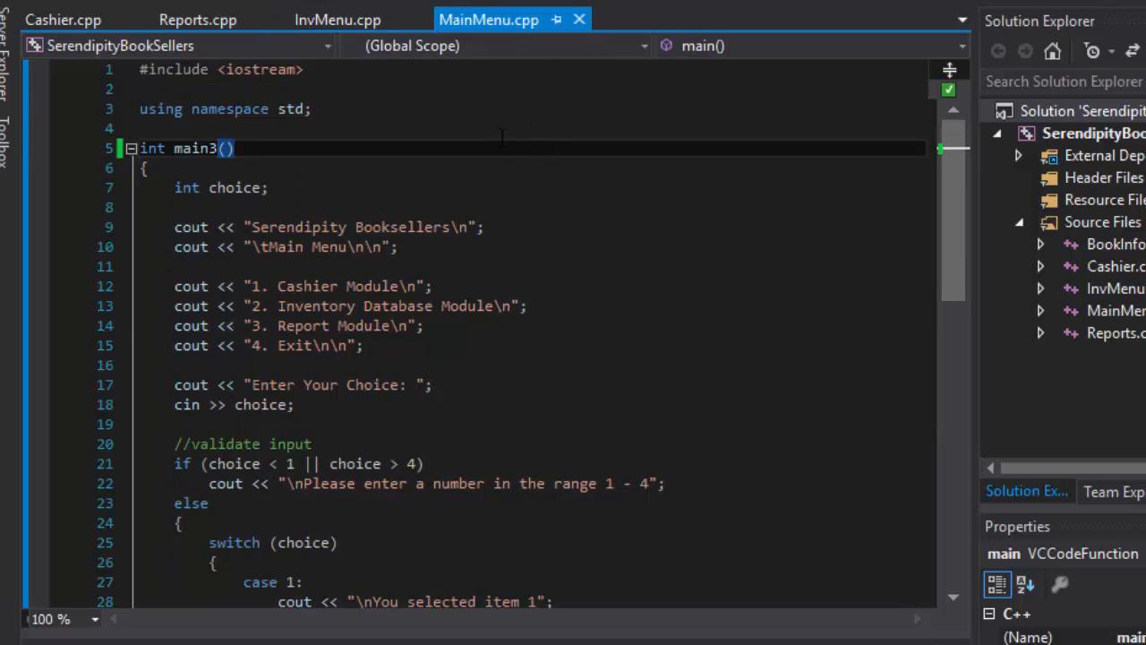
{"action": "double_click", "coordinate": [194, 147]}
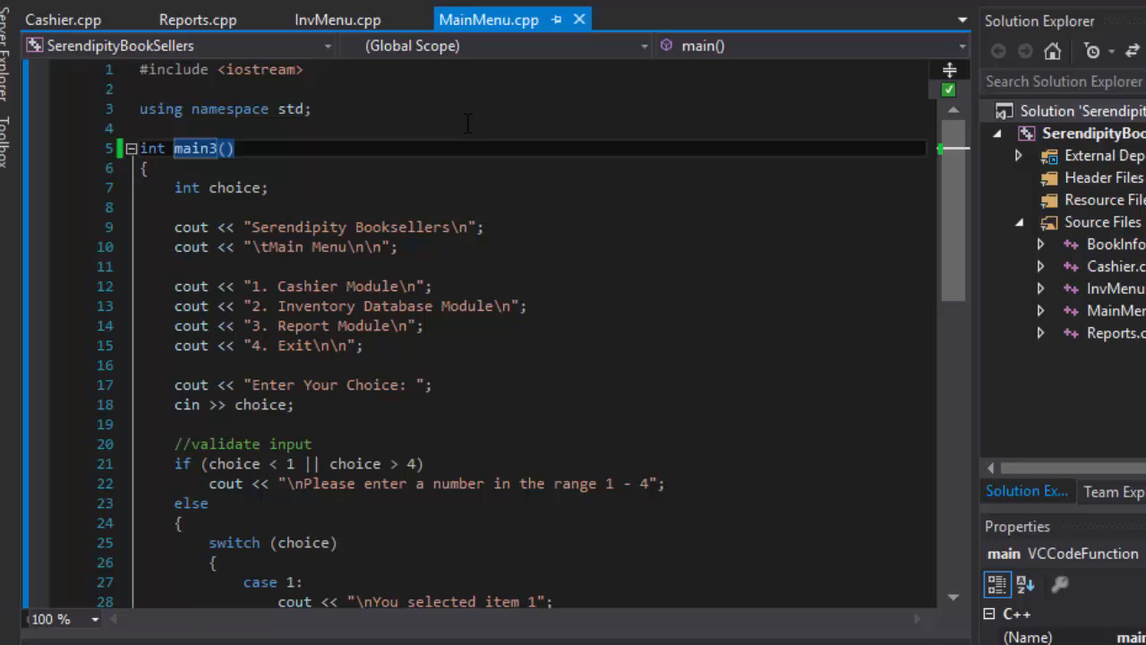
{"action": "mouse_move", "coordinate": [337, 17]}
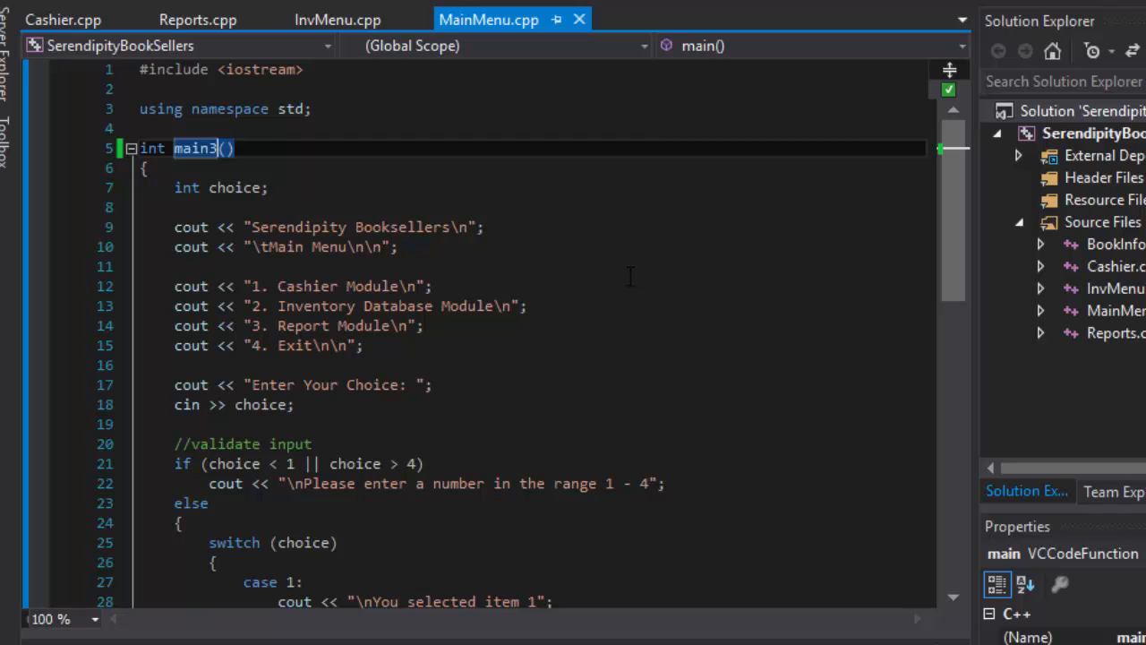
{"action": "mouse_move", "coordinate": [700, 215]}
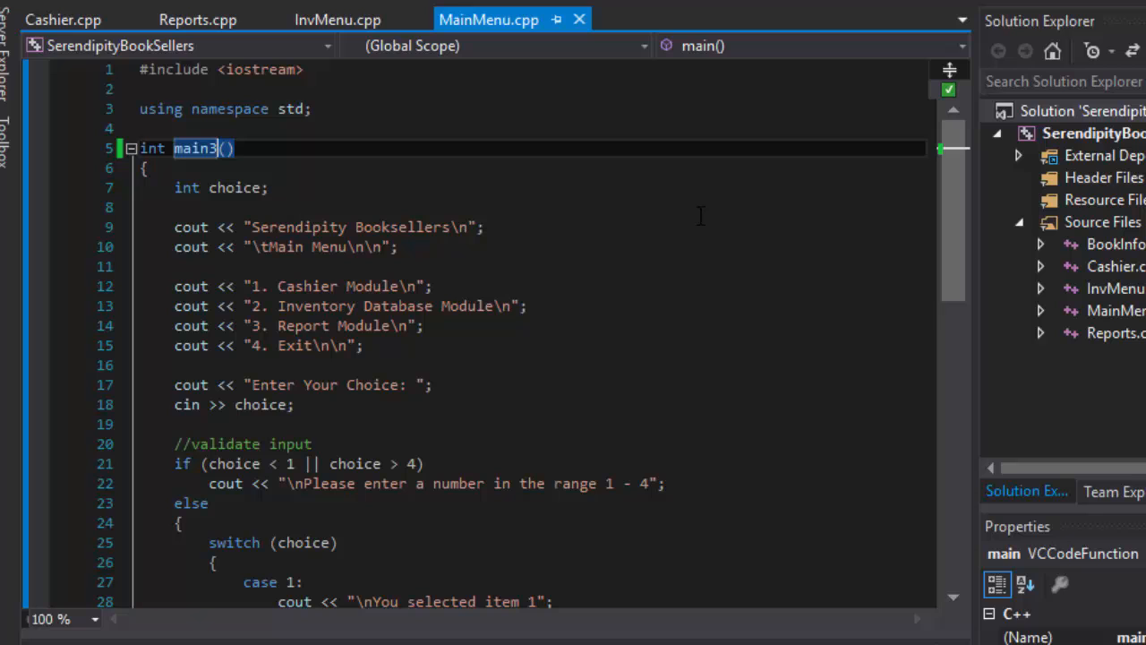
{"action": "mouse_move", "coordinate": [697, 215]}
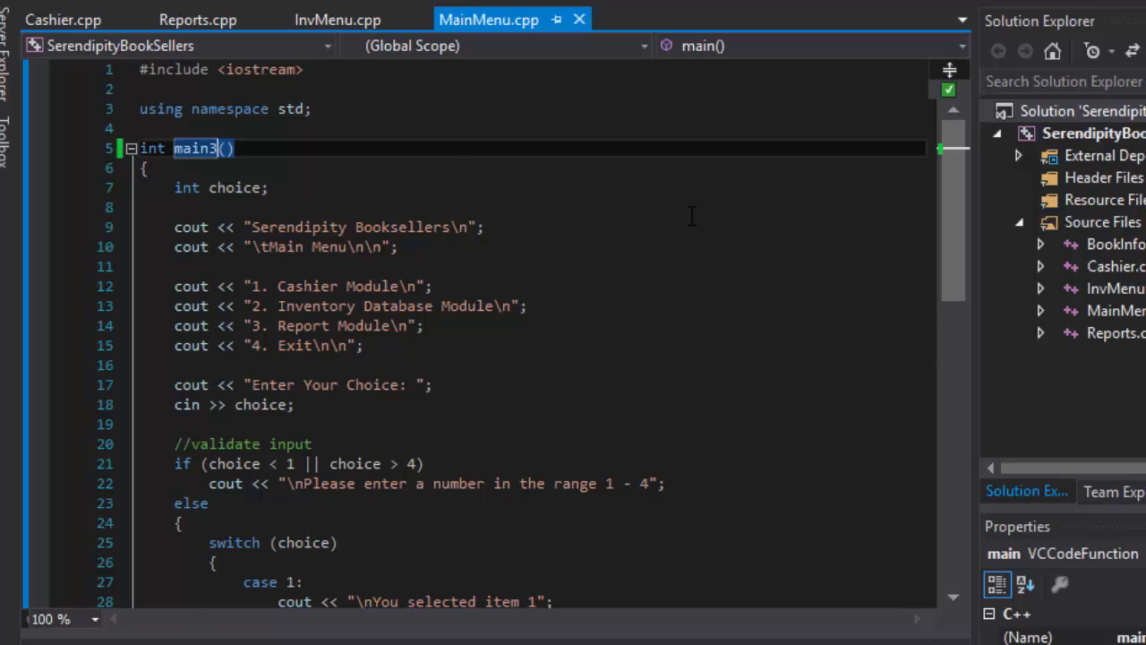
{"action": "scroll", "scroll_direction": "down", "scroll_amount": 3}
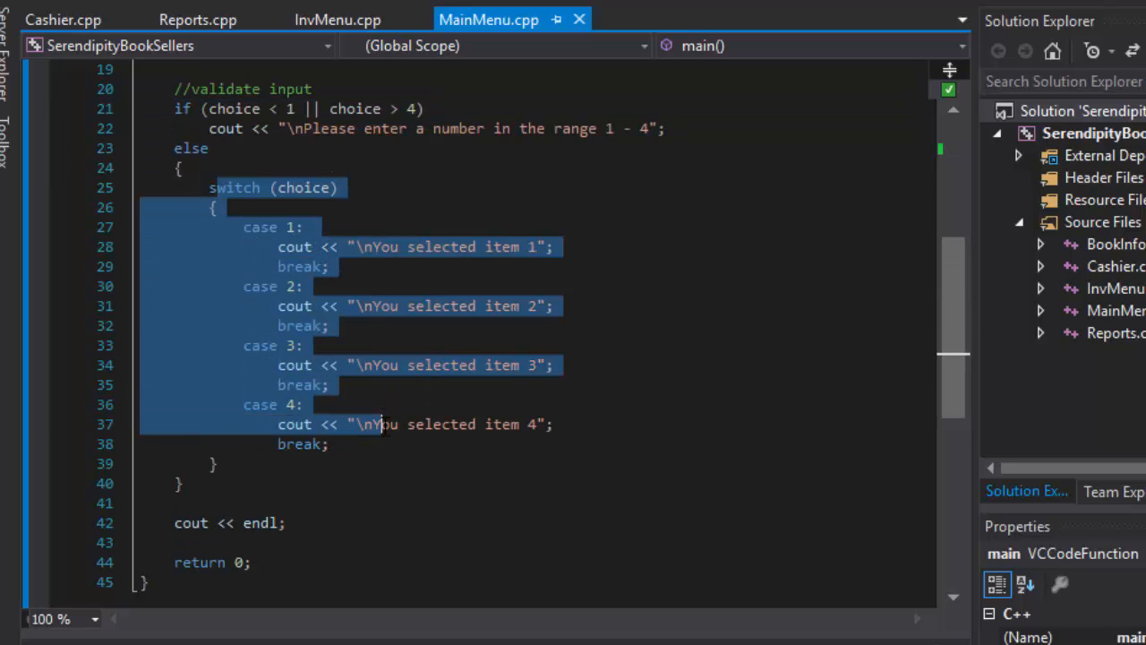
{"action": "left_click", "coordinate": [304, 188]}
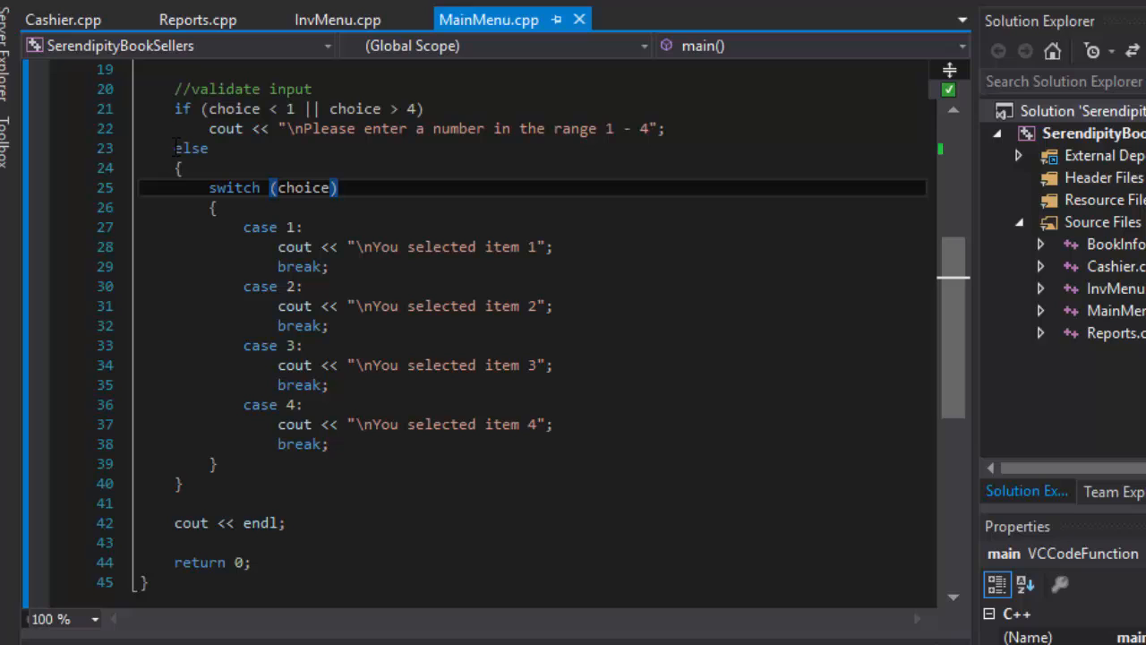
{"action": "left_click_drag", "start_coordinate": [210, 188], "coordinate": [343, 423]}
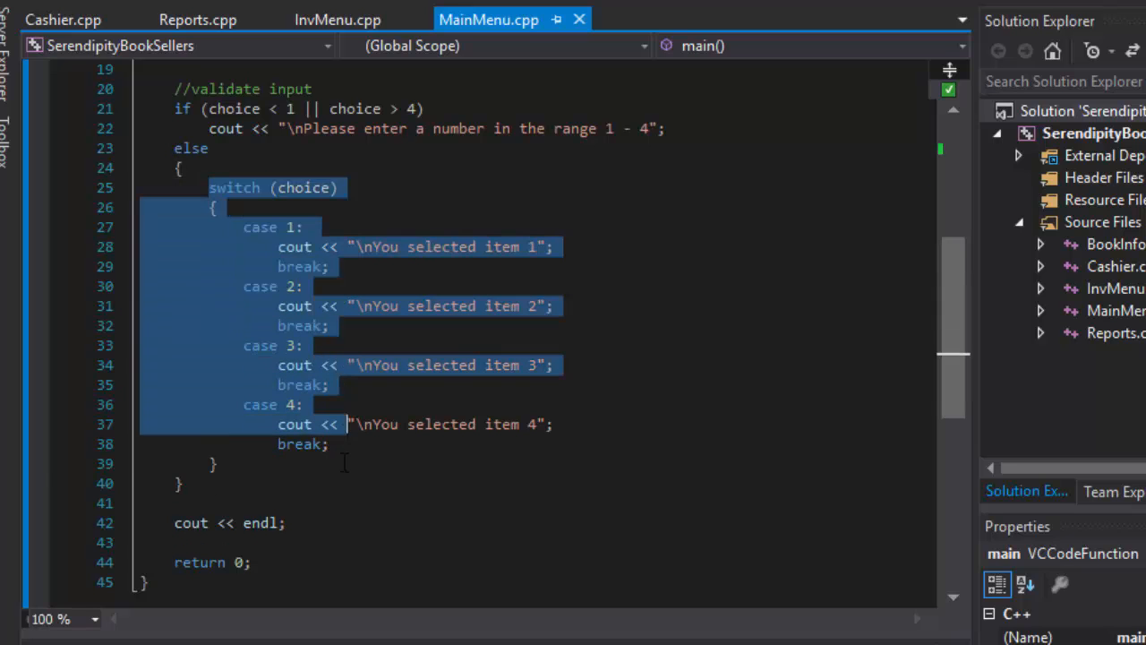
{"action": "scroll", "scroll_direction": "up", "scroll_amount": 3}
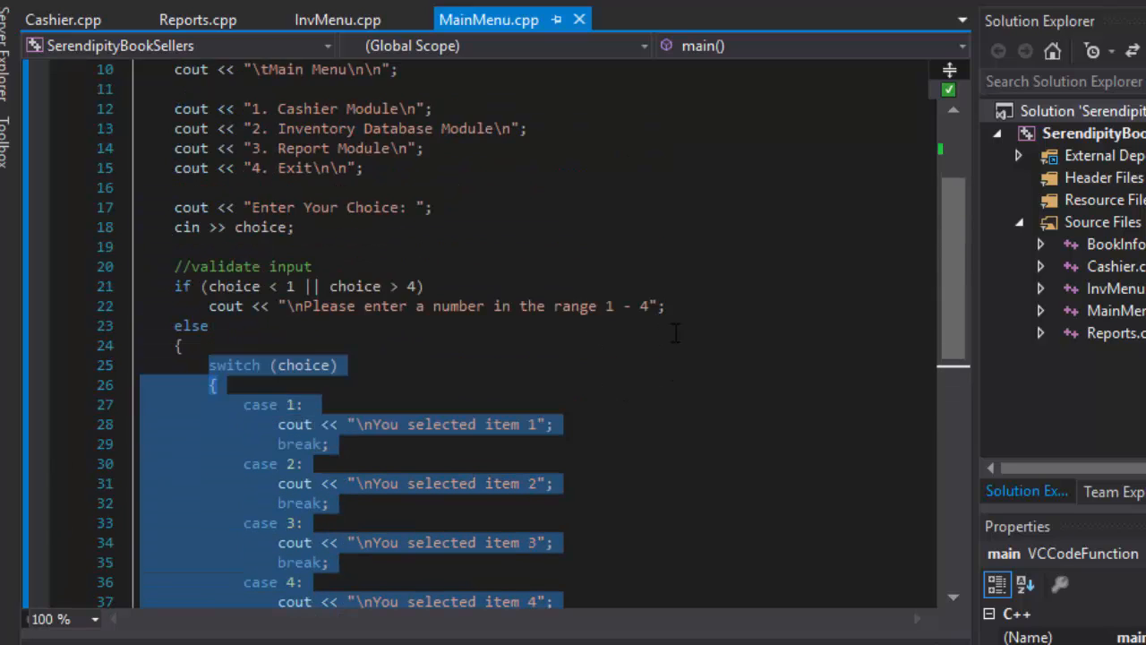
{"action": "scroll", "scroll_direction": "down", "scroll_amount": 3}
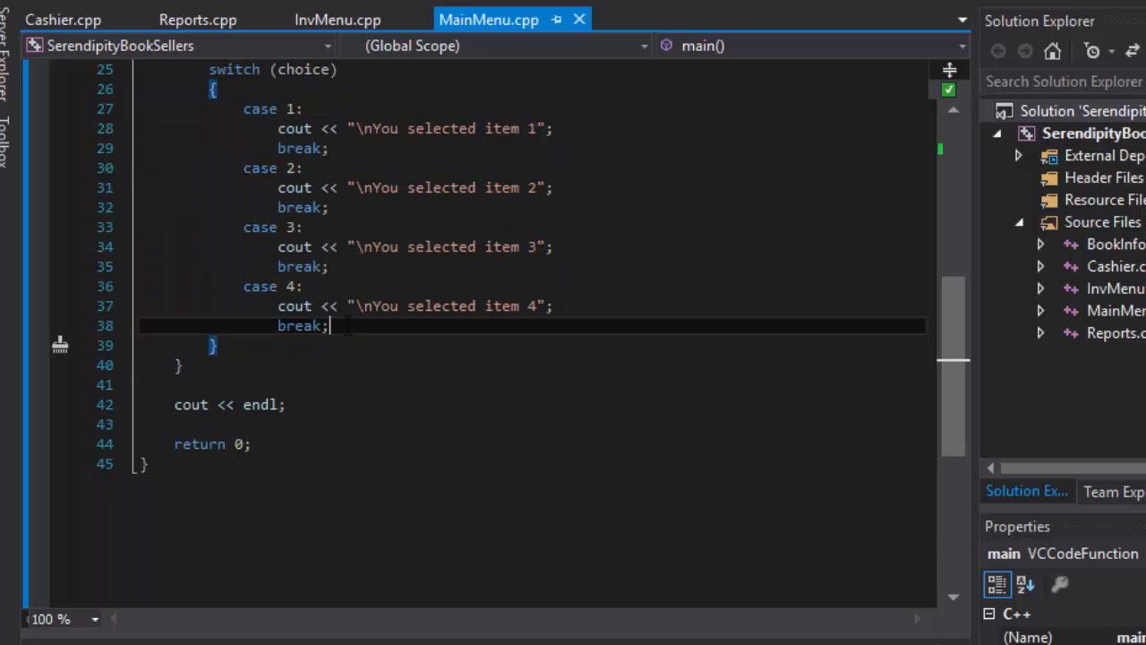
{"action": "scroll", "scroll_direction": "up", "scroll_amount": 3}
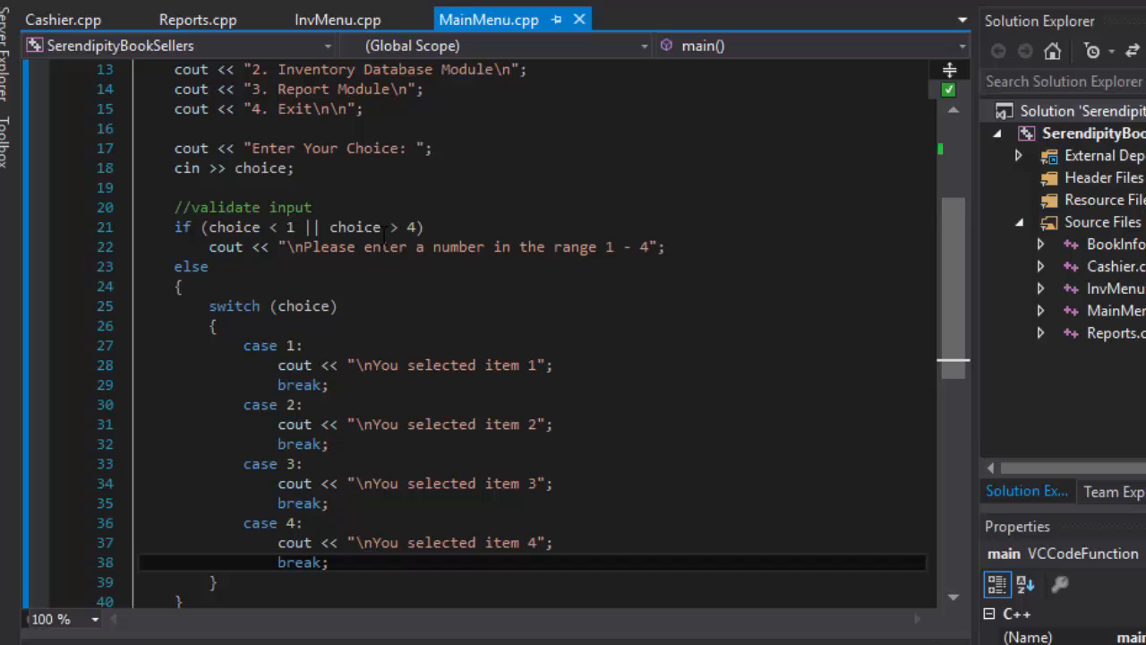
{"action": "left_click_drag", "start_coordinate": [175, 226], "coordinate": [340, 541]}
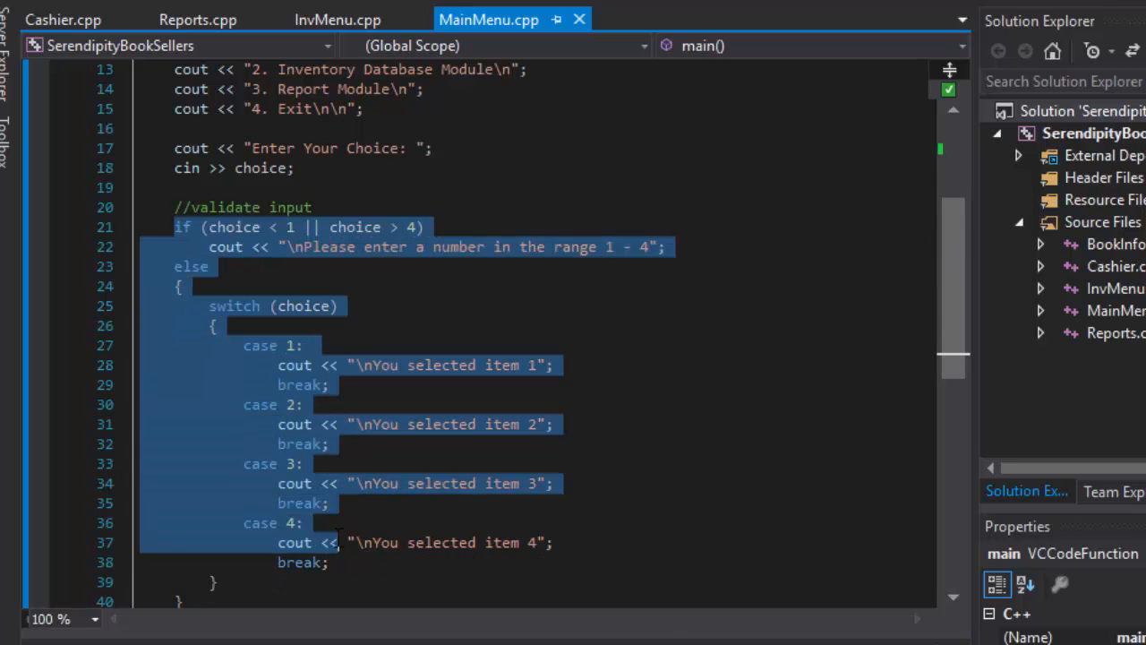
{"action": "left_click", "coordinate": [358, 247]}
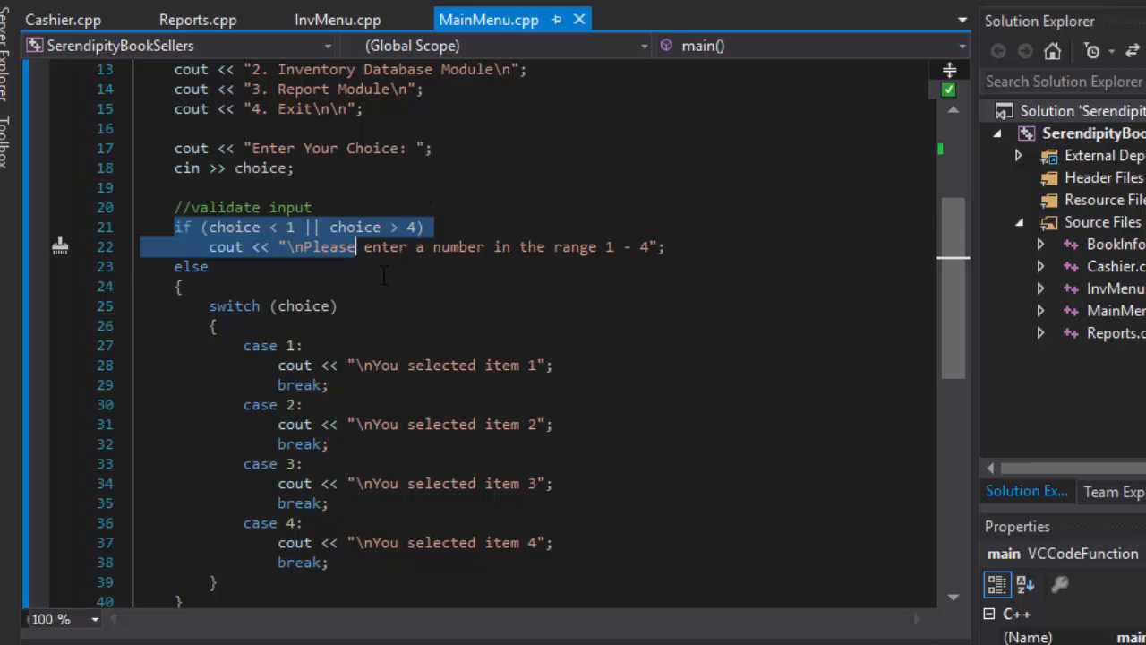
{"action": "scroll", "scroll_direction": "down", "scroll_amount": 3}
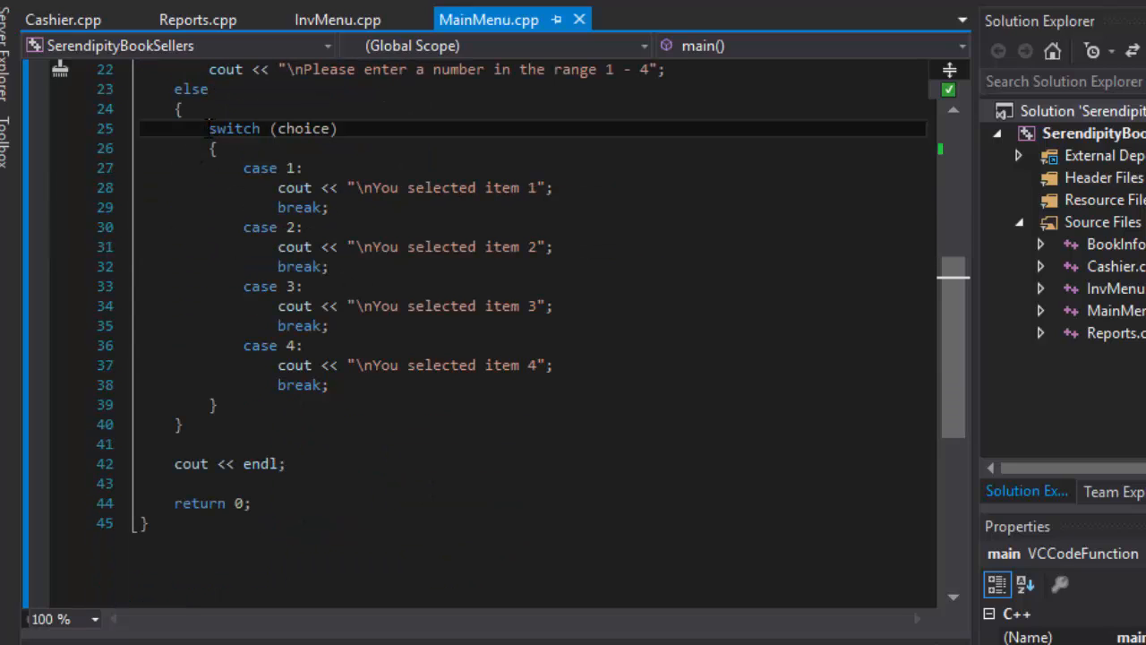
{"action": "left_click_drag", "start_coordinate": [208, 129], "coordinate": [406, 365]}
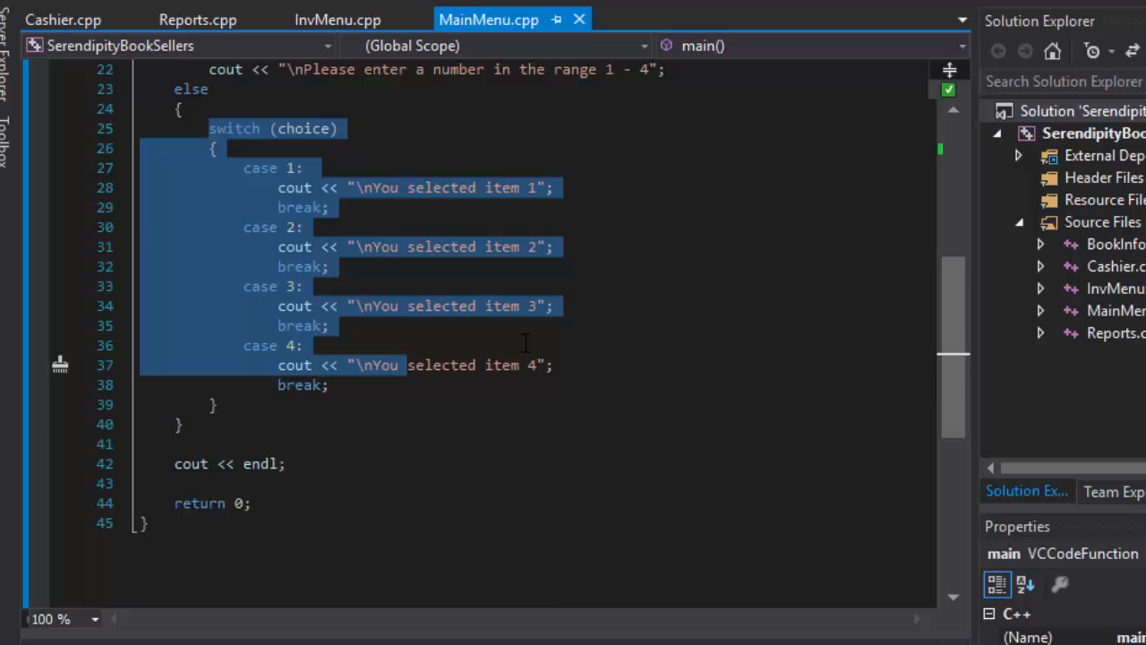
{"action": "scroll", "scroll_direction": "up", "scroll_amount": 3}
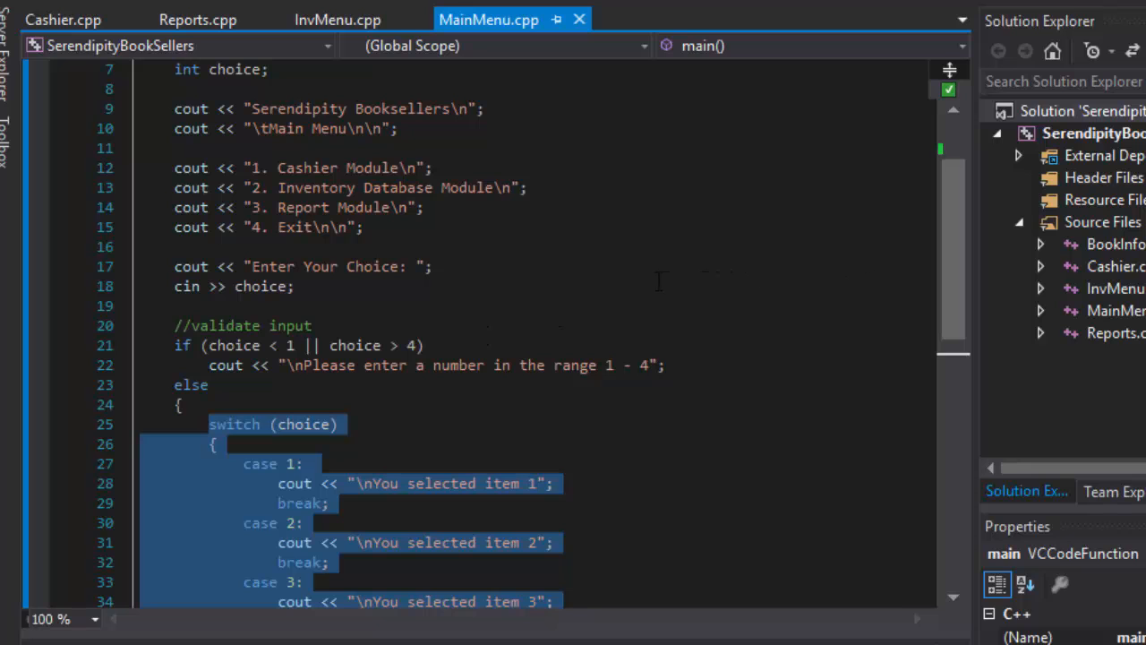
{"action": "scroll", "scroll_direction": "down", "scroll_amount": 3}
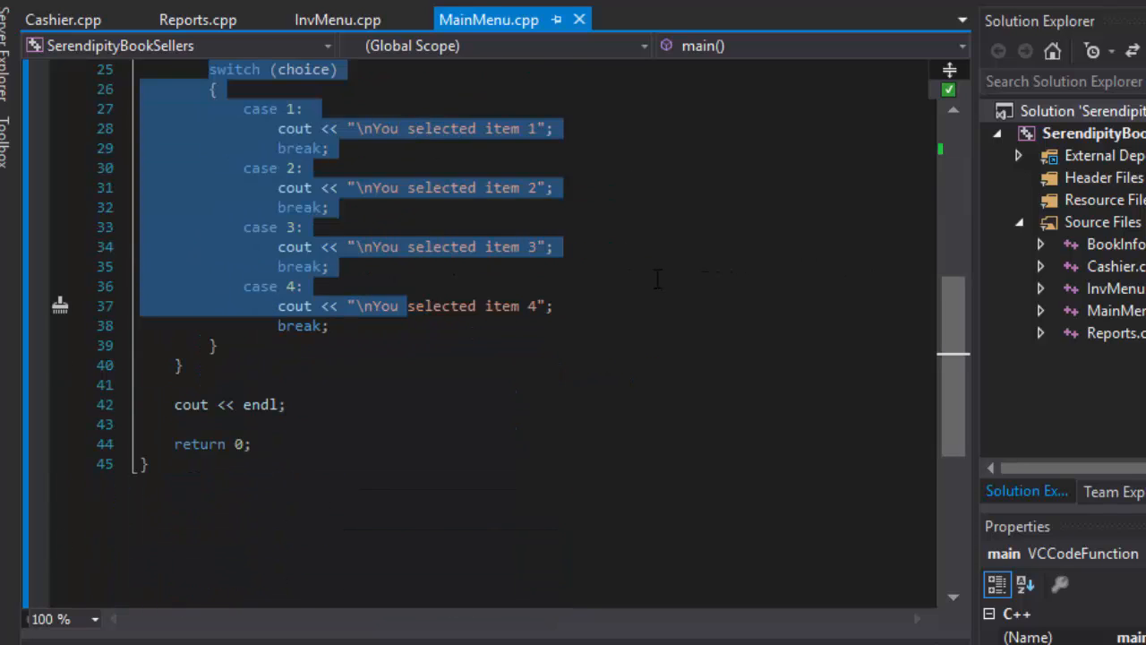
{"action": "left_click", "coordinate": [336, 18]}
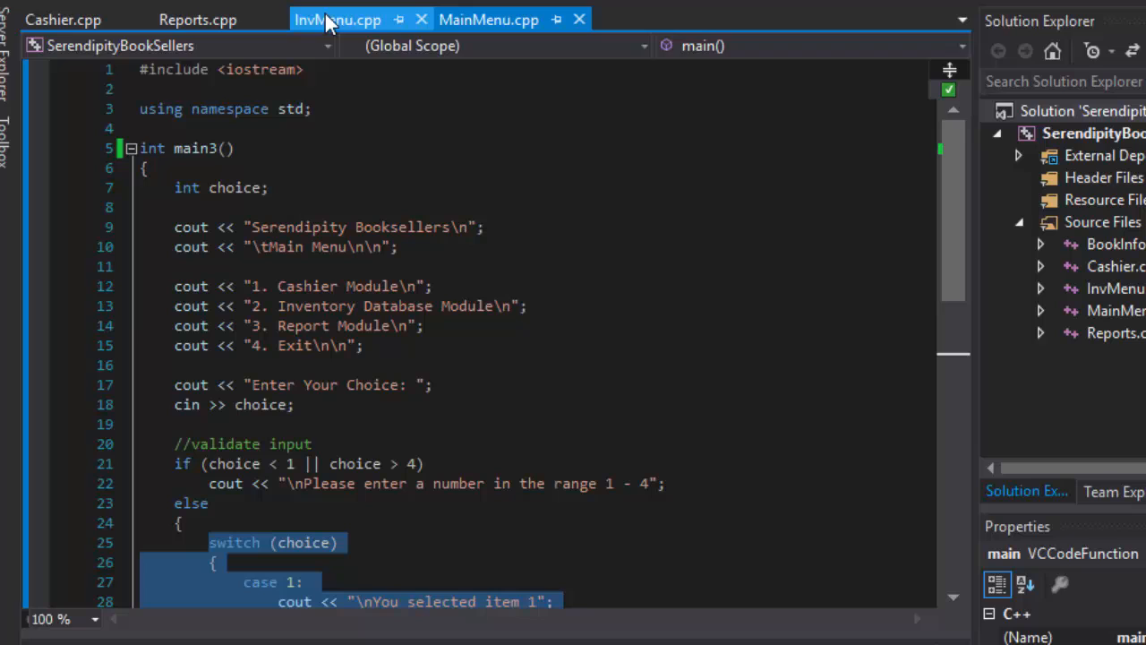
{"action": "left_click", "coordinate": [487, 18]}
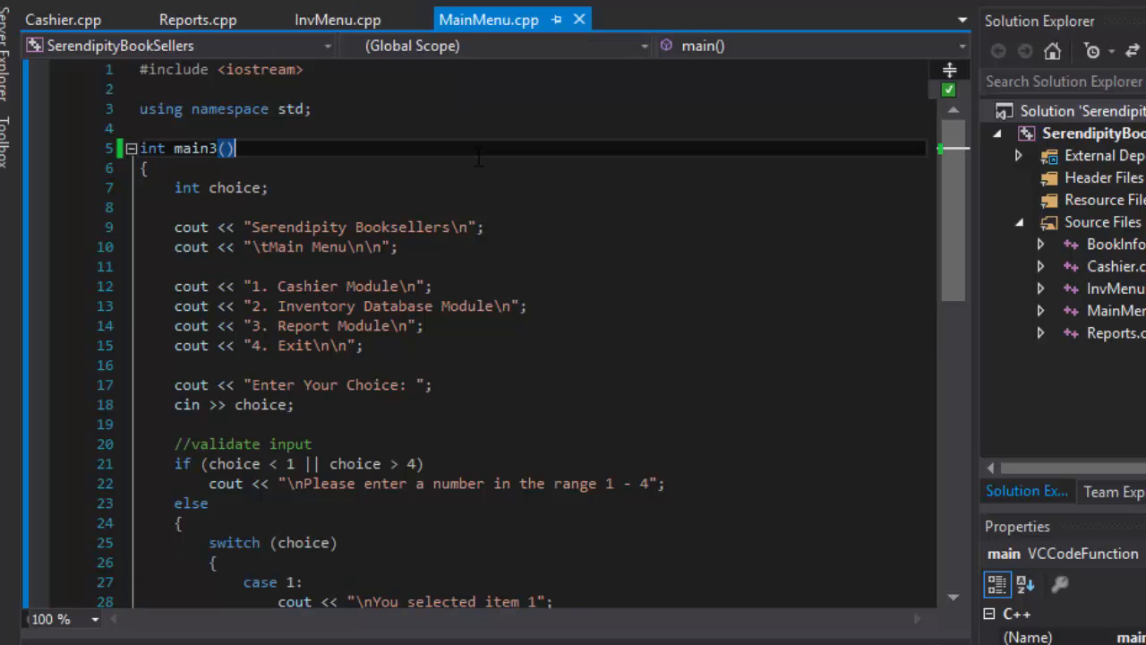